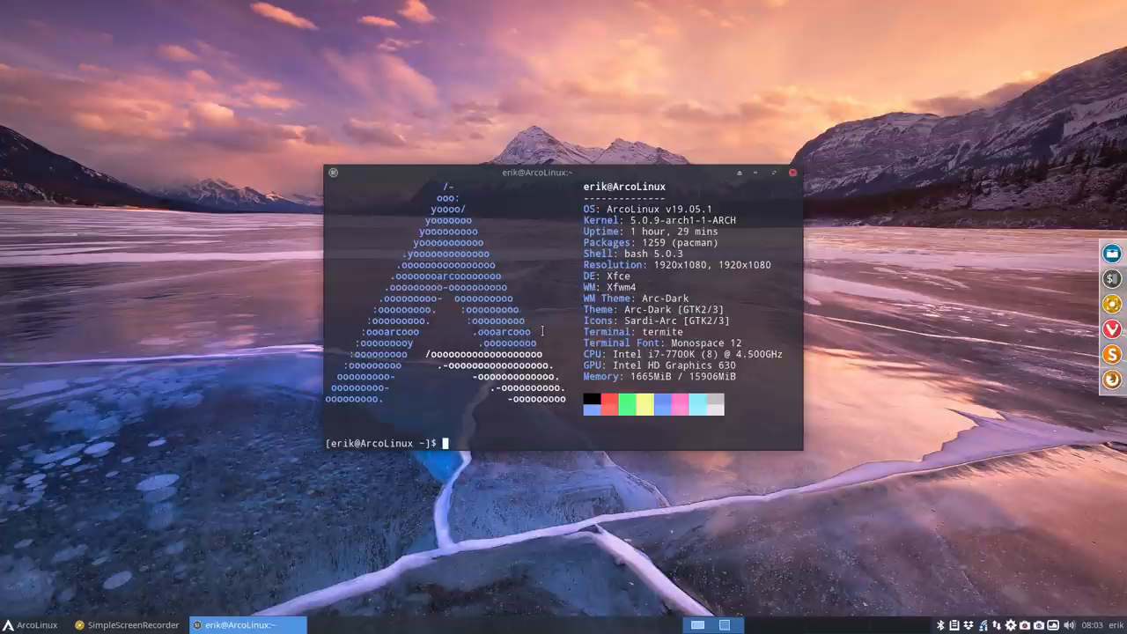
mouse_move(704, 7)
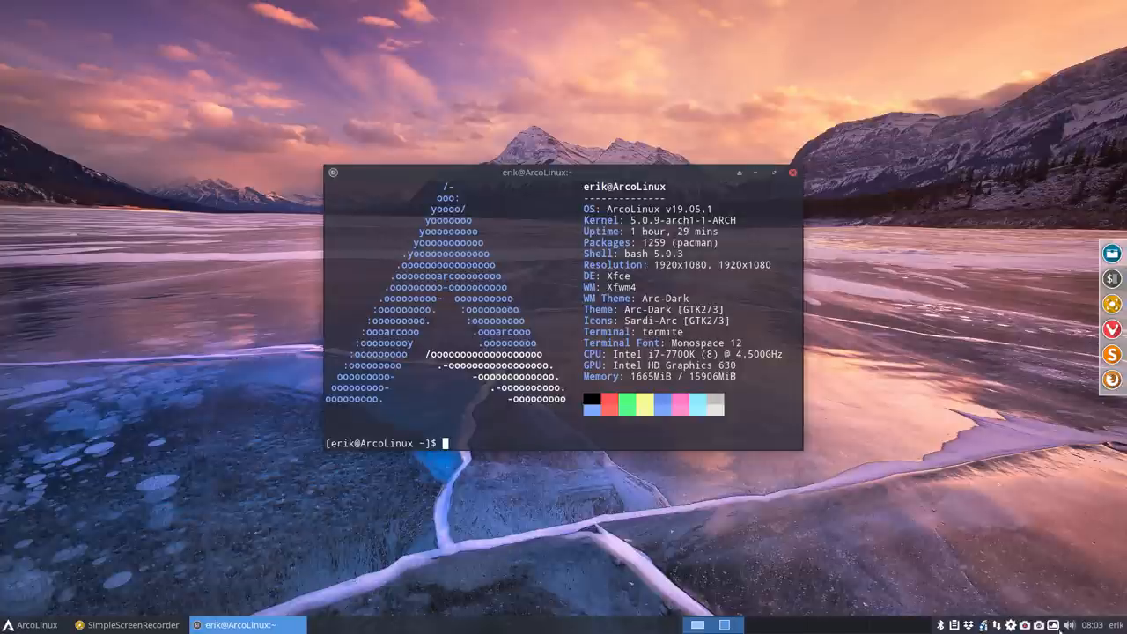
- Close the termite window showing the neofetch system-info readout, leaving the desktop
click(1095, 624)
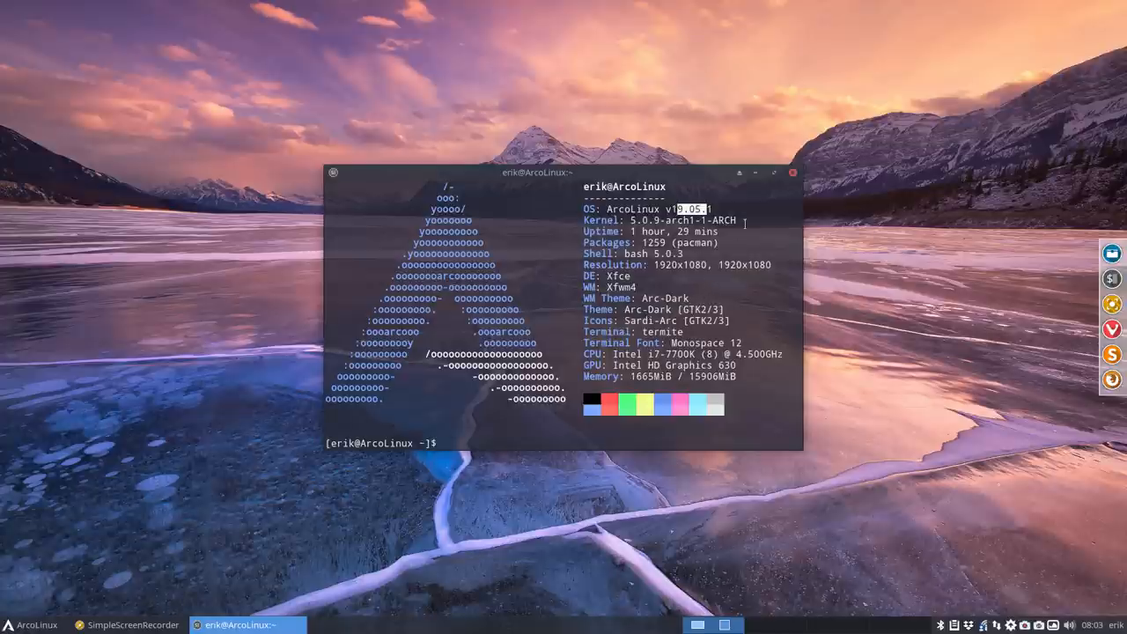
click(793, 172)
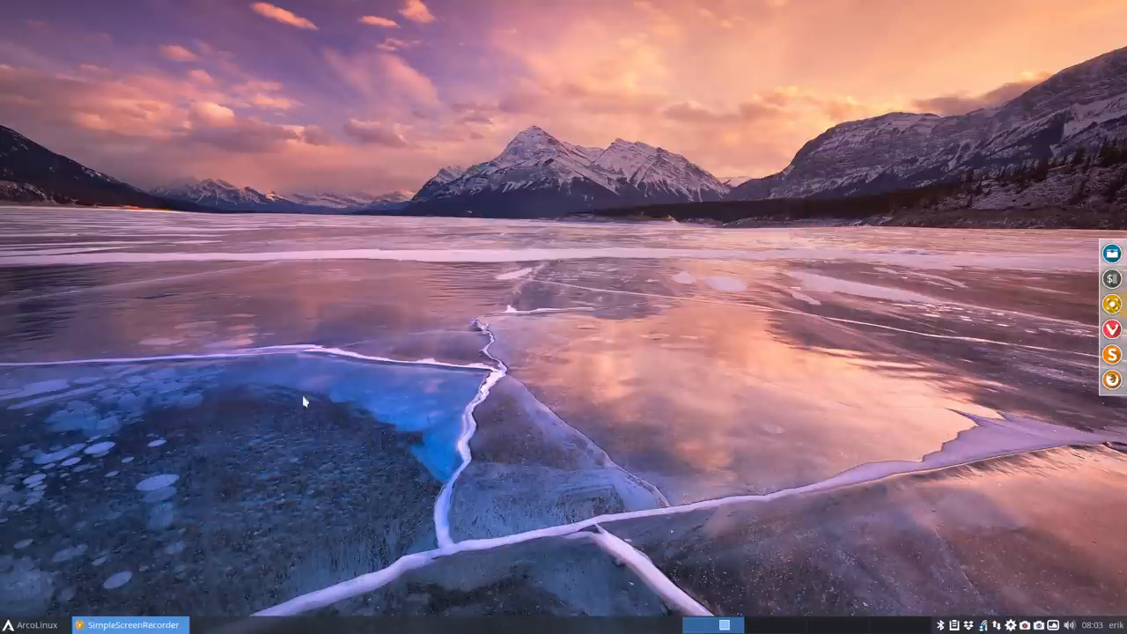
- Launch Chromium from the Xfce desktop panel
click(28, 625)
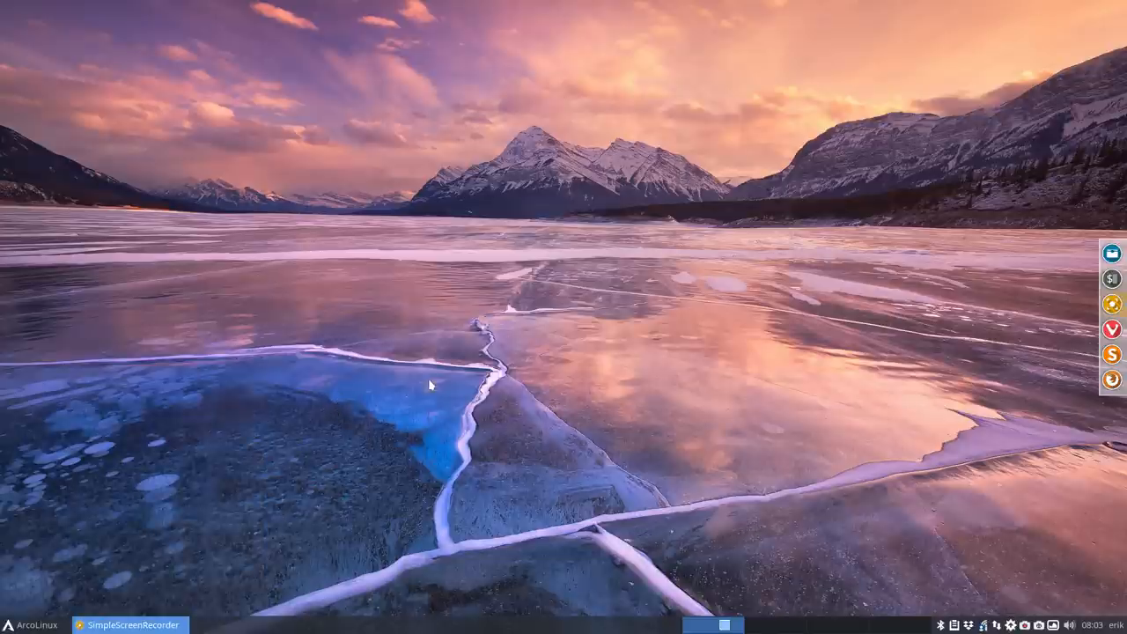
mouse_move(256, 454)
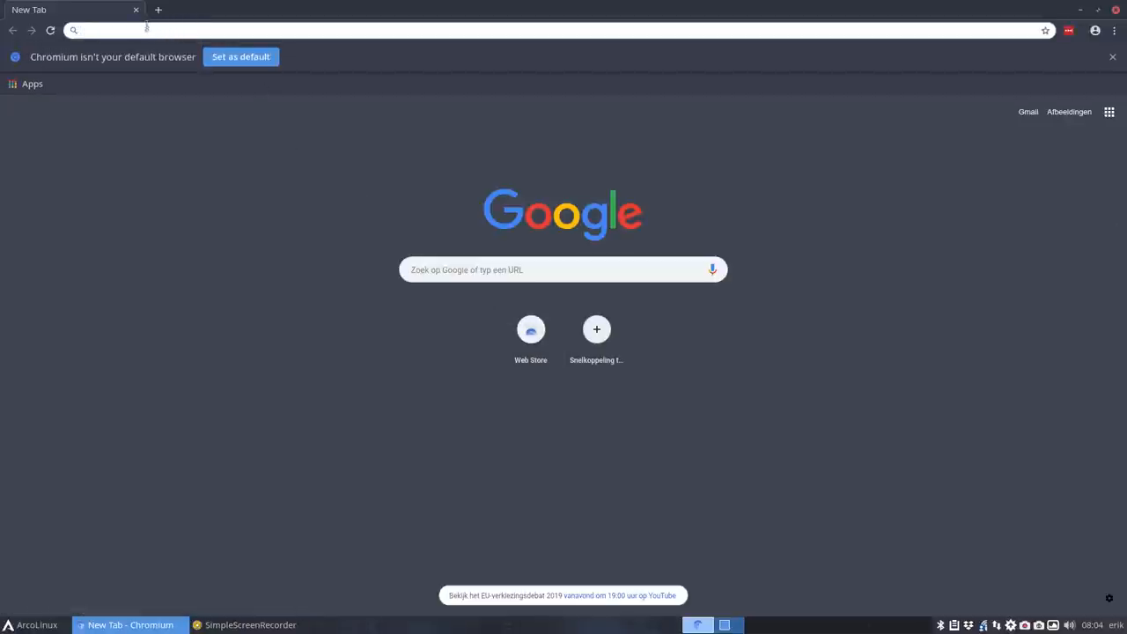
- Run a Google search for 'conky fedora tree' from the address bar, fixing a typo along the way
click(1110, 56)
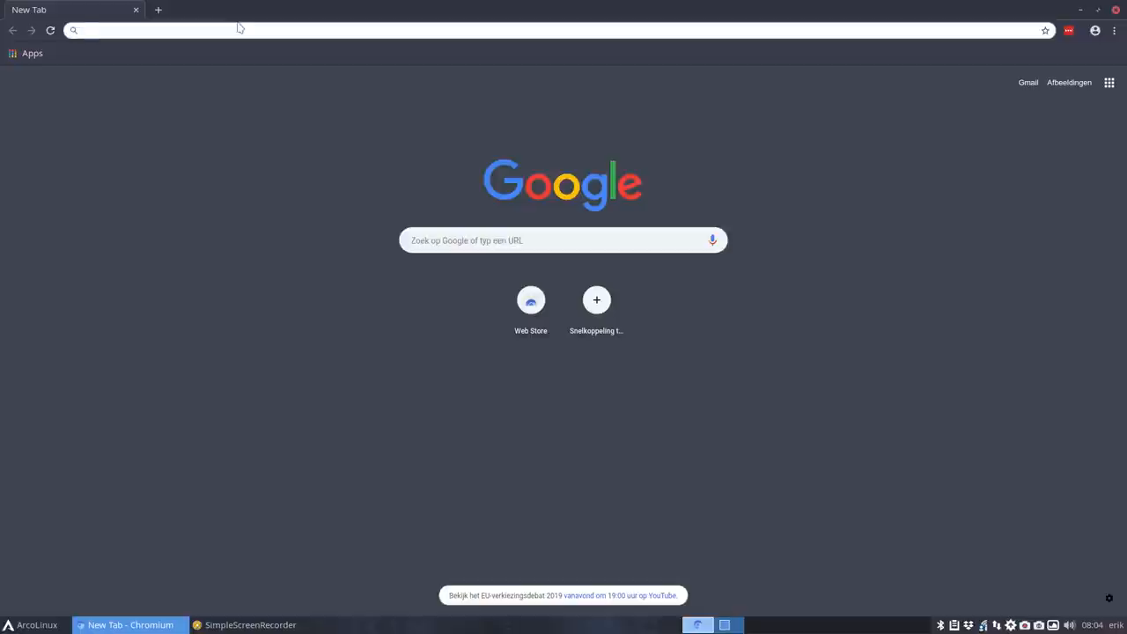
text(conky fedoare)
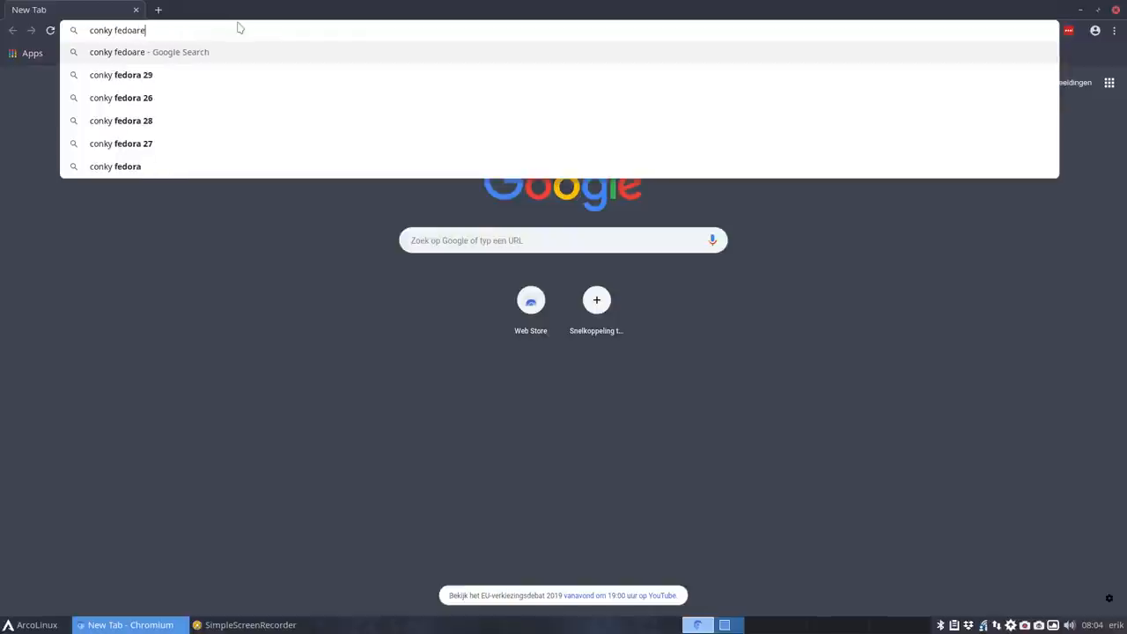
key(BackSpace)
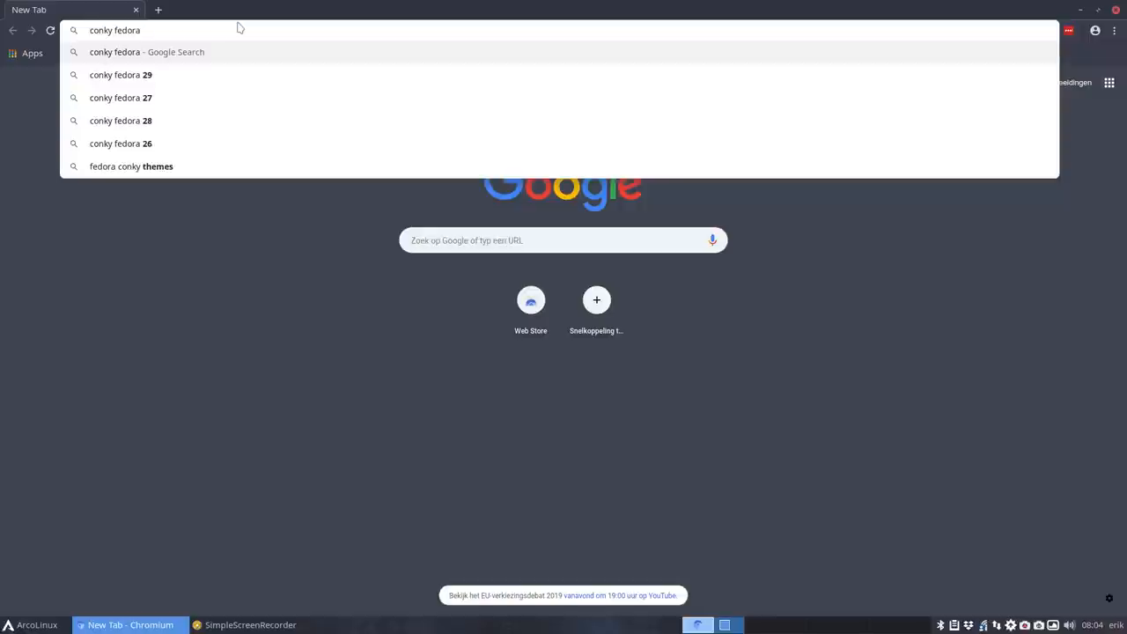
text(tree)
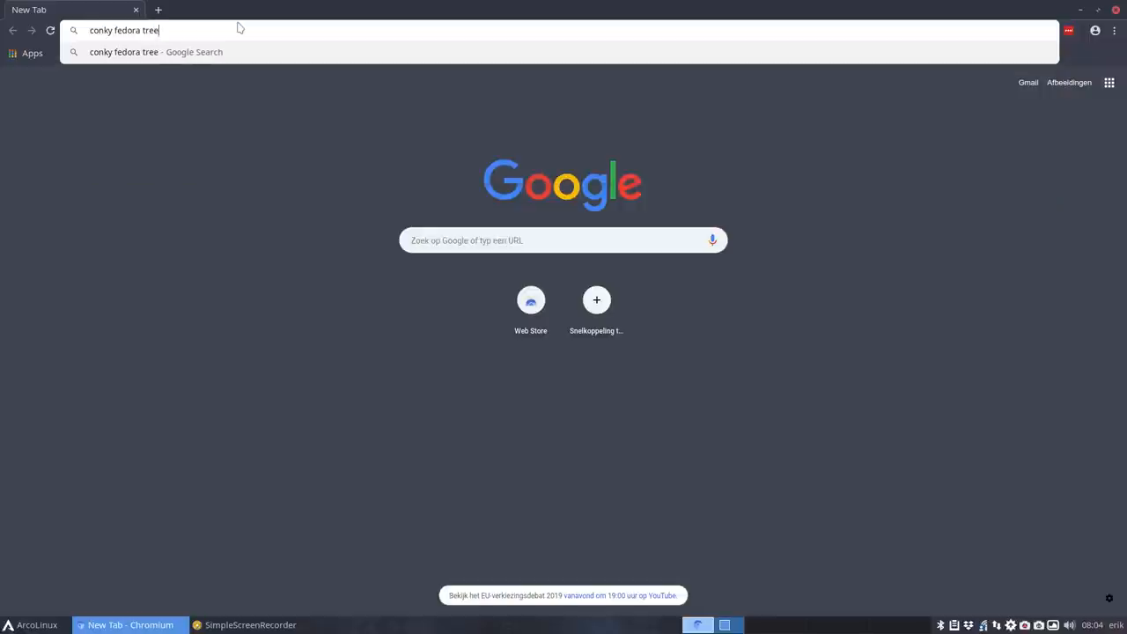
key(Return)
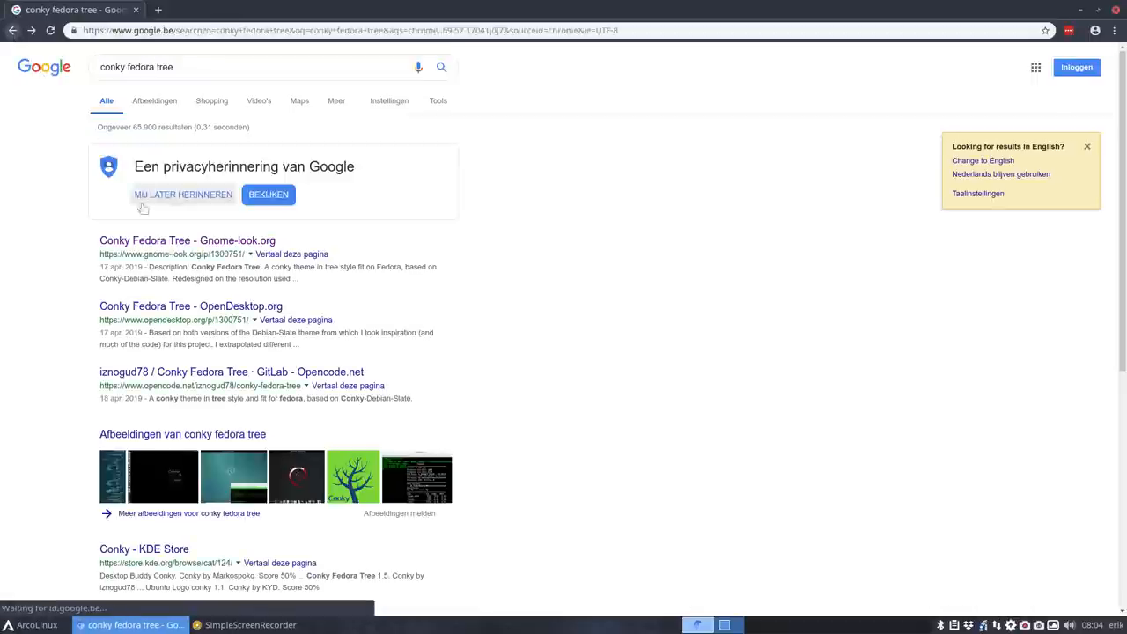
- Read the Conky Fedora Tree page on OpenDesktop.org down through its description and install instructions
click(176, 306)
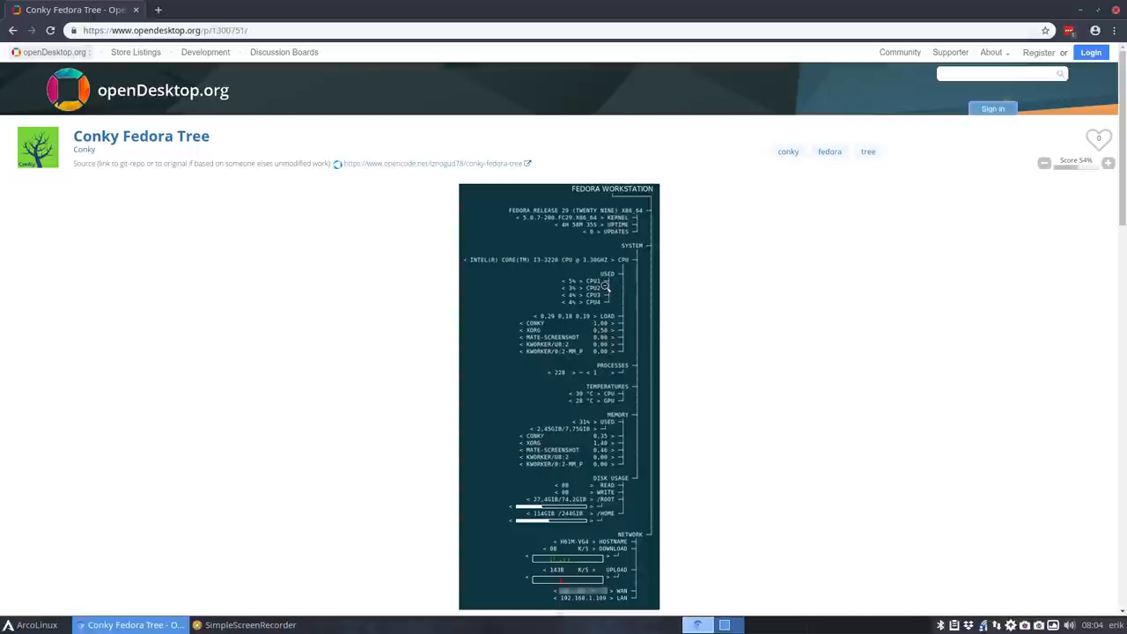
scroll(down, 3)
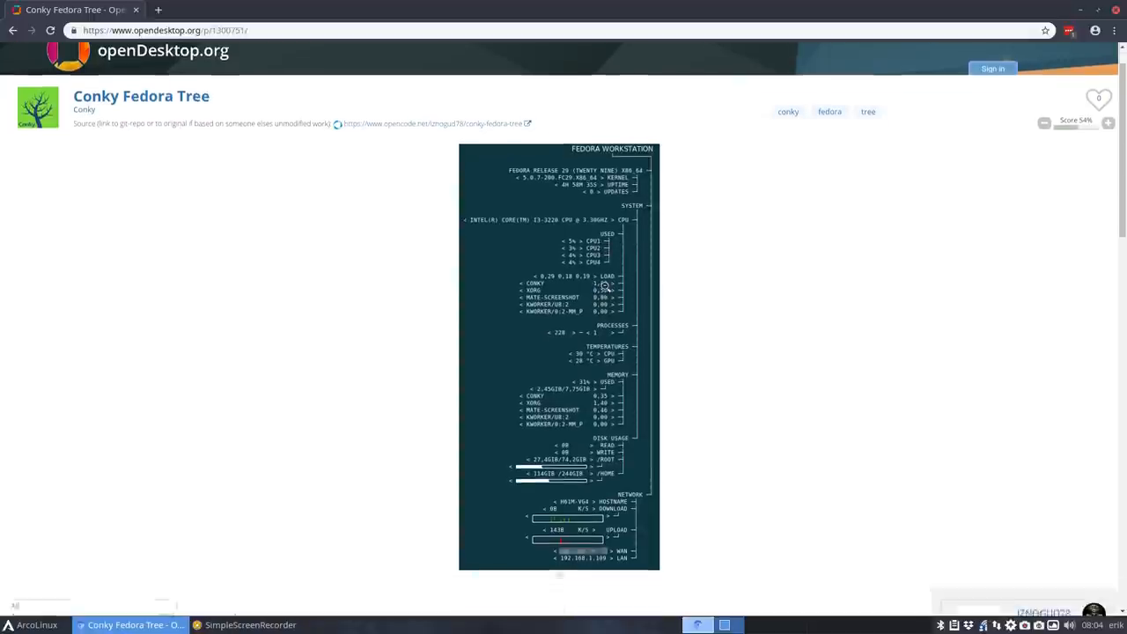
scroll(down, 3)
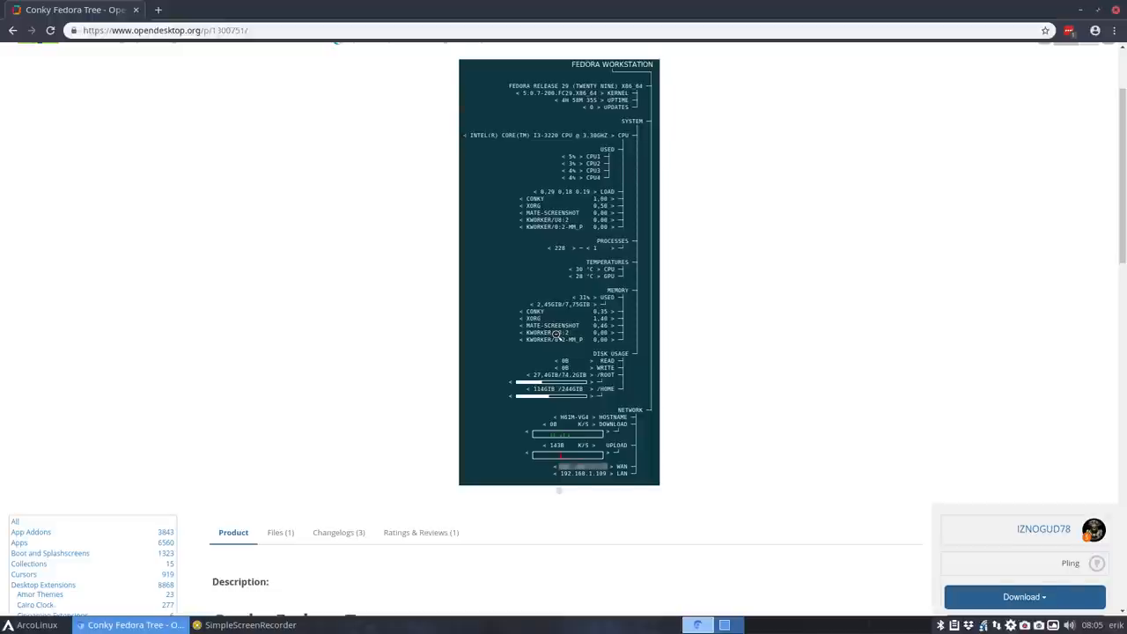
scroll(down, 3)
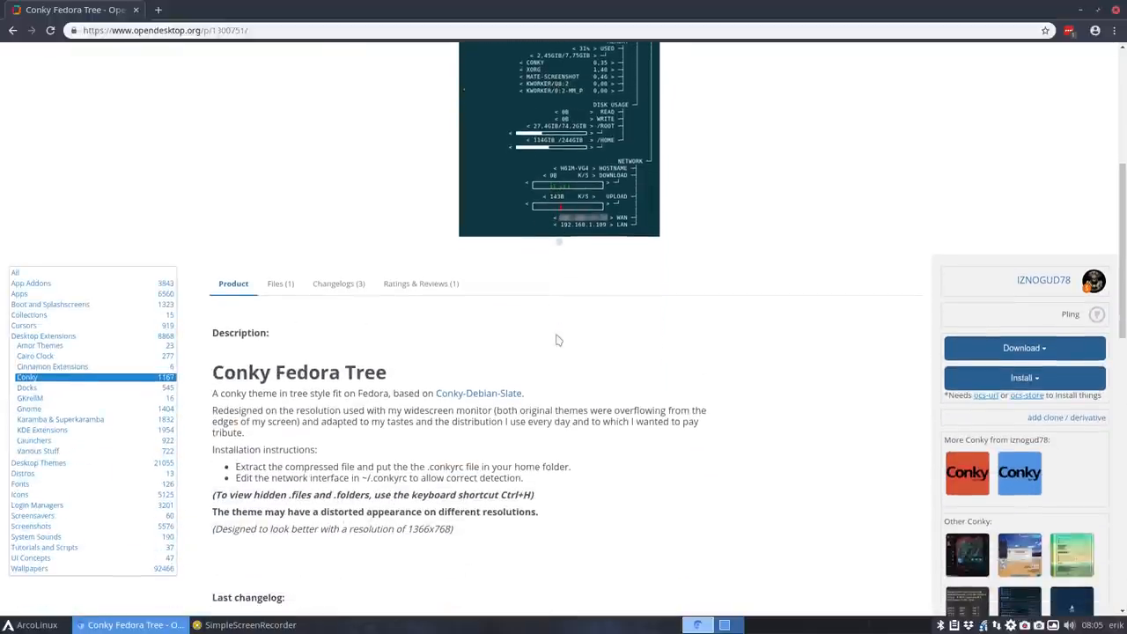
scroll(down, 3)
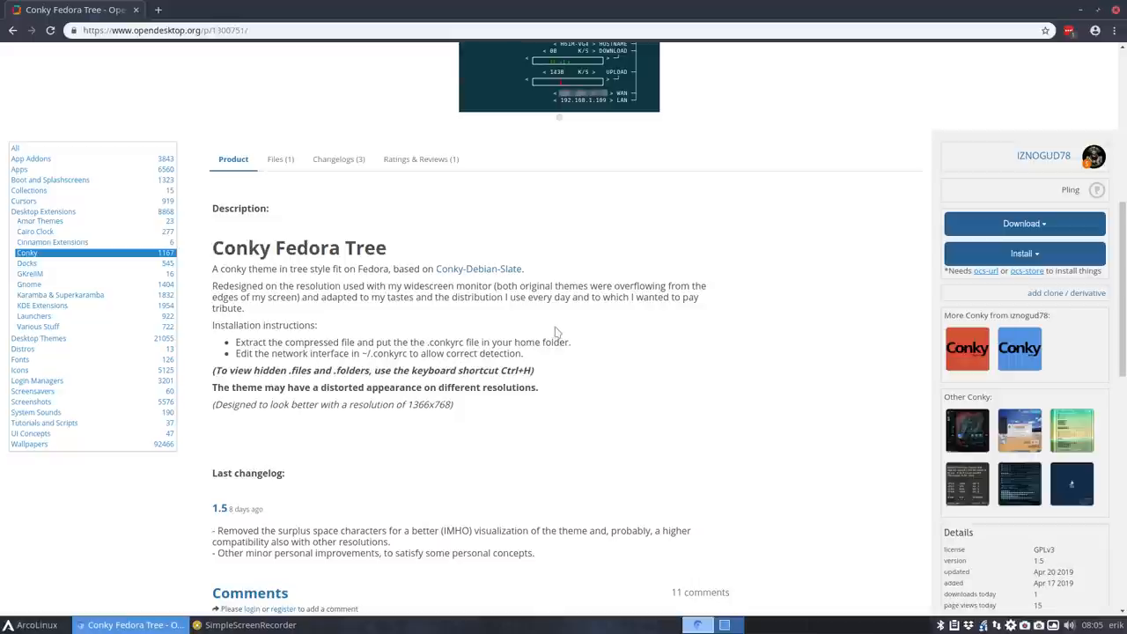
mouse_move(470, 274)
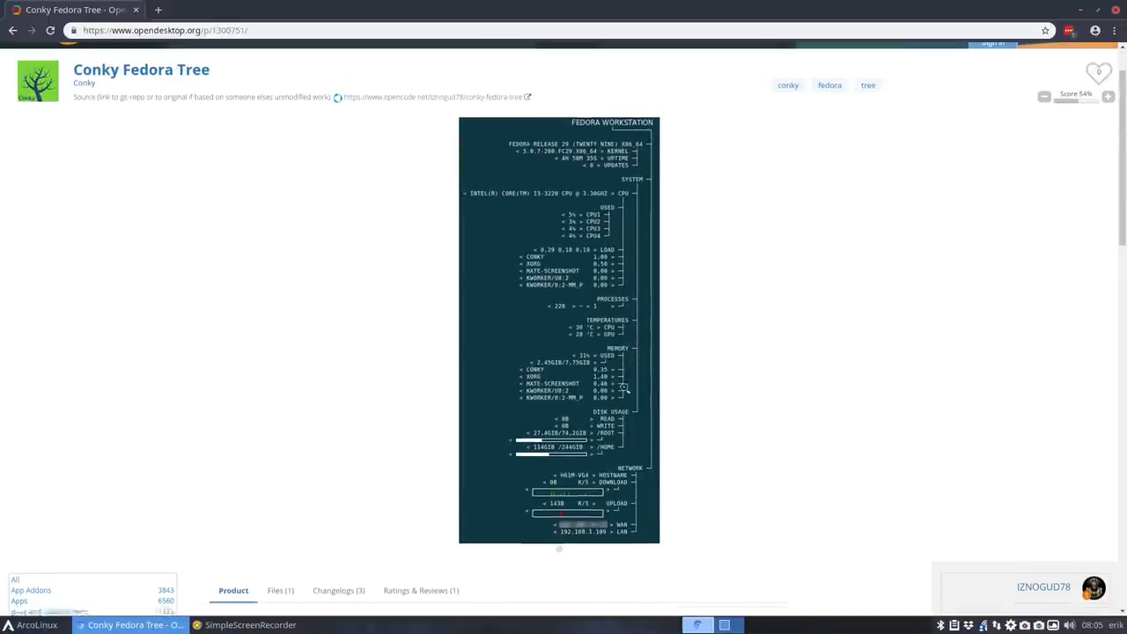
scroll(down, 3)
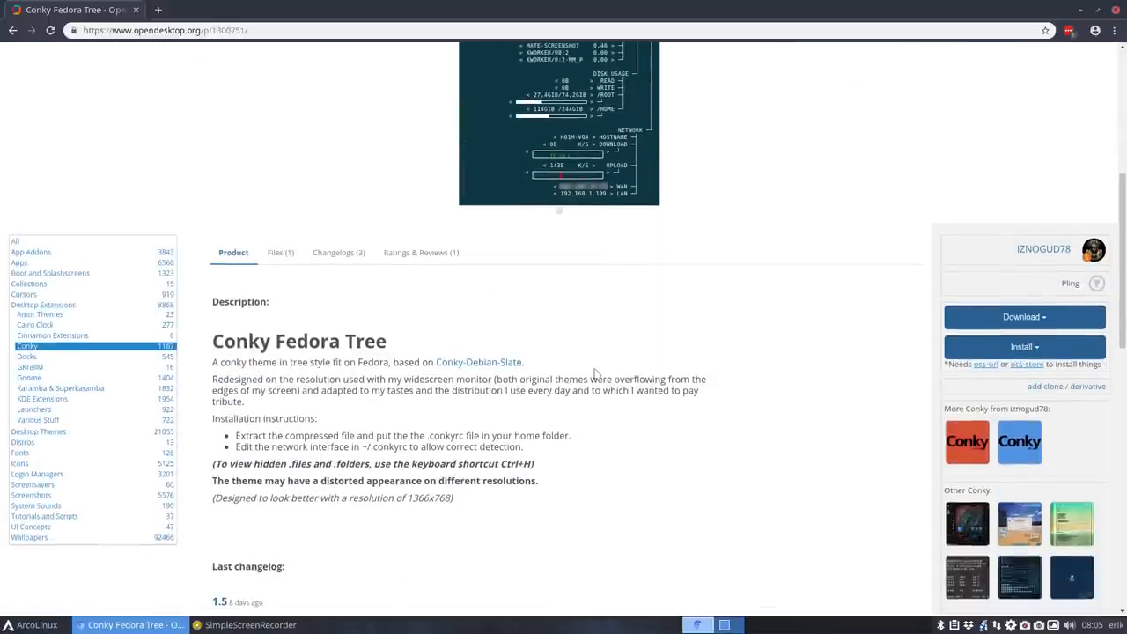
scroll(down, 3)
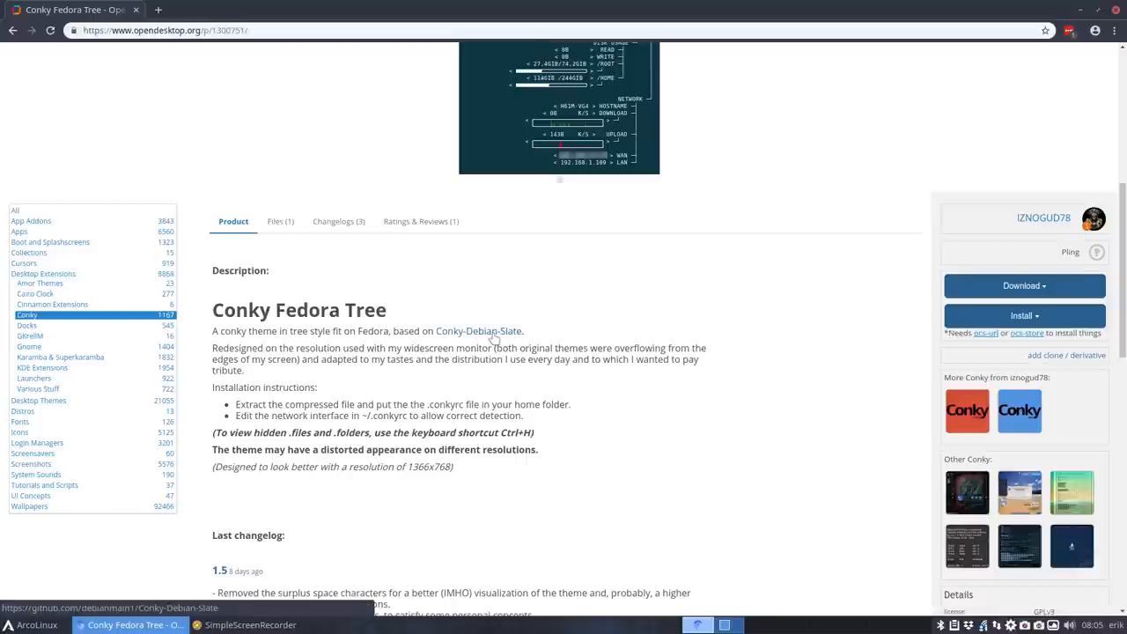
- Navigate the Conky-Debian-Slate repo into Conky Debian-Slate-2 and view conkyrc_debian_slate
click(478, 331)
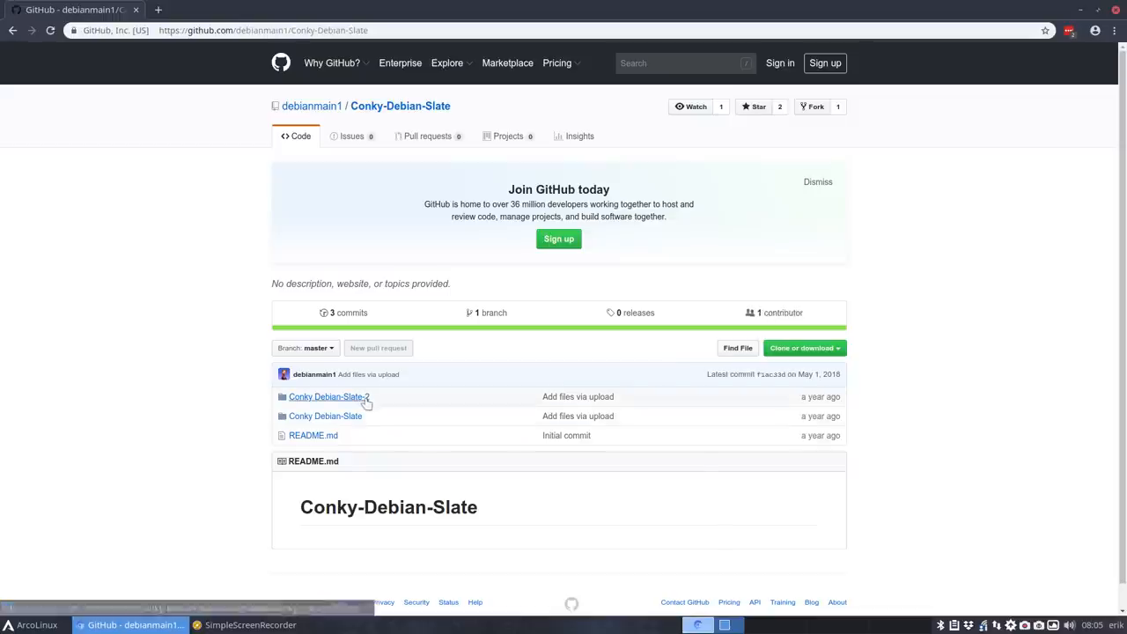
scroll(down, 3)
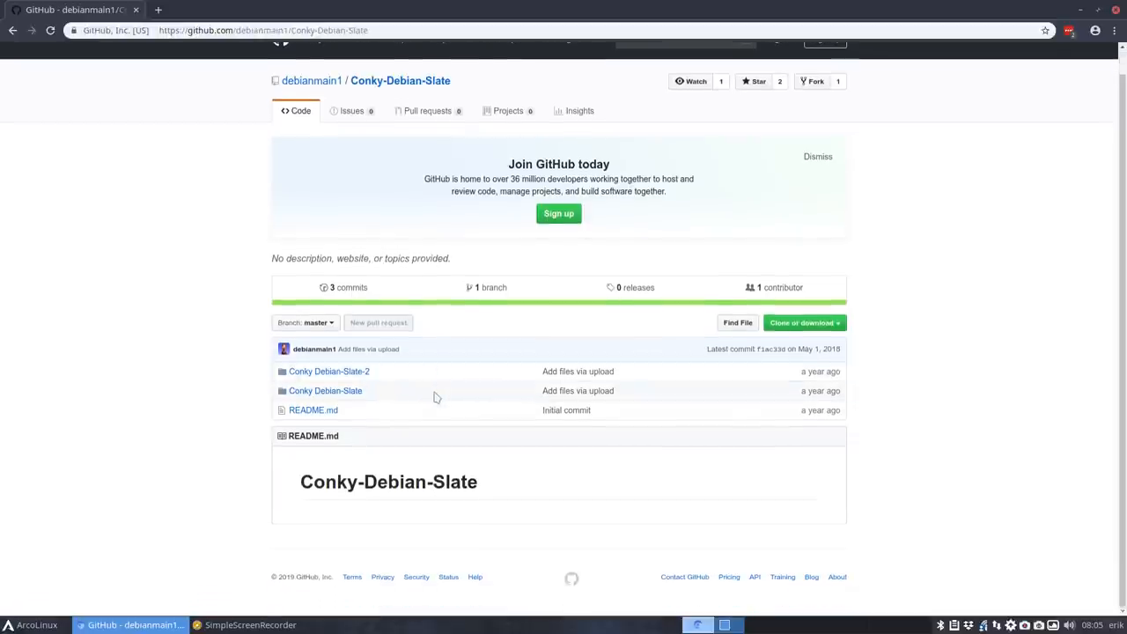
mouse_move(328, 372)
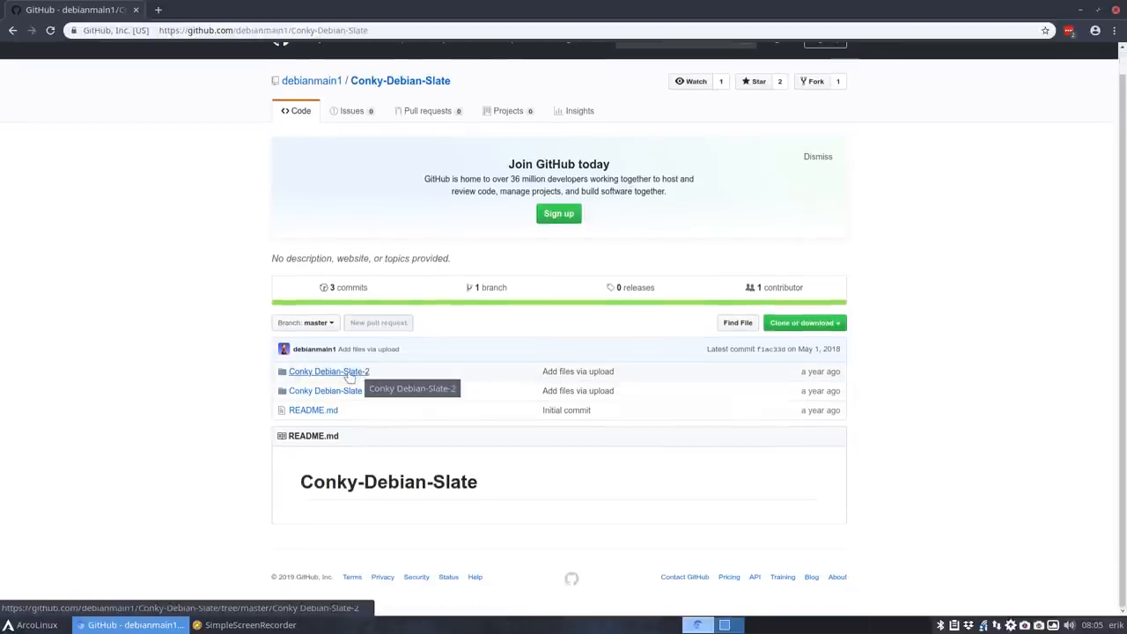
click(329, 372)
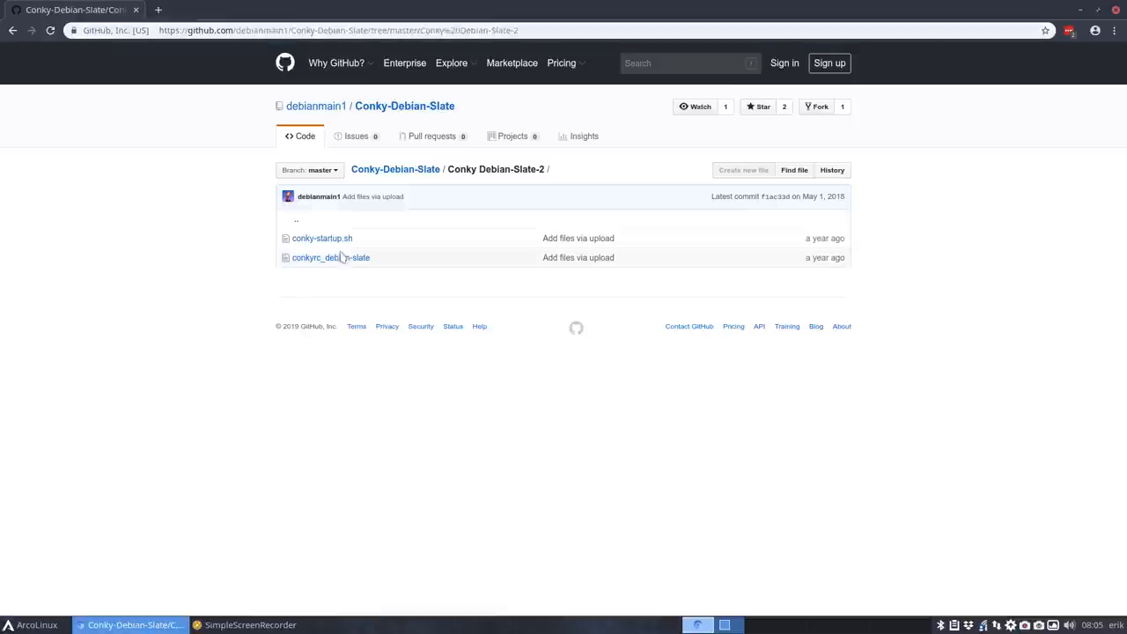
click(329, 257)
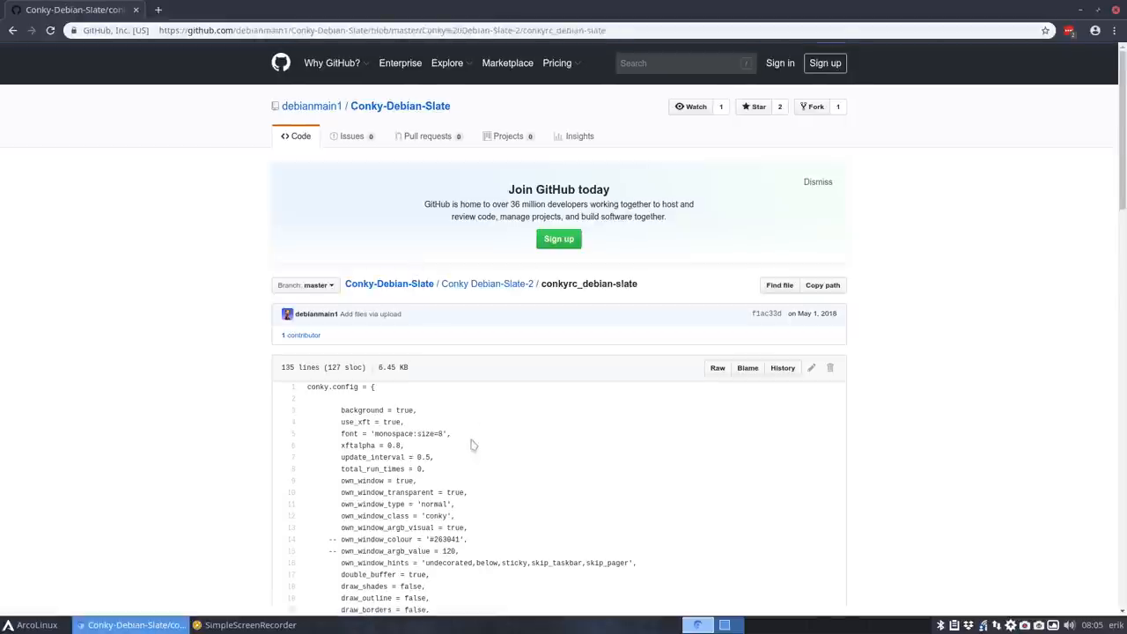
- Read conkyrc_debian_slate down to its network lines, then return to the repository front page
scroll(down, 3)
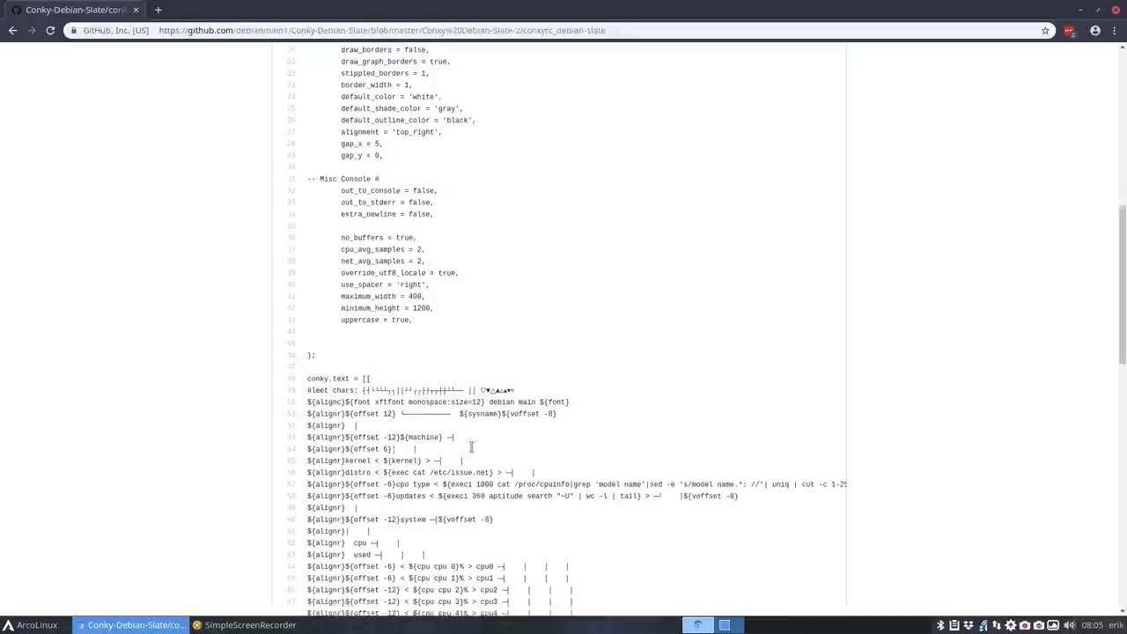
scroll(down, 3)
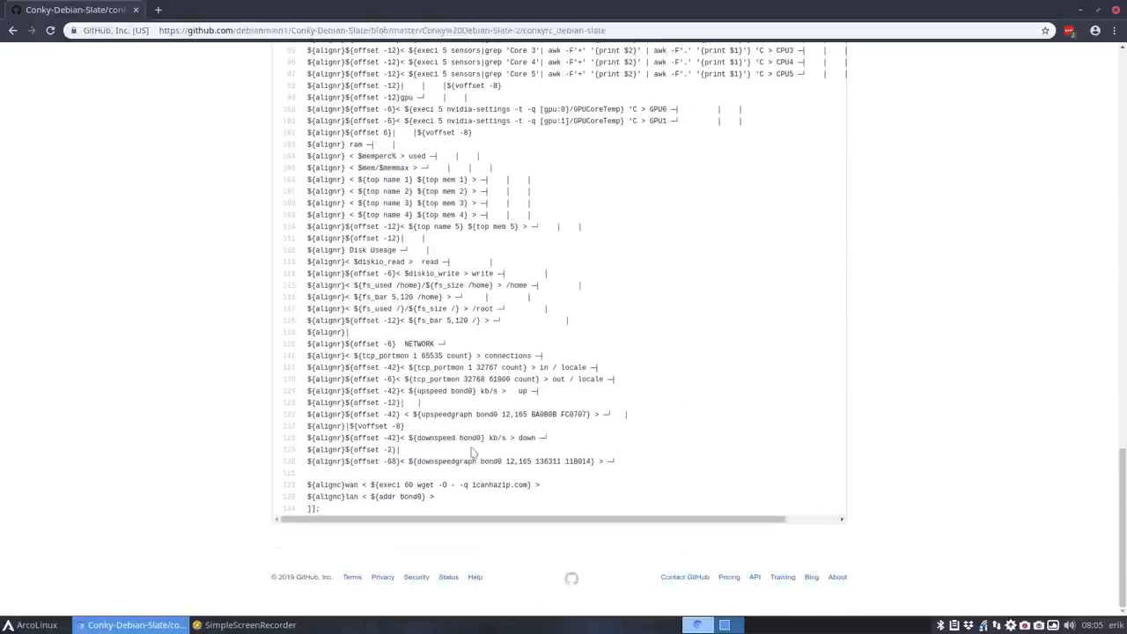
click(12, 32)
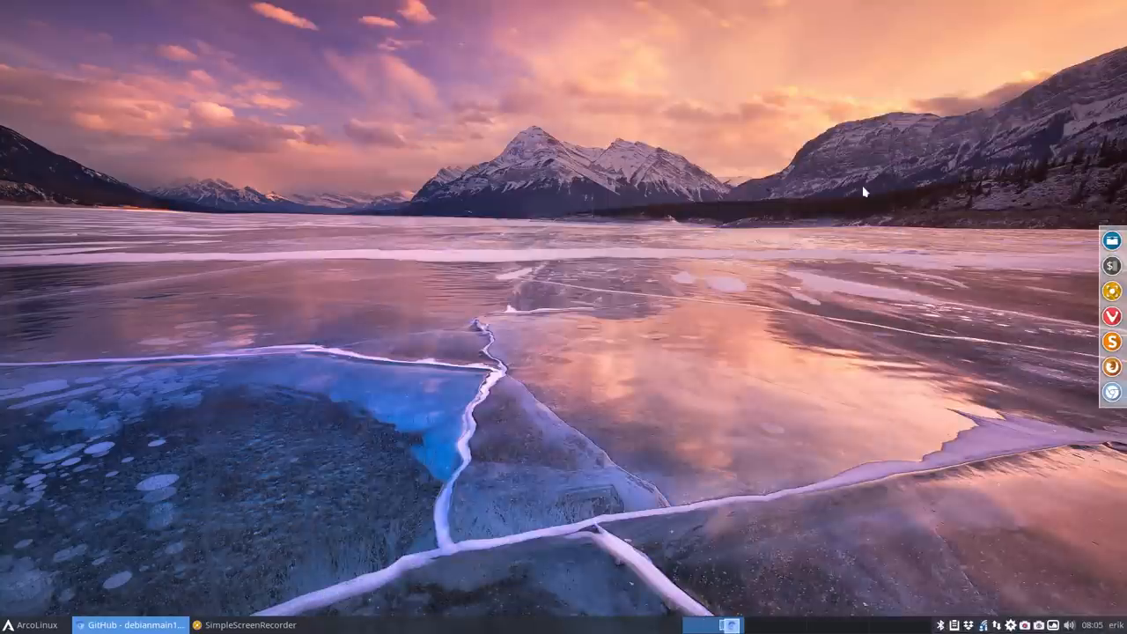
mouse_move(301, 230)
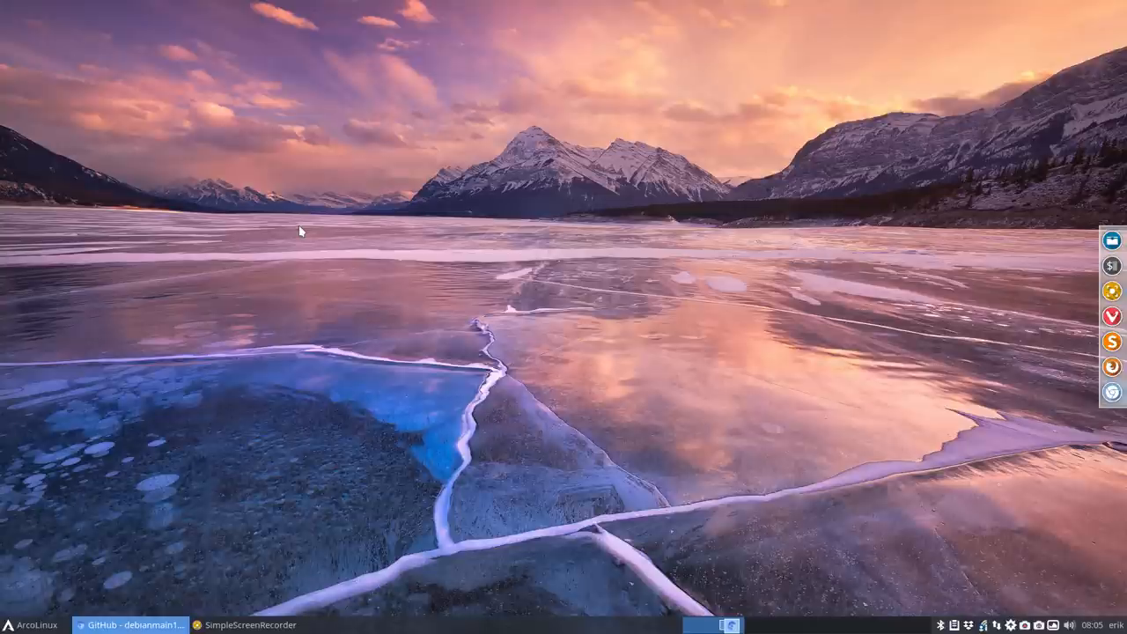
mouse_move(134, 263)
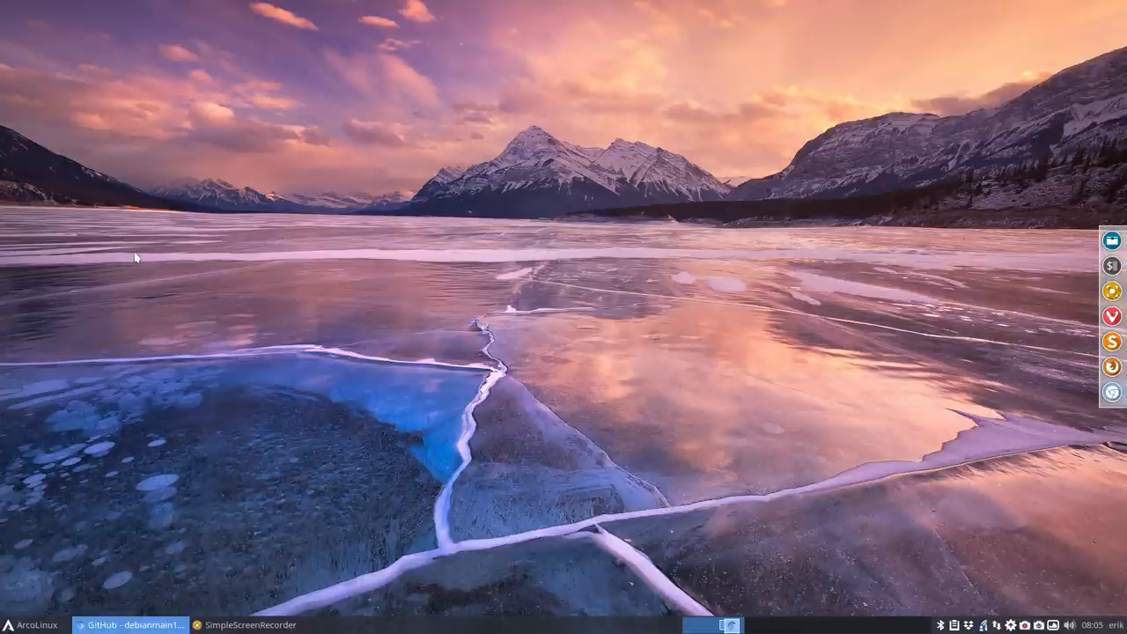
mouse_move(68, 427)
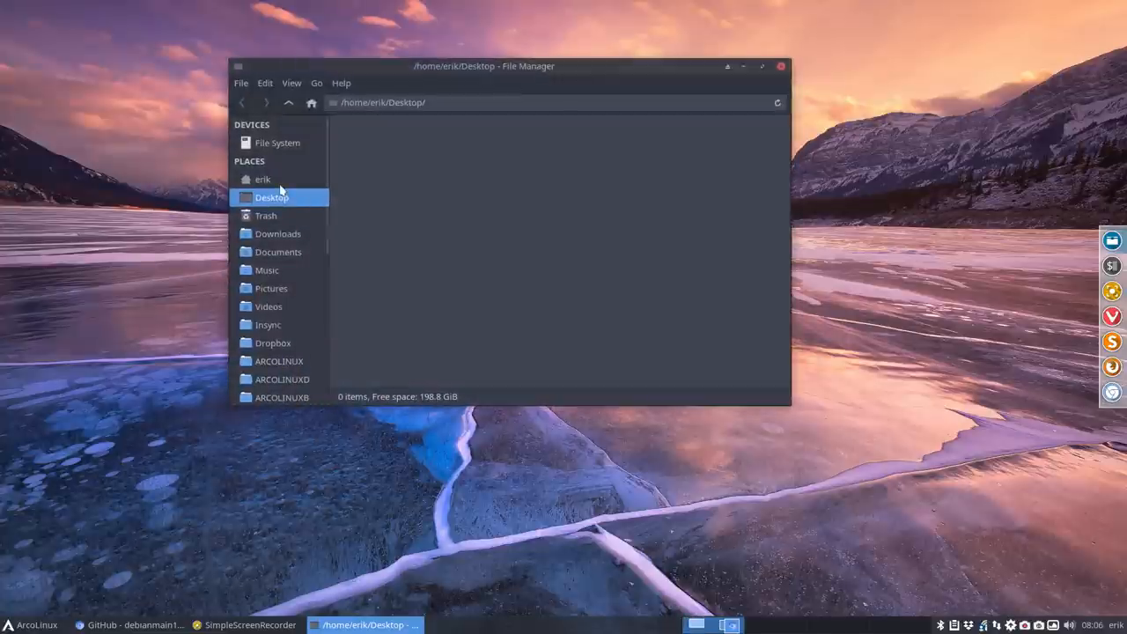
- Show hidden files in the home folder and browse into ~/.config/conky, maximising Thunar
click(261, 179)
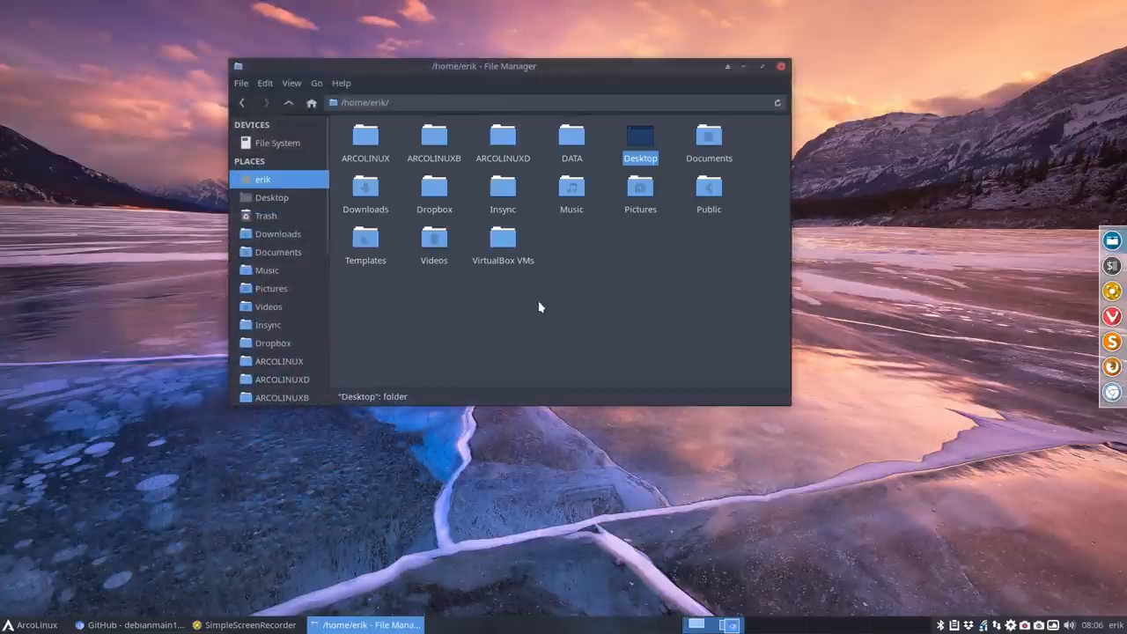
key(ctrl+h)
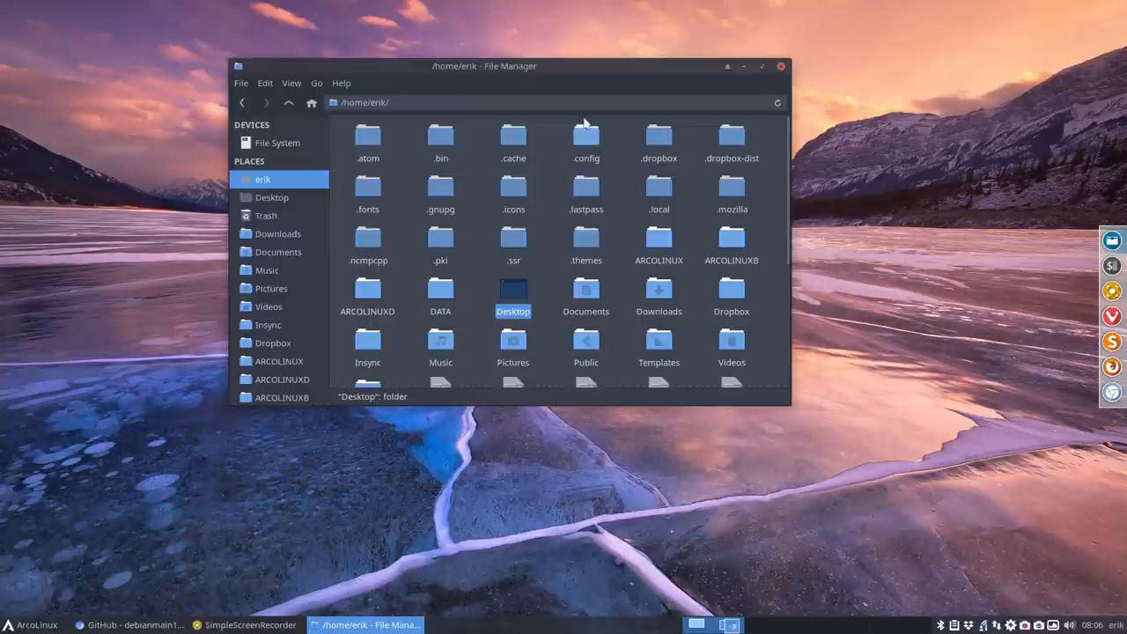
double_click(585, 136)
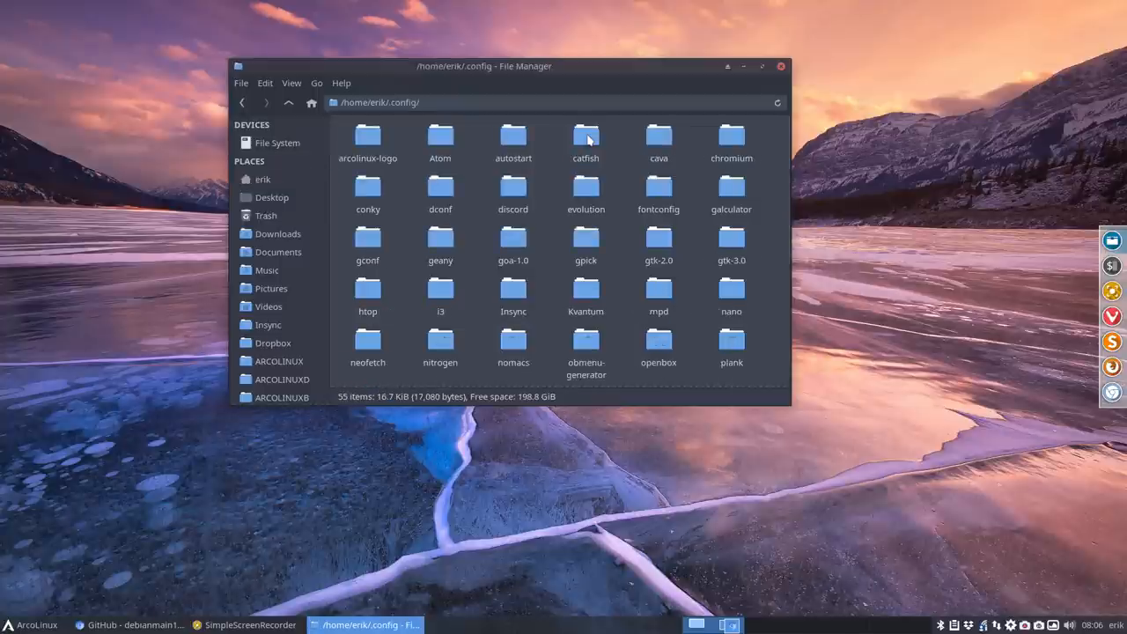
mouse_move(374, 190)
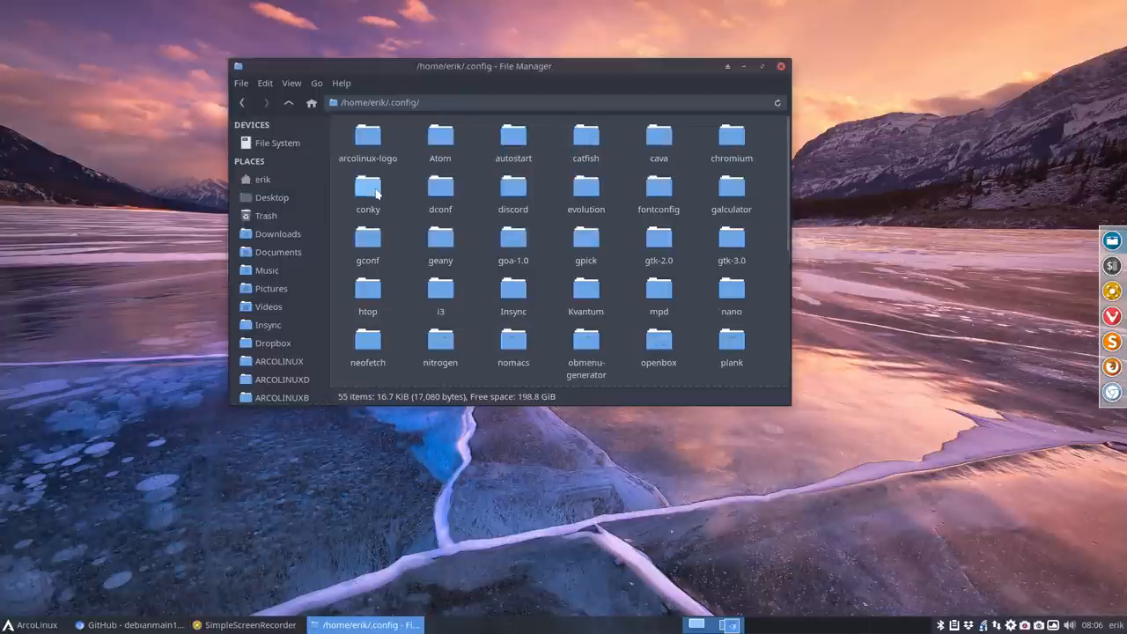
double_click(367, 188)
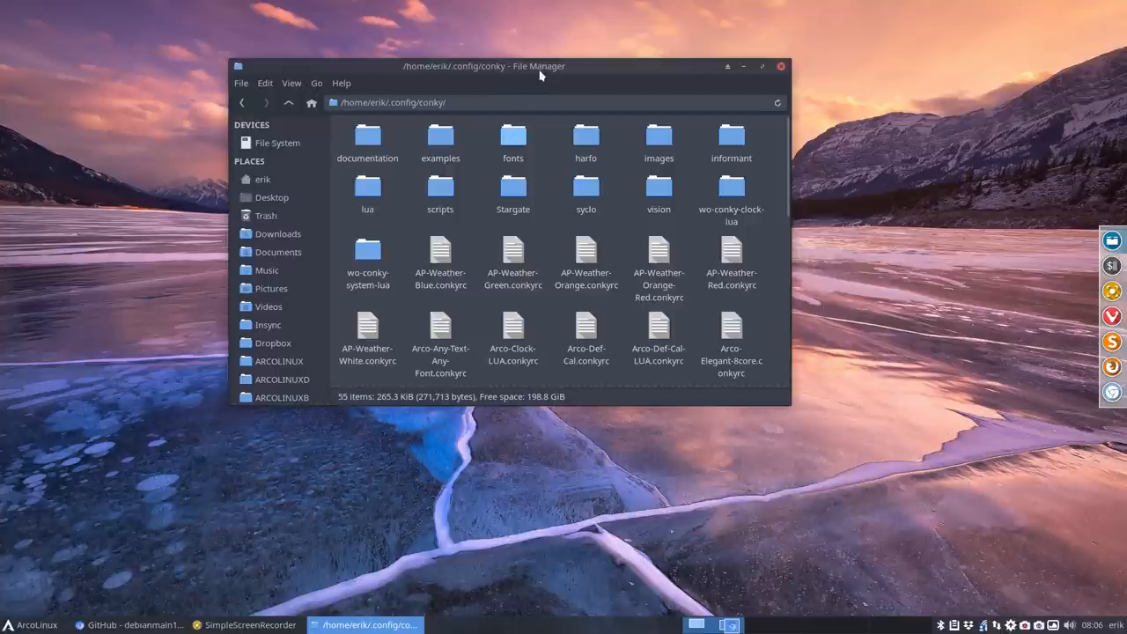
click(765, 66)
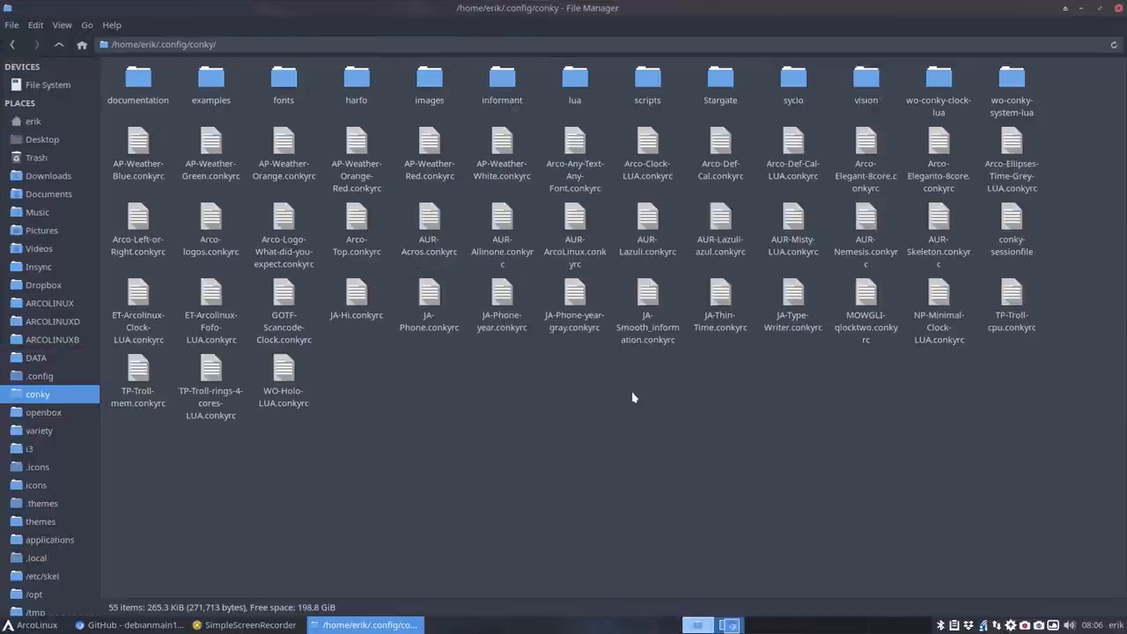
mouse_move(672, 389)
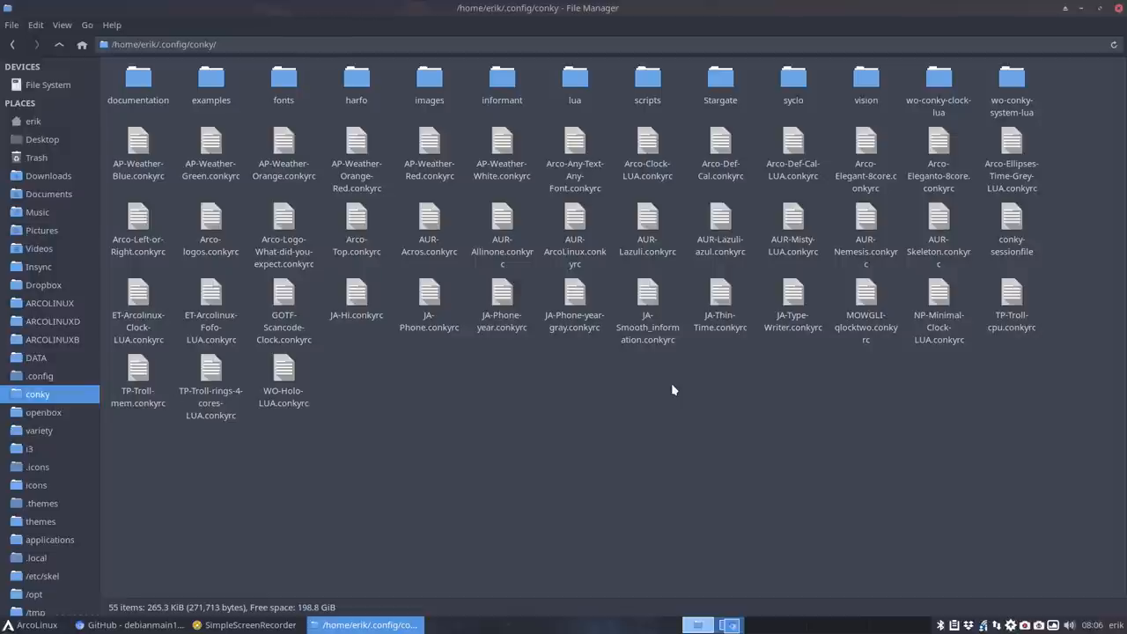
- Duplicate AUR-Skeleton.conkyrc as AUR-Slate.conkyrc and load it into Sublime Text
click(938, 229)
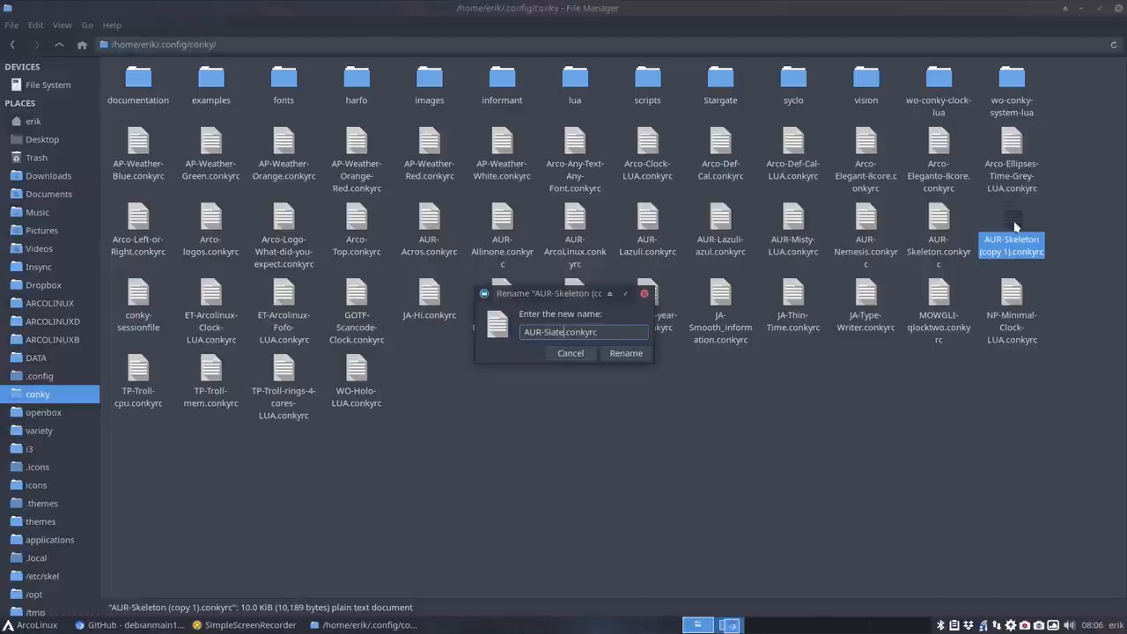
mouse_move(728, 369)
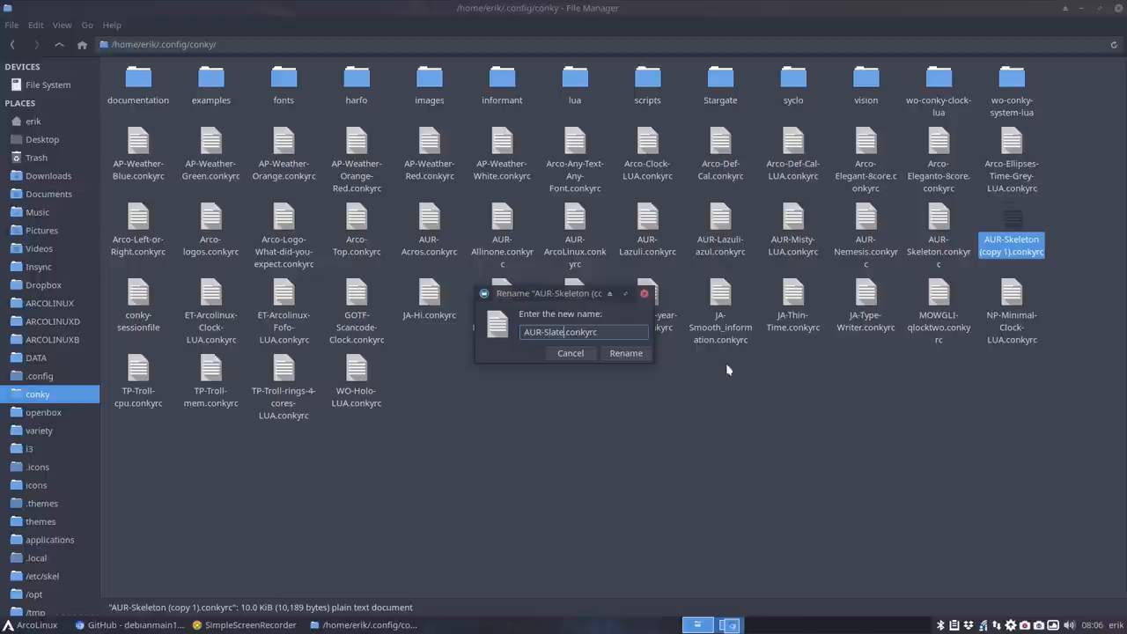
click(625, 353)
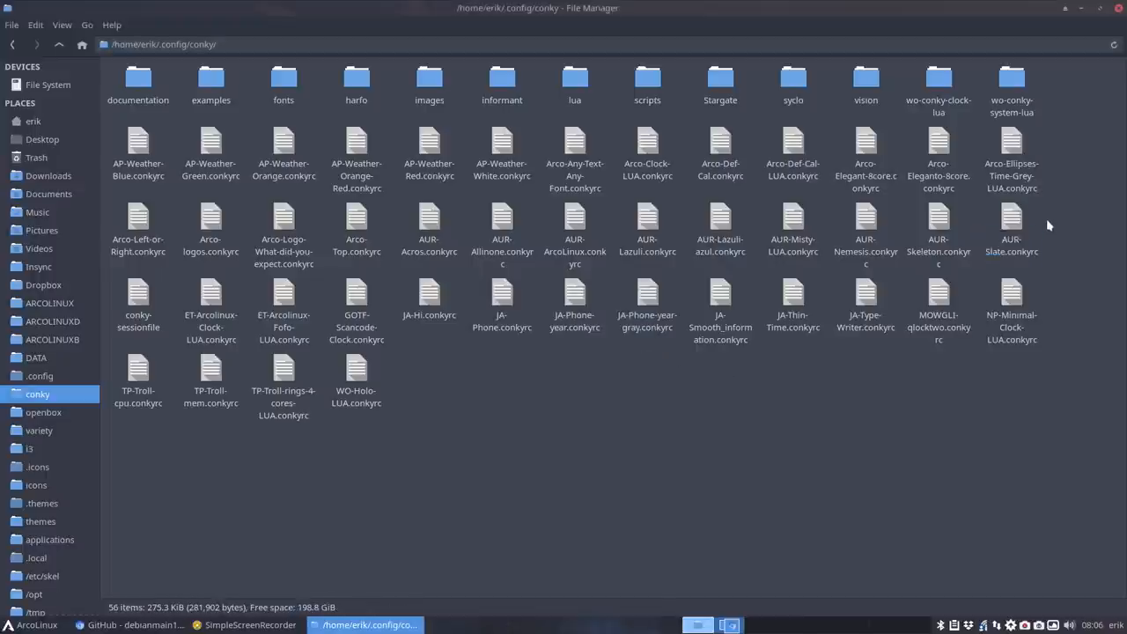
click(1011, 227)
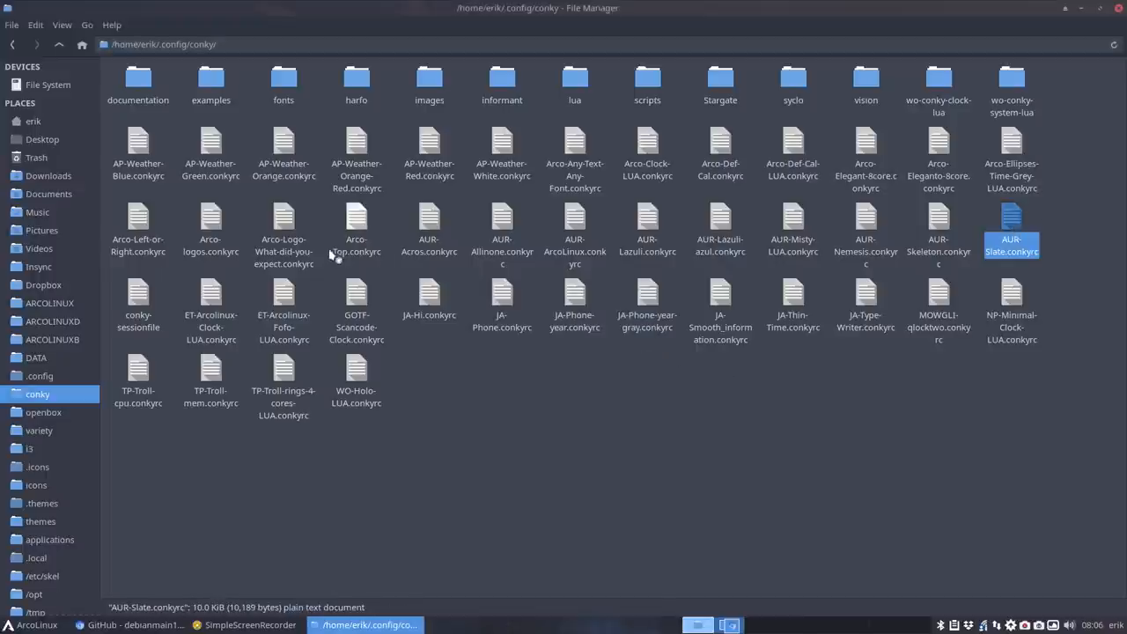
double_click(1012, 229)
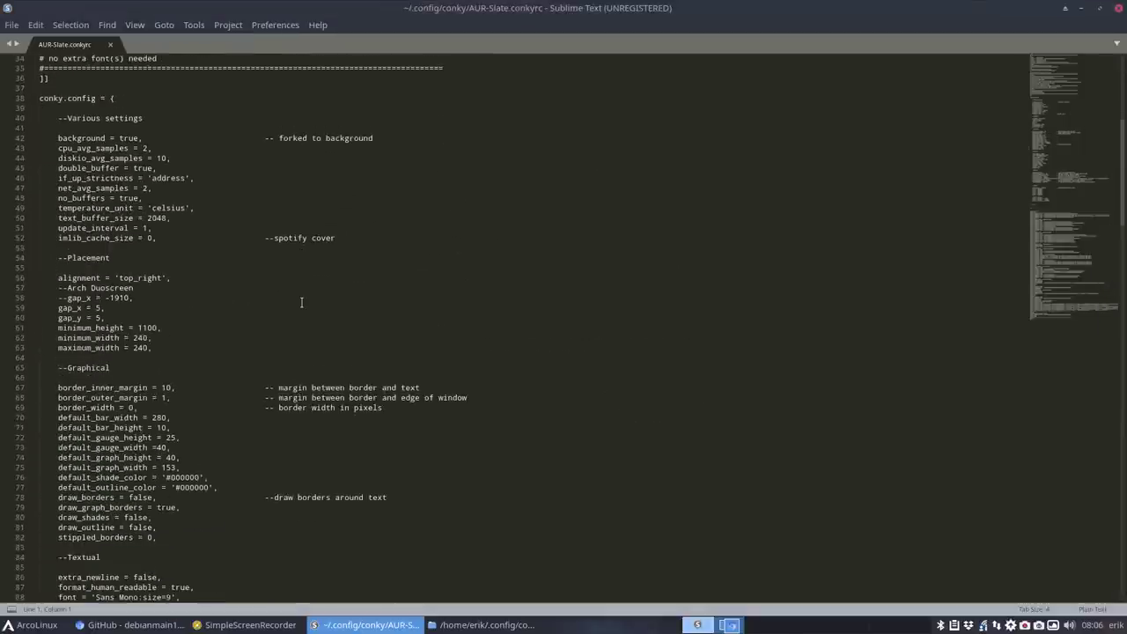
- Scroll AUR-Slate.conkyrc briefly in Sublime Text before returning to the GitHub window
scroll(down, 3)
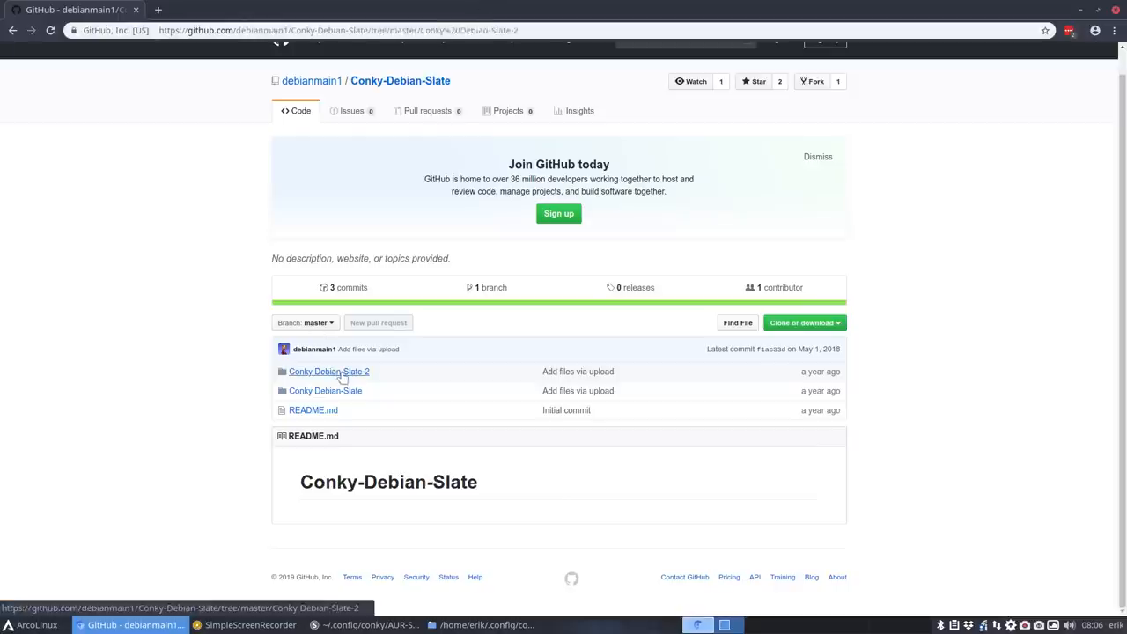
- View conky-startup.sh and conkyrc_debian_slate in Conky Debian-Slate-2, then switch back to Sublime Text
click(328, 371)
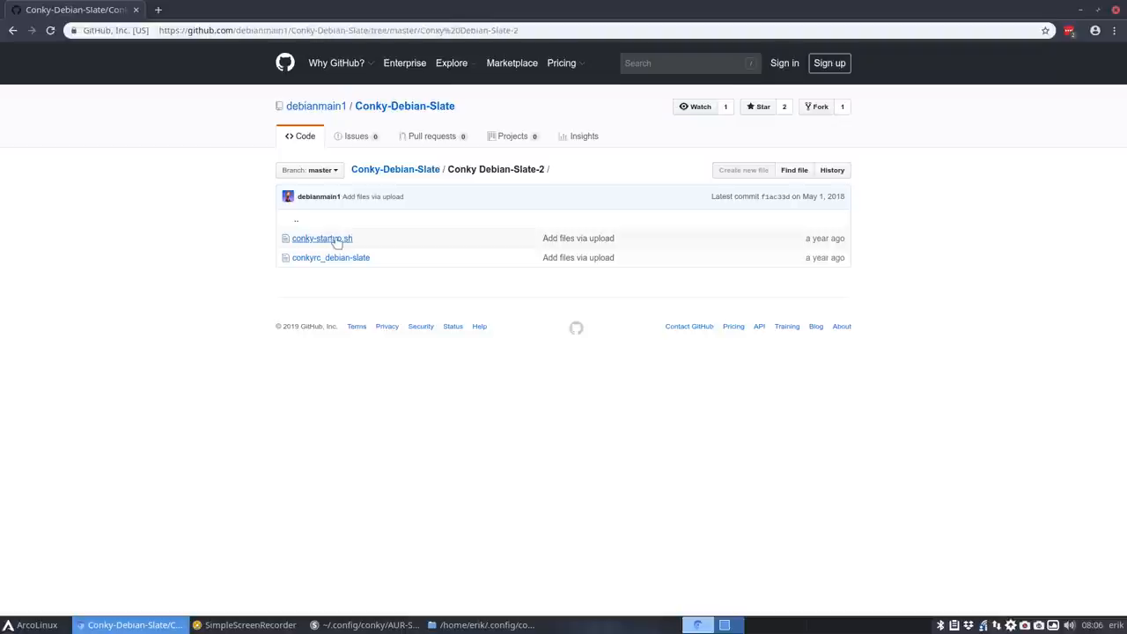
click(321, 237)
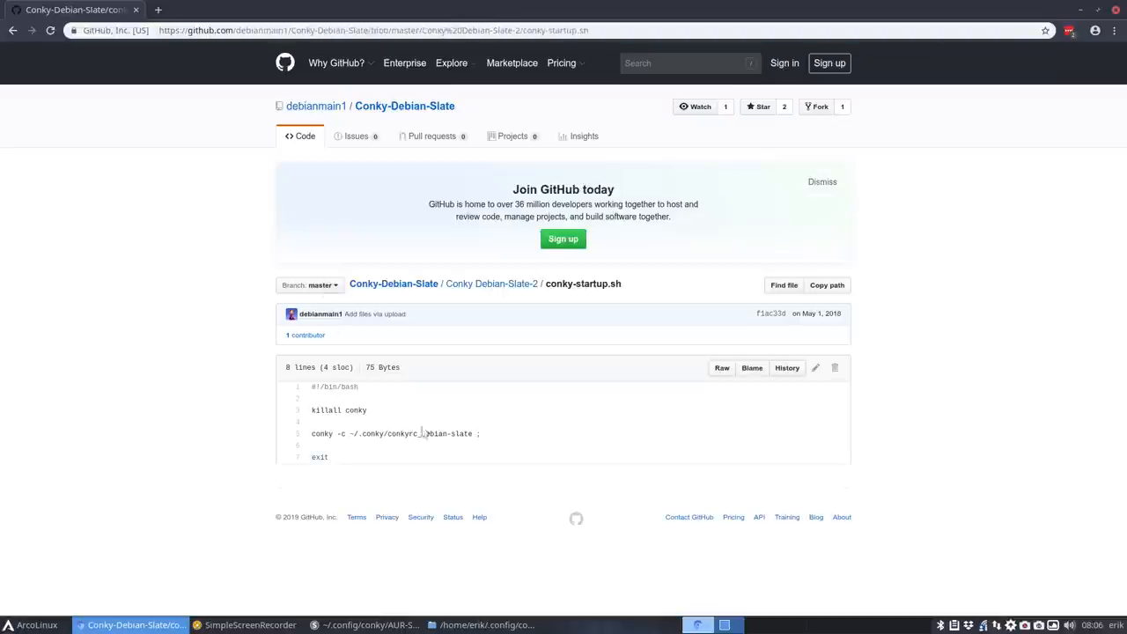
click(491, 284)
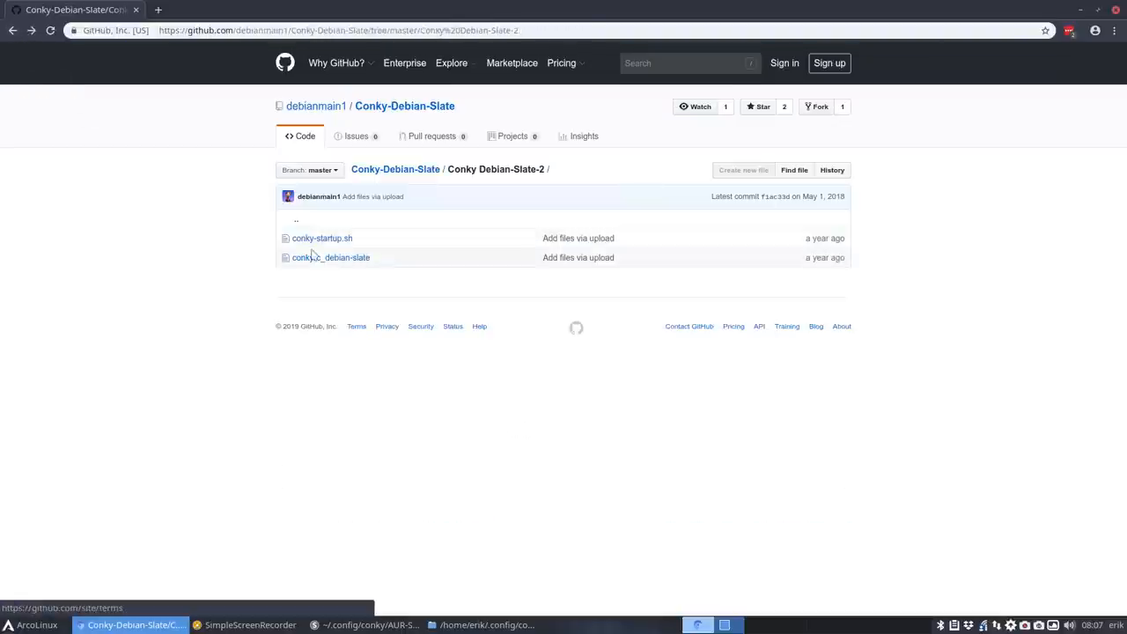
click(331, 257)
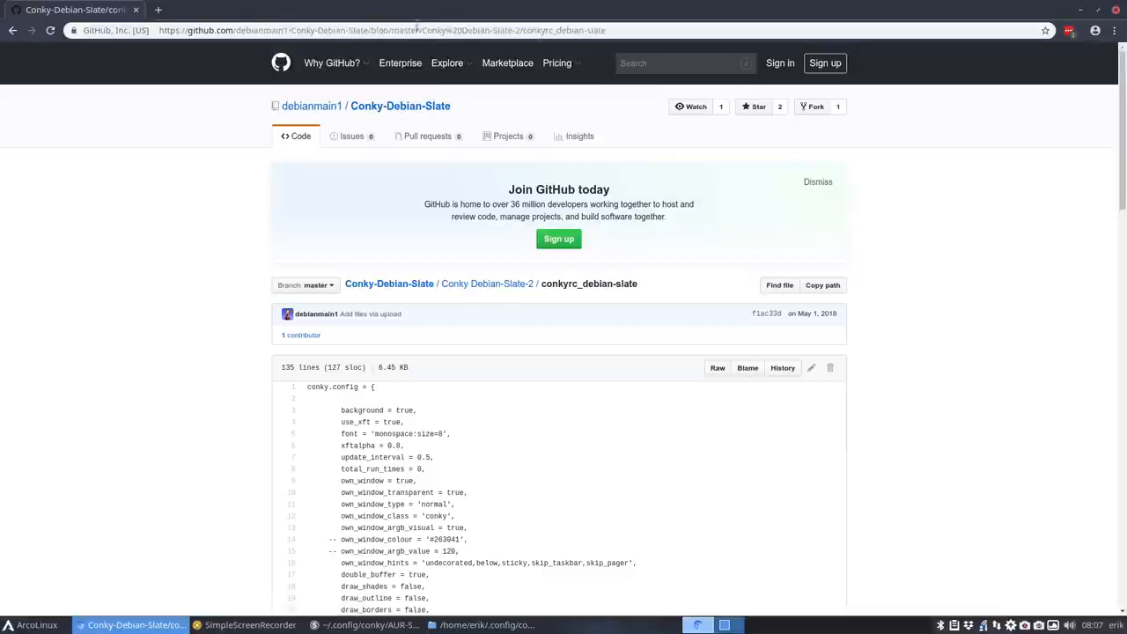
click(374, 624)
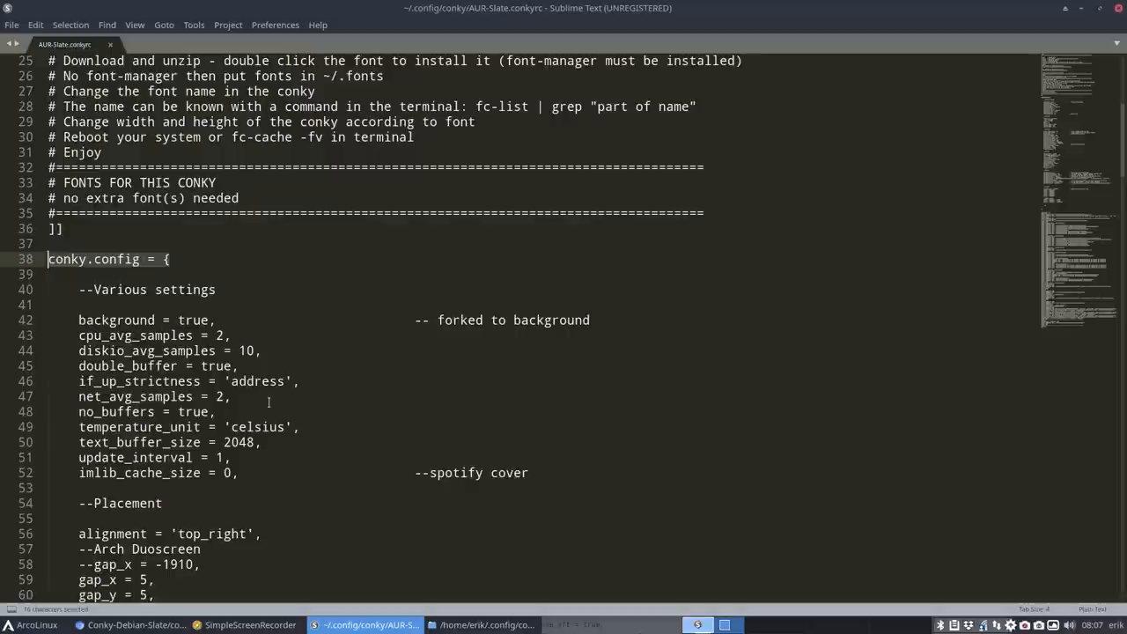
- Scroll AUR-Slate.conkyrc from conky.config down to its conky.text section
scroll(down, 3)
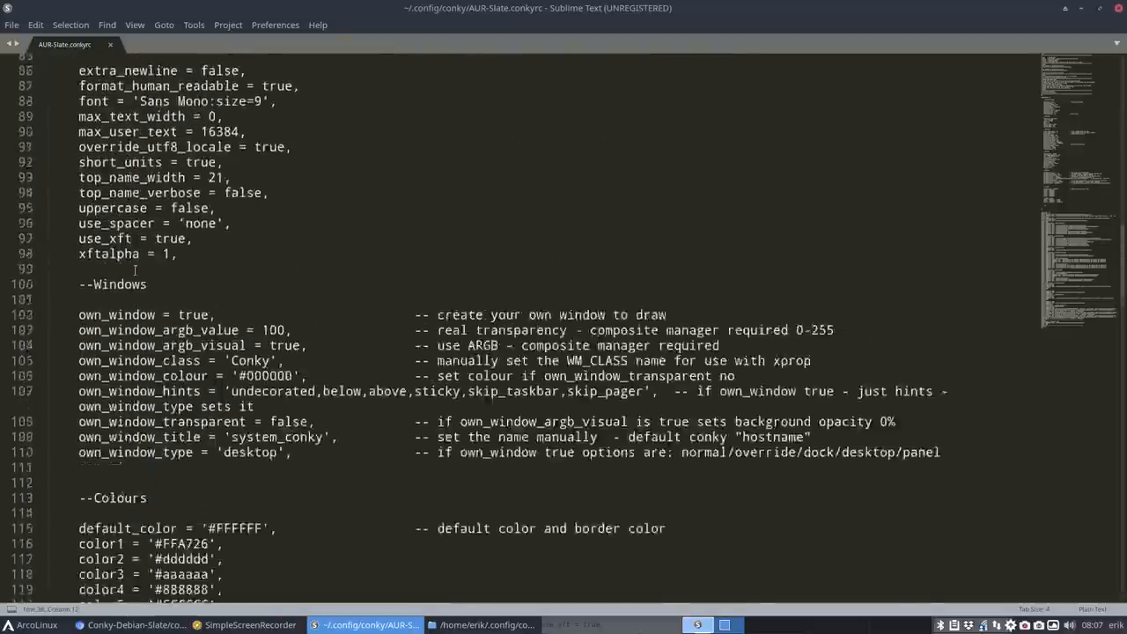
scroll(down, 3)
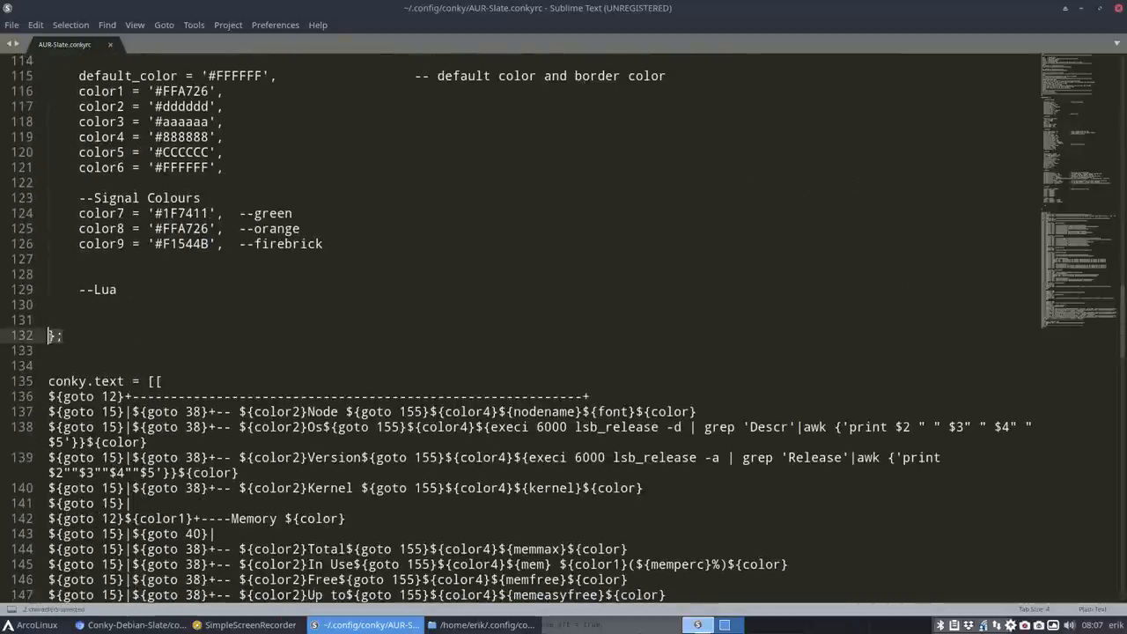
scroll(down, 3)
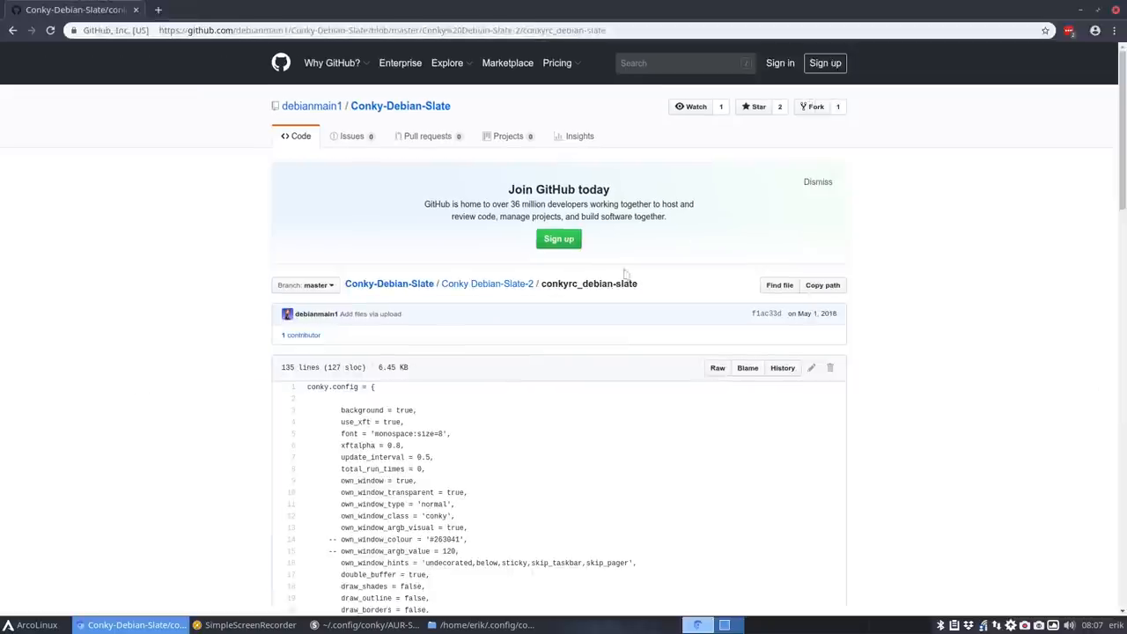
- View conkyrc_debian_slate as raw text, select all of it for copying, and hide Chromium
scroll(down, 3)
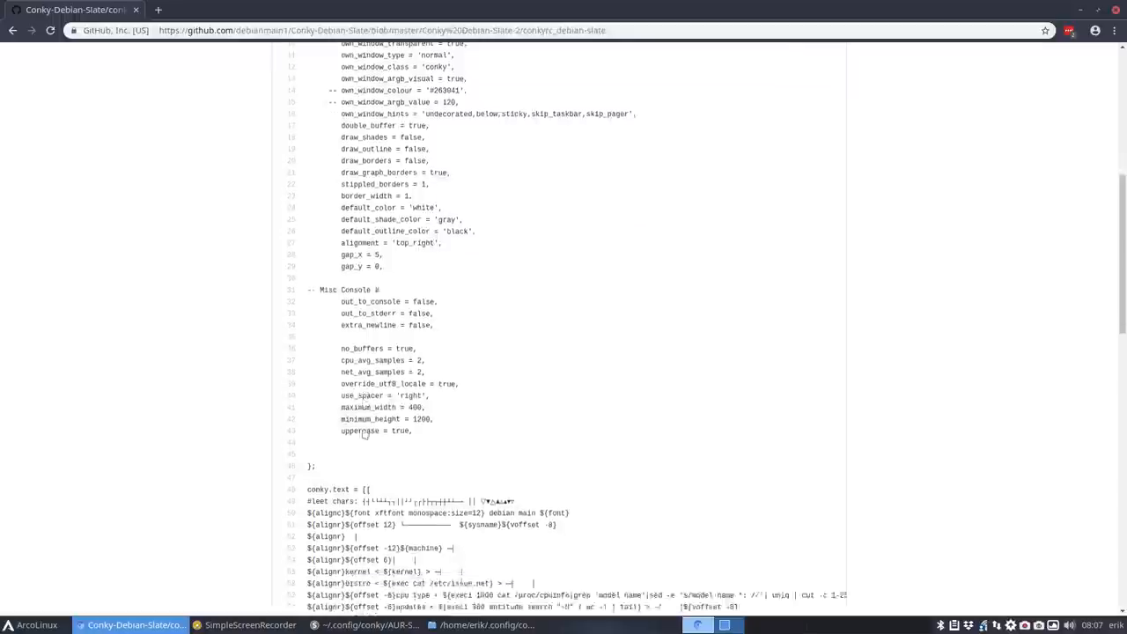
scroll(down, 3)
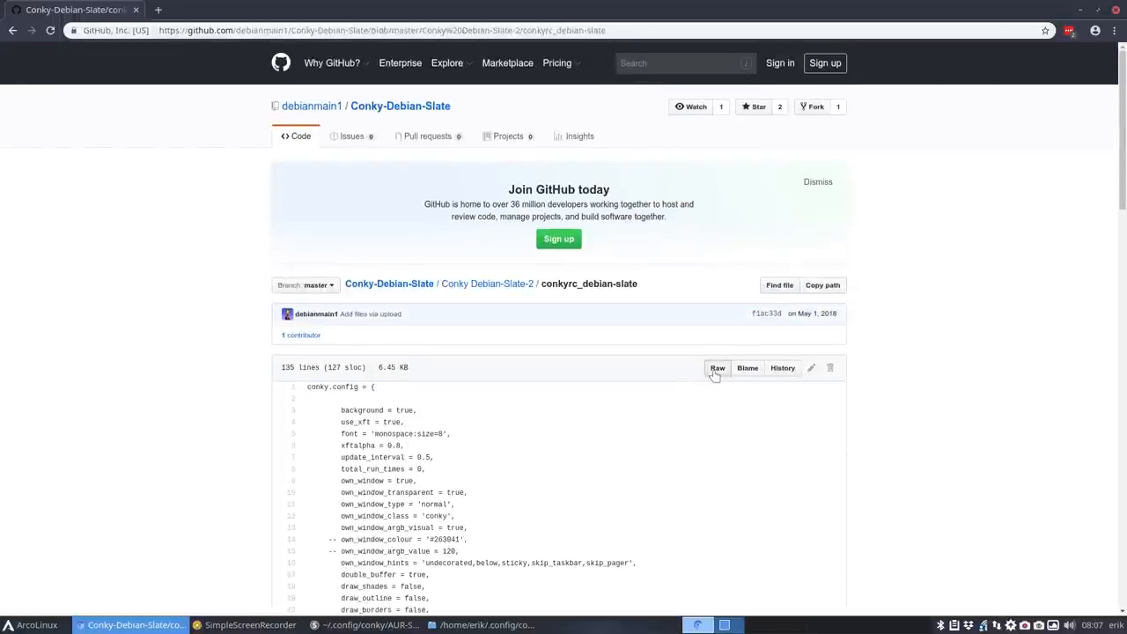
click(717, 368)
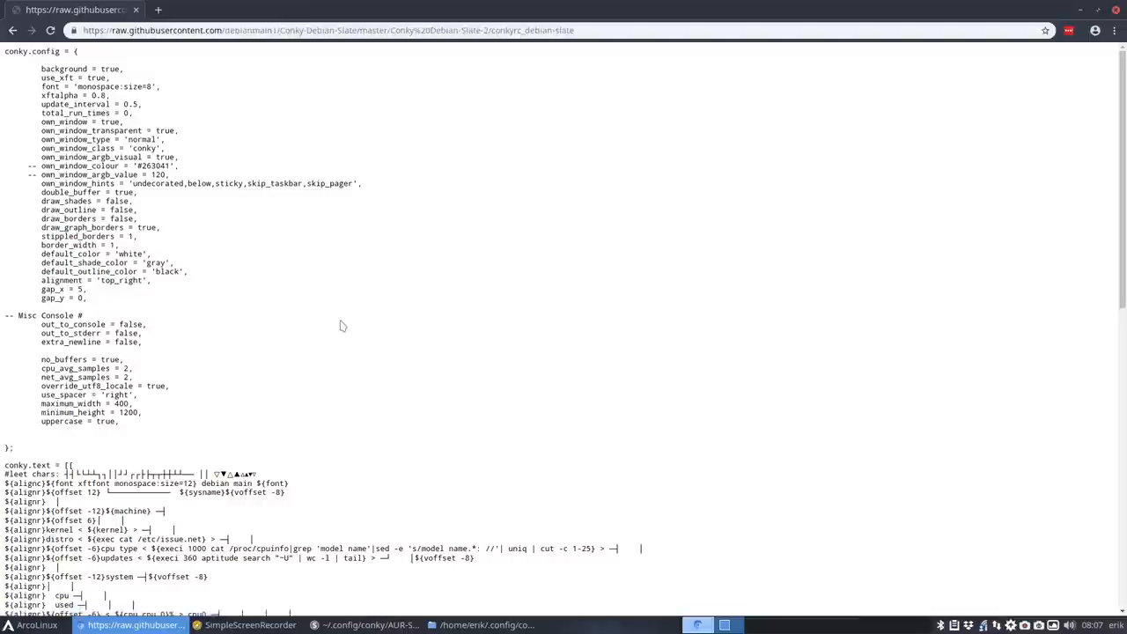
key(ctrl+a)
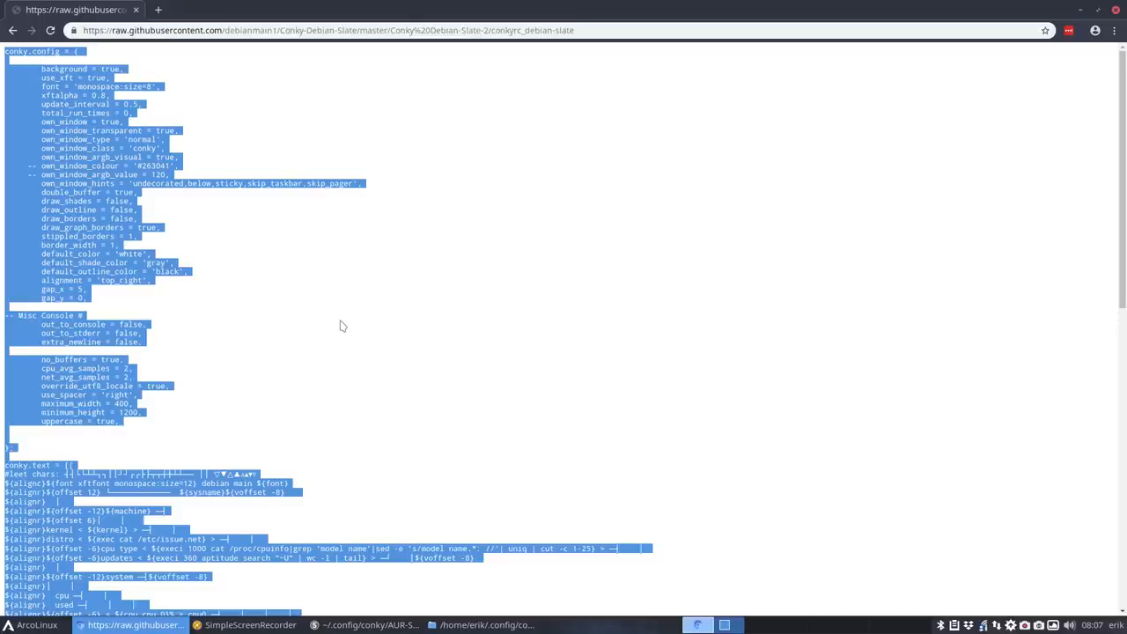
mouse_move(1079, 12)
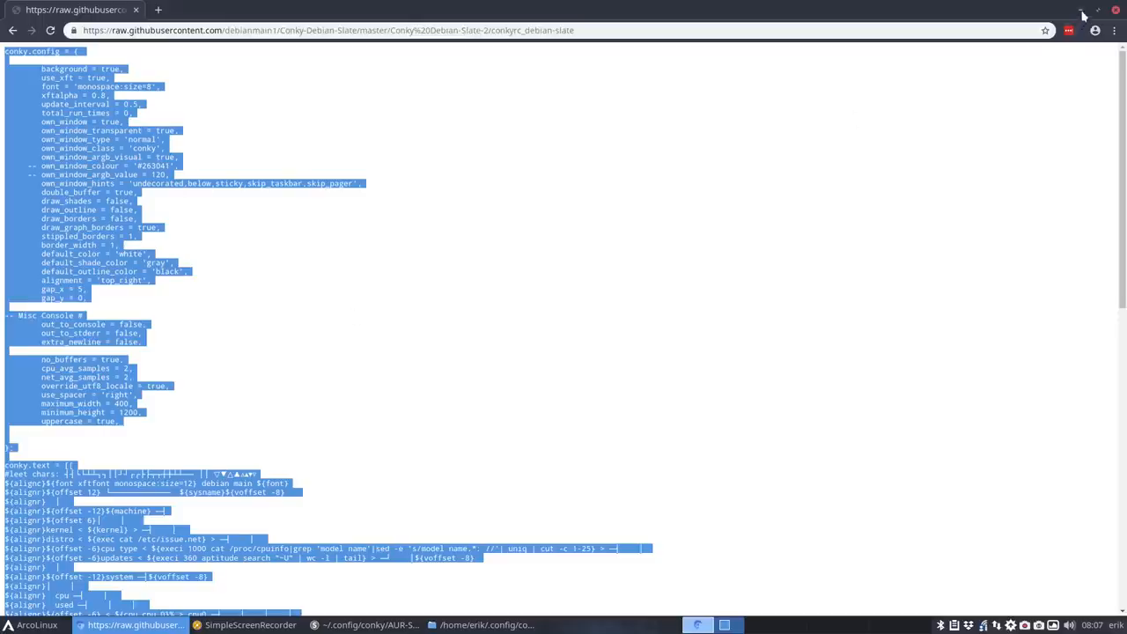
click(358, 625)
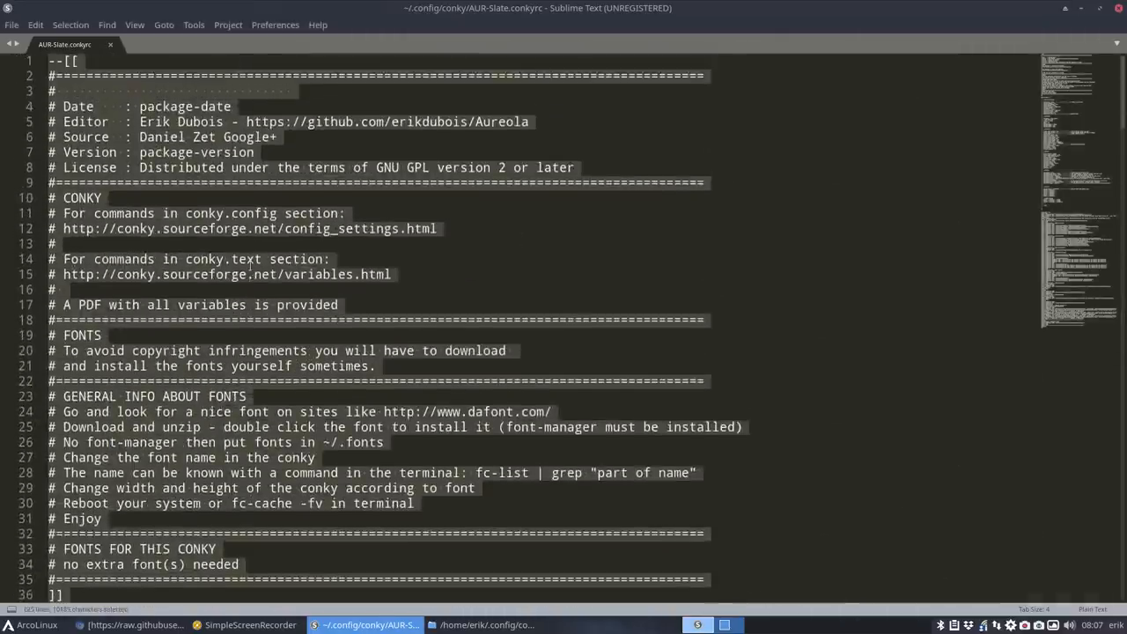
- Paste the Debian Slate conky.config block over AUR-Slate.conkyrc's code below the header comments
scroll(down, 3)
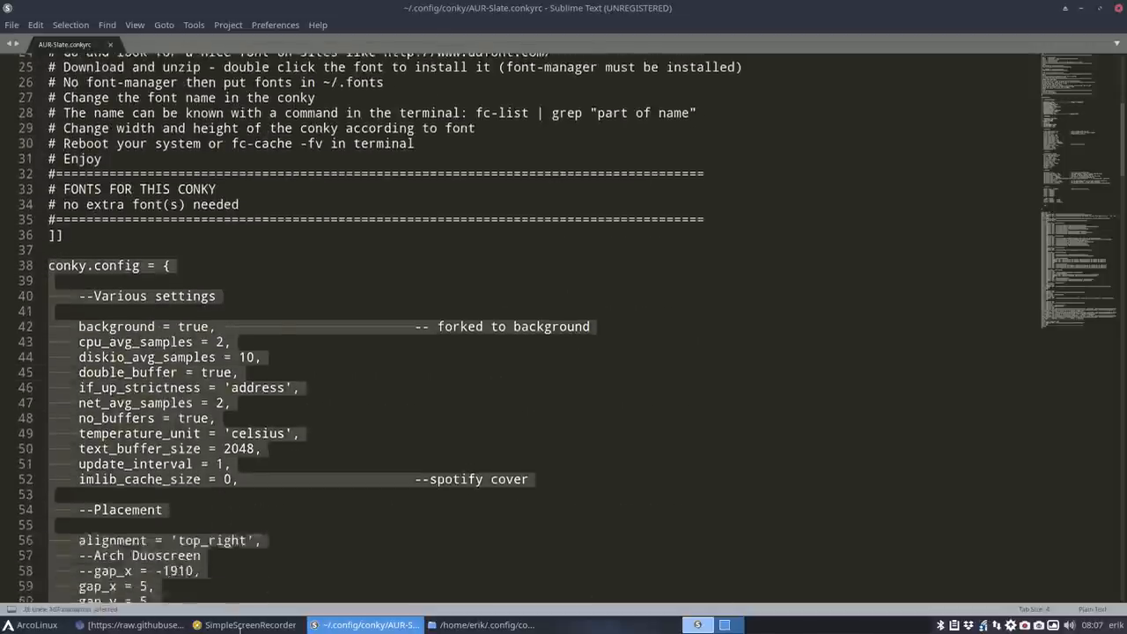
scroll(down, 3)
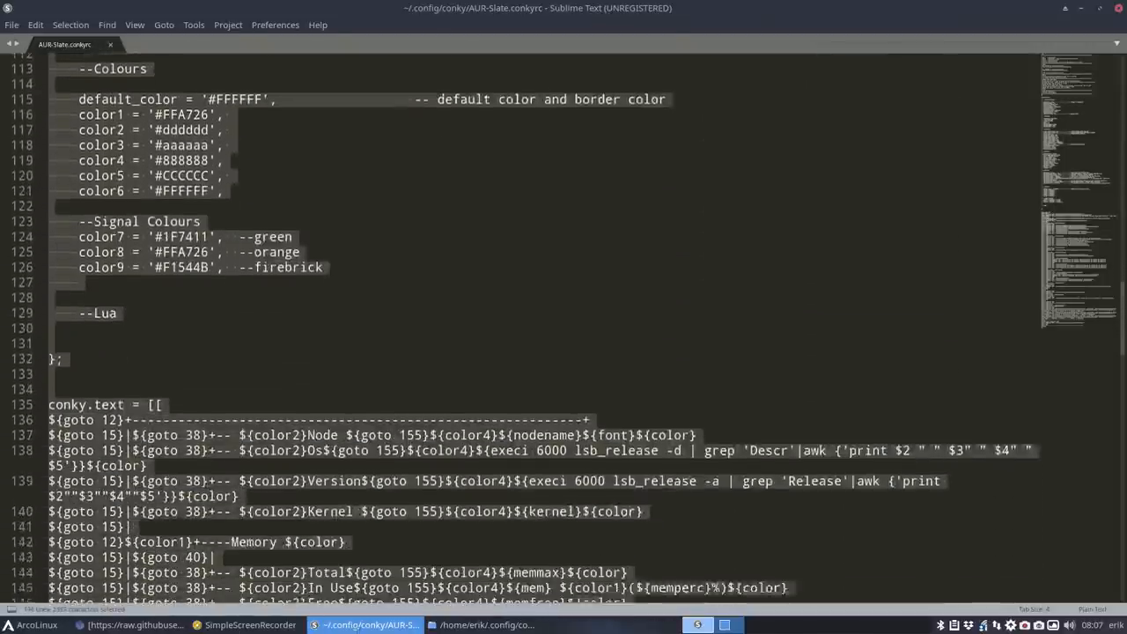
scroll(down, 3)
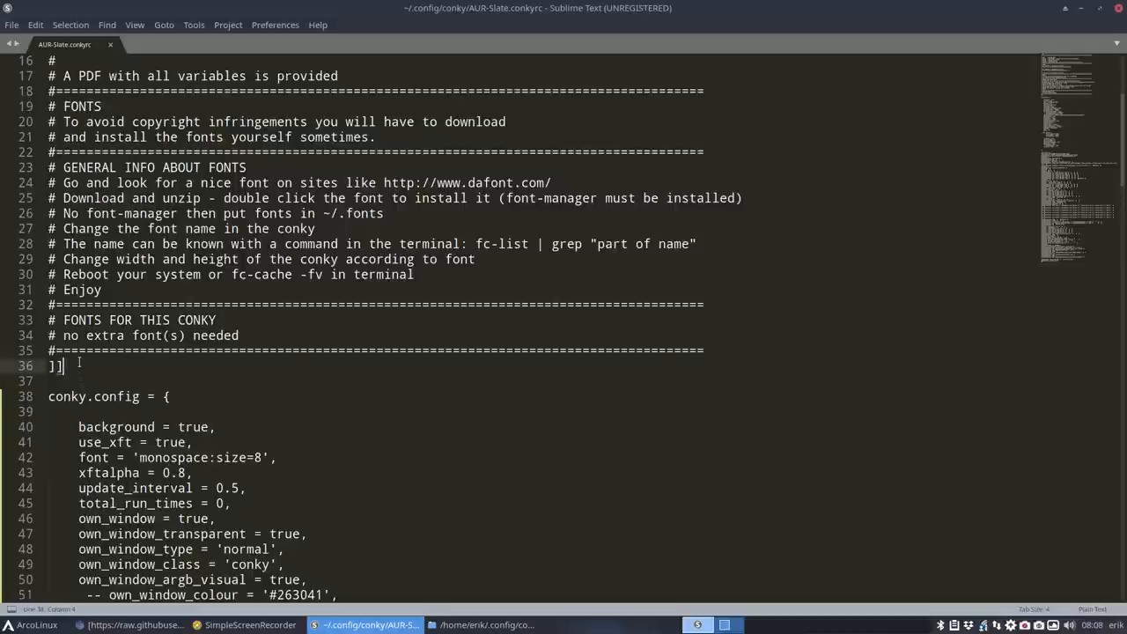
scroll(up, 3)
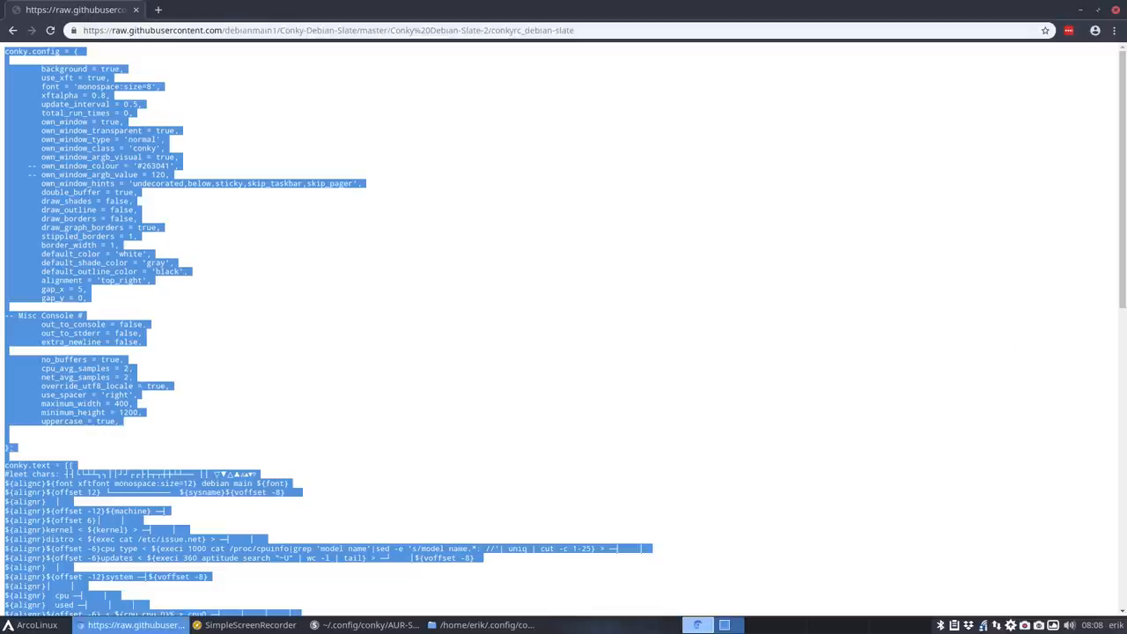
- Go back to the GitHub conkyrc_debian_slate page, copy its URL, and return to Sublime Text
click(15, 45)
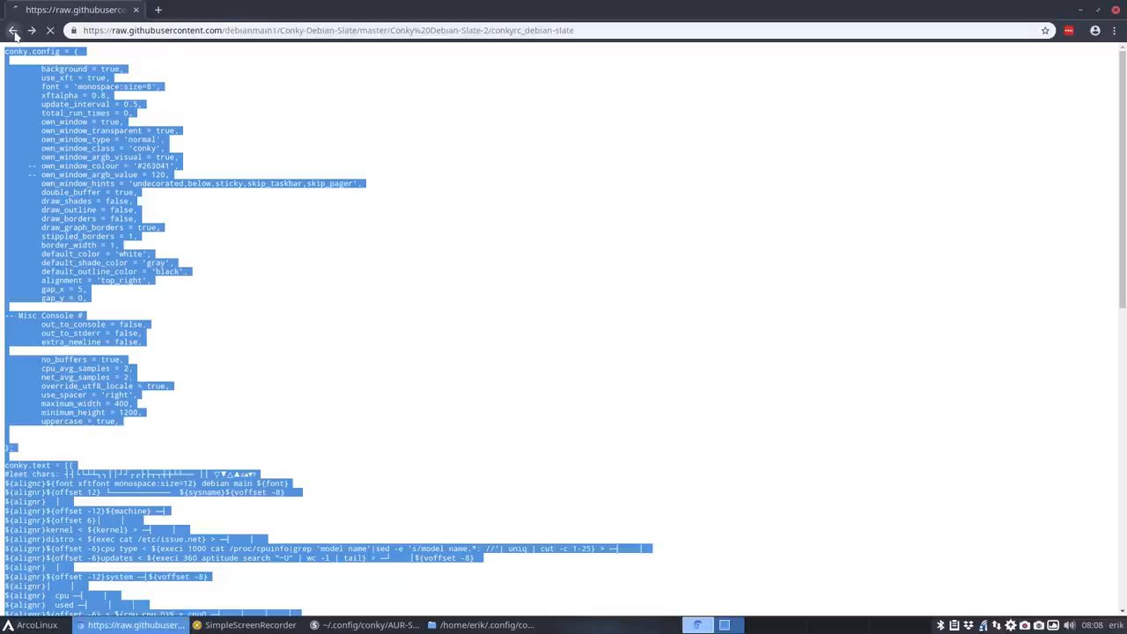
click(12, 39)
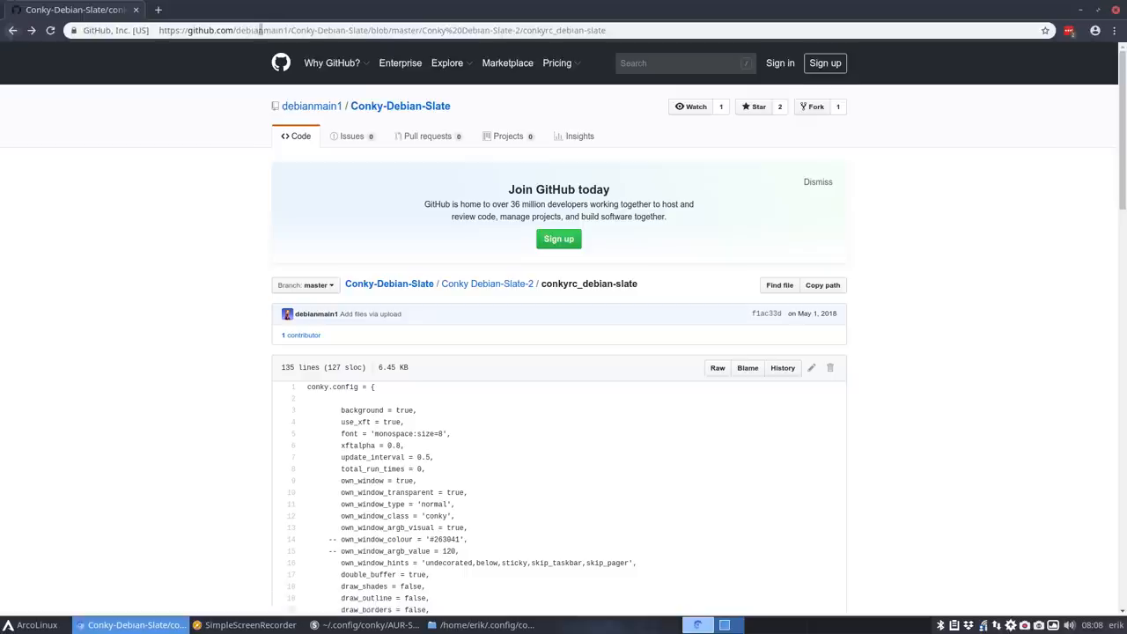
click(383, 30)
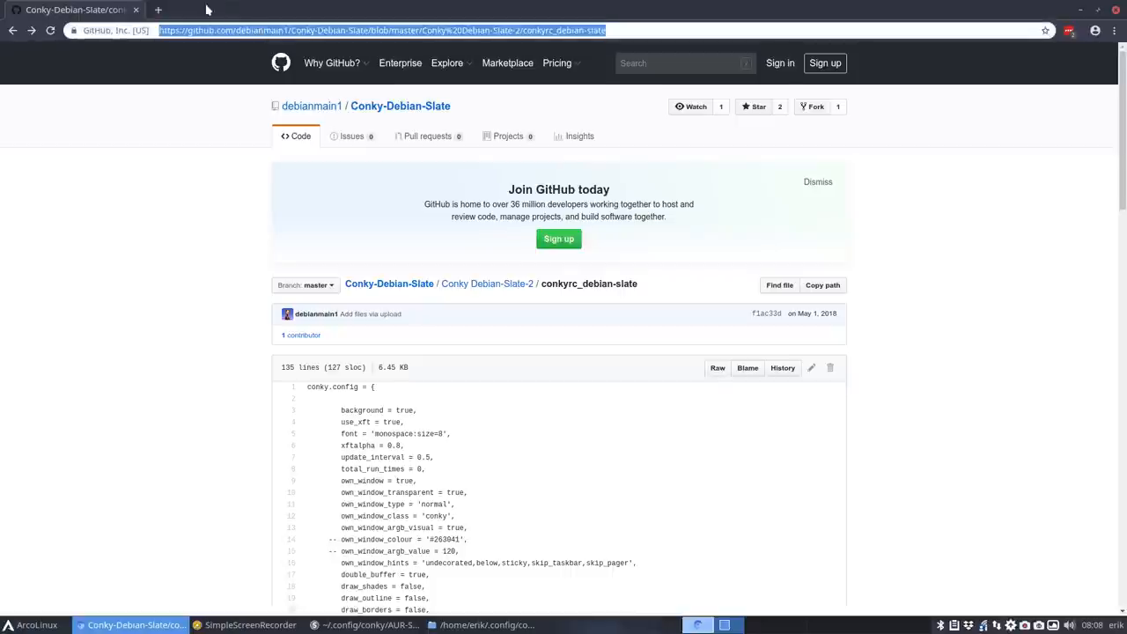
click(373, 625)
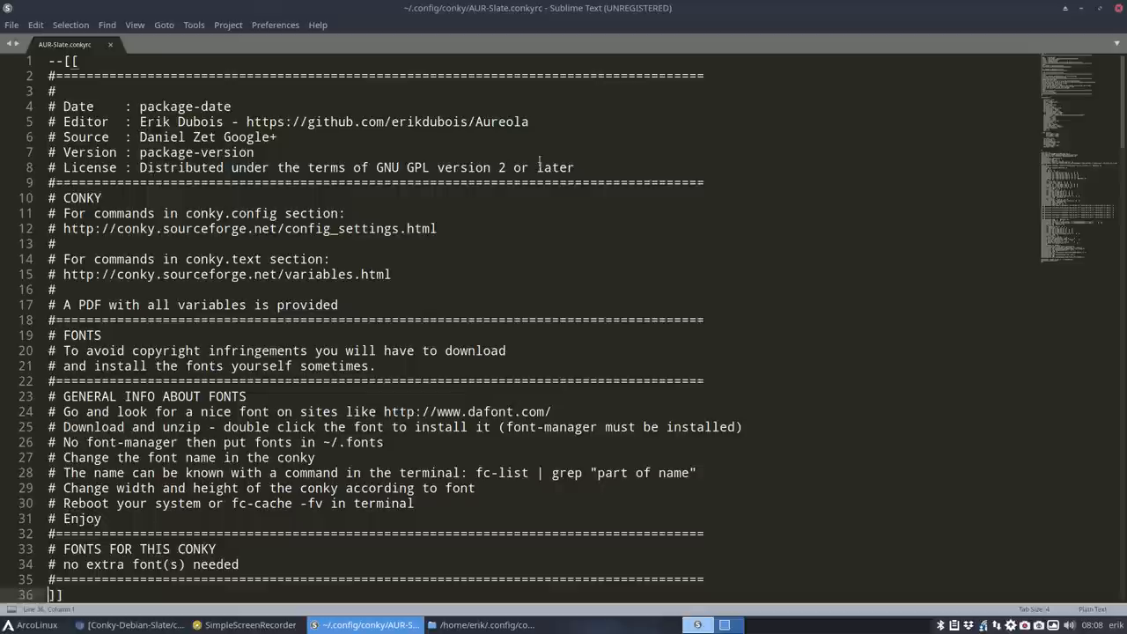
click(255, 153)
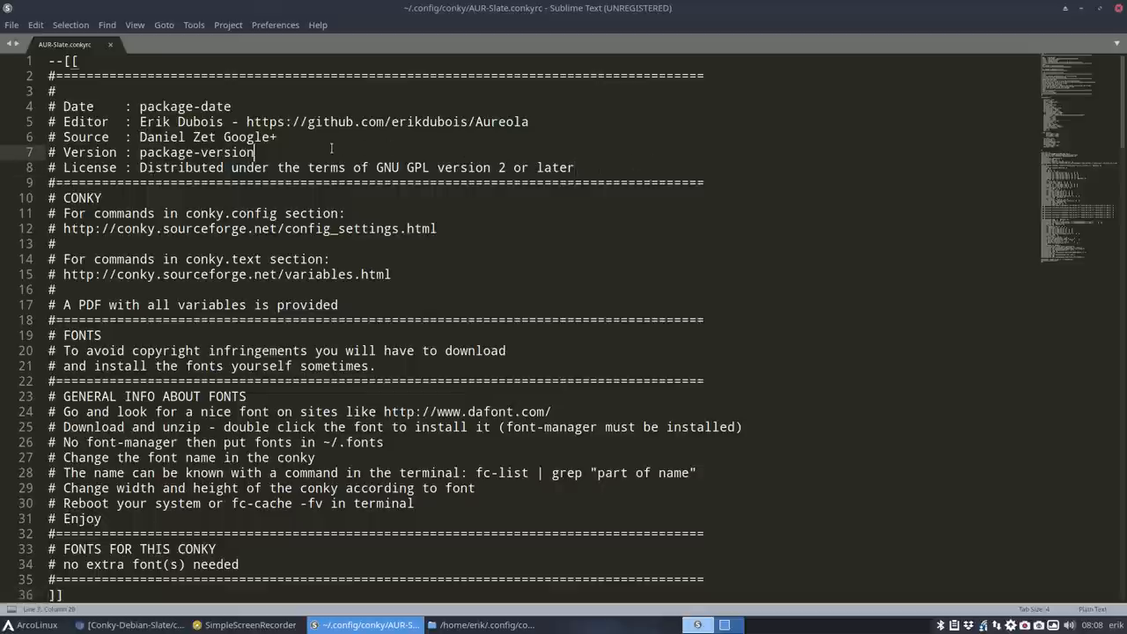
click(278, 137)
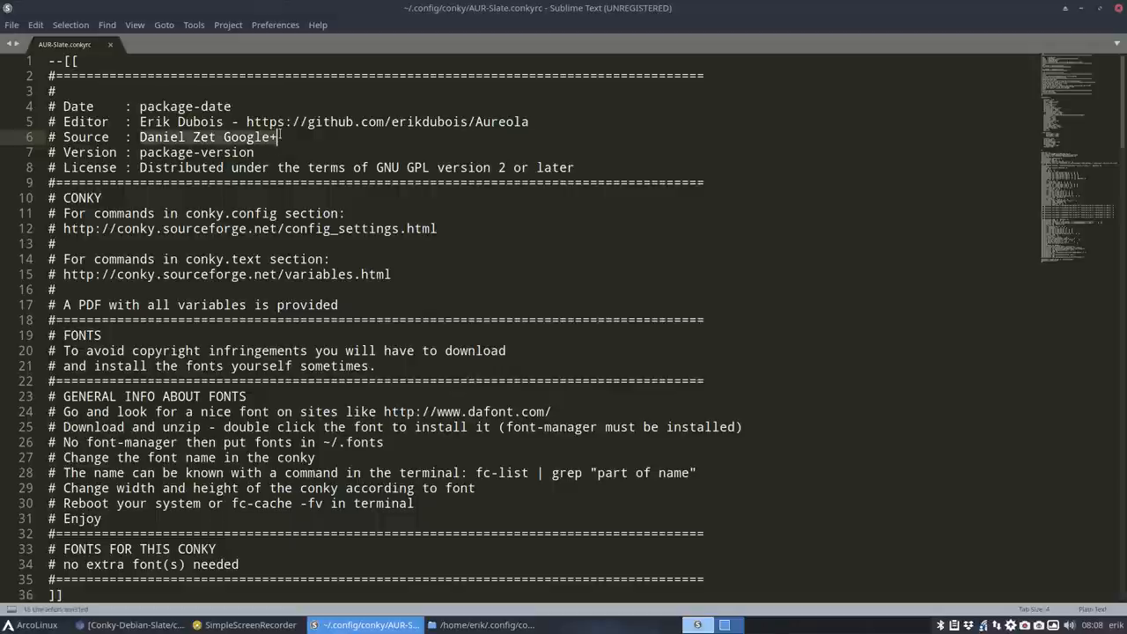
text(https://github.com/debianmain1/Conky-Debian-Slate/blob/master/Conky%20Debian-Slate-2/conkyrc_debian-slate)
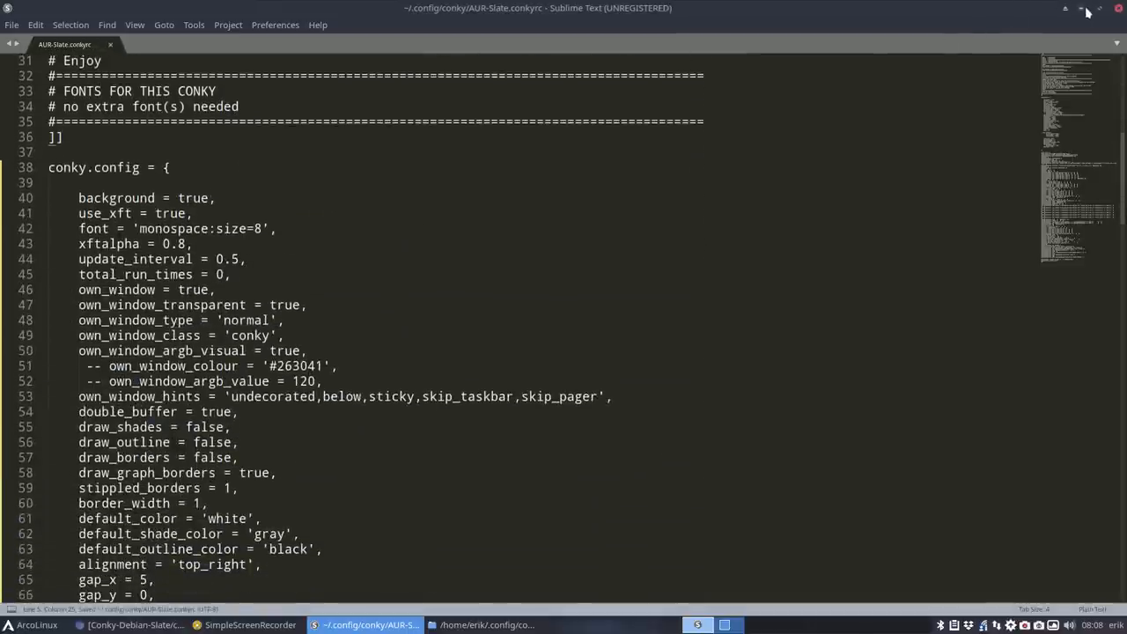
- Launch ArcoLinux Conky Manager and tick conky/AUR-Slate.conkyrc for the session
click(492, 624)
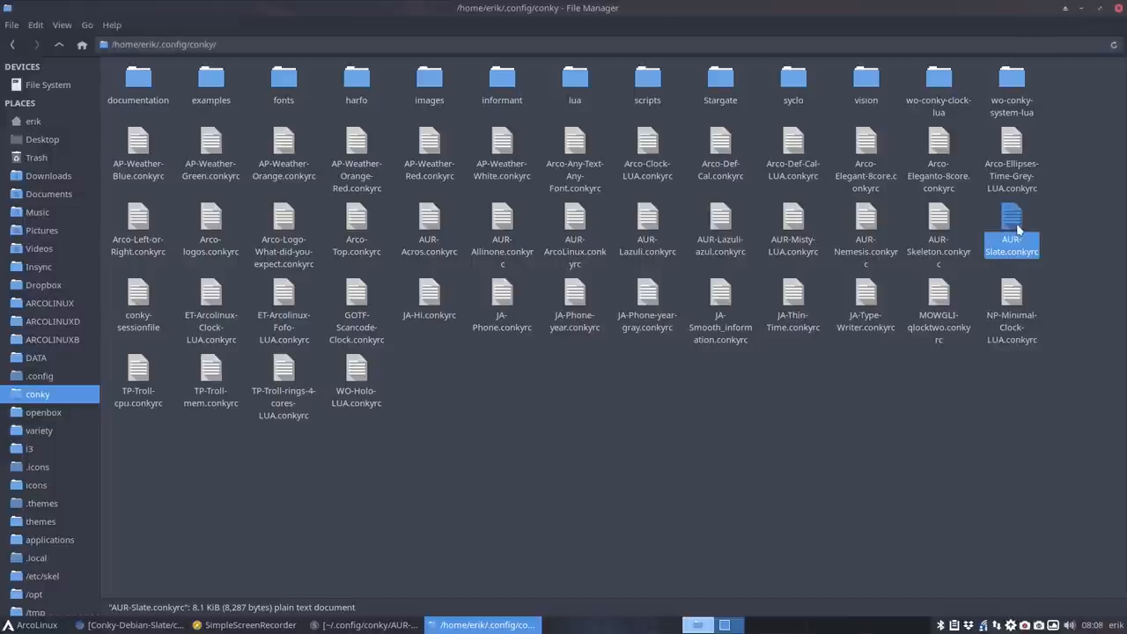
click(13, 624)
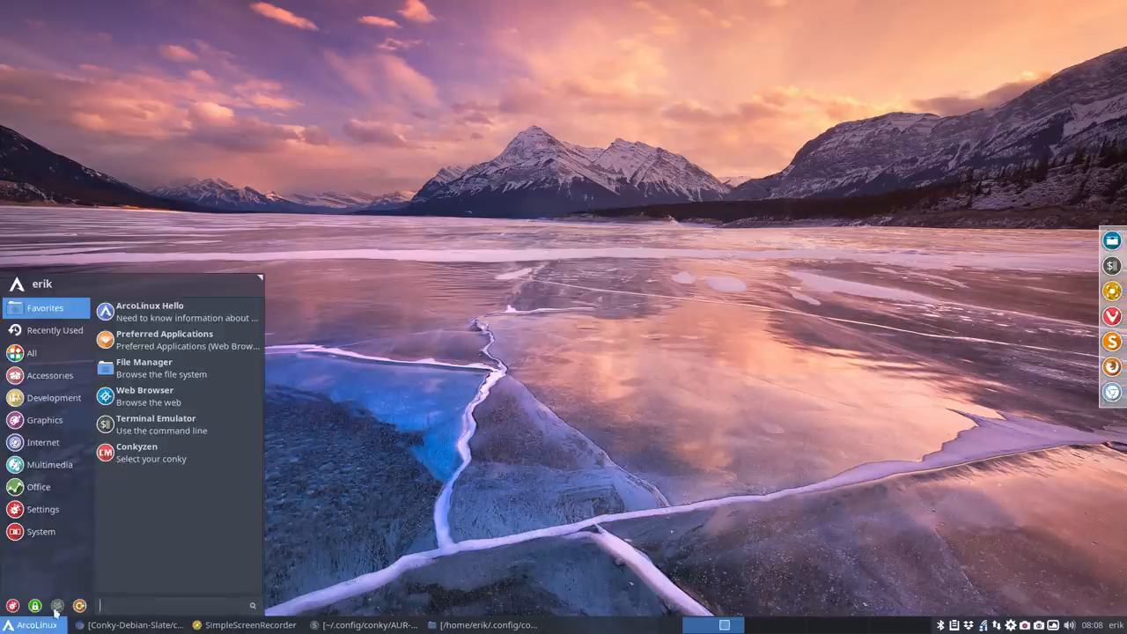
click(136, 451)
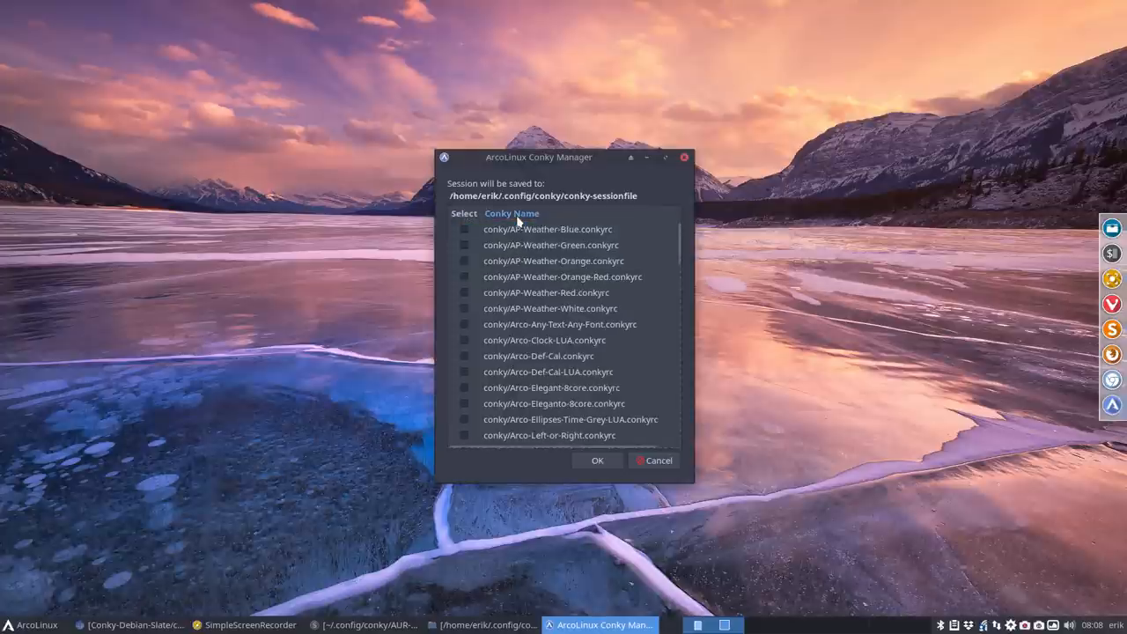
scroll(down, 3)
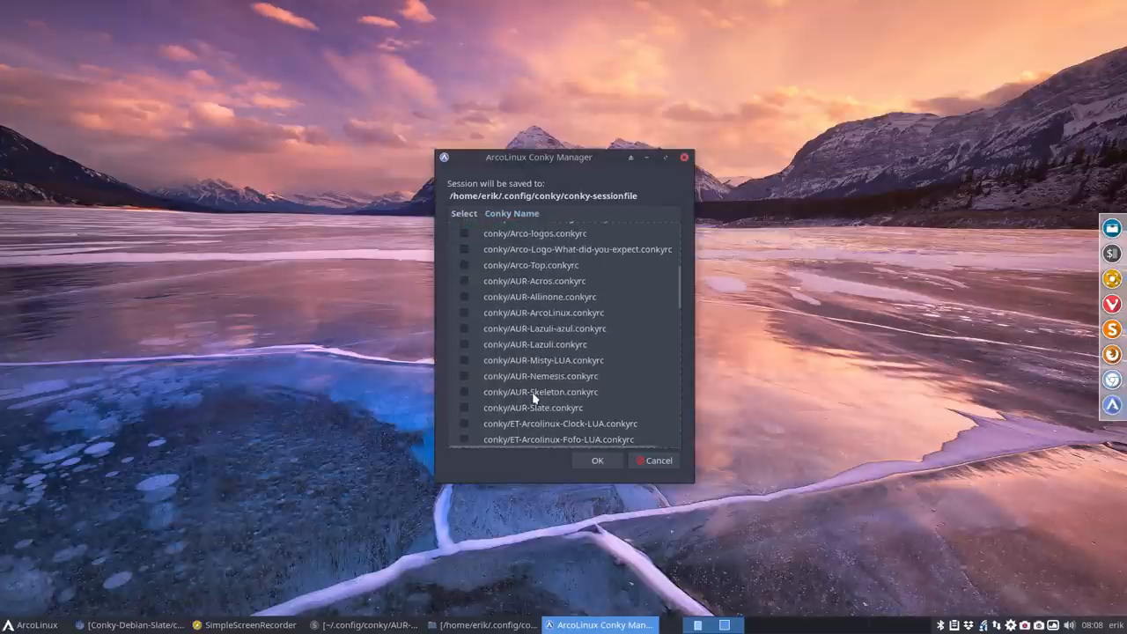
click(535, 407)
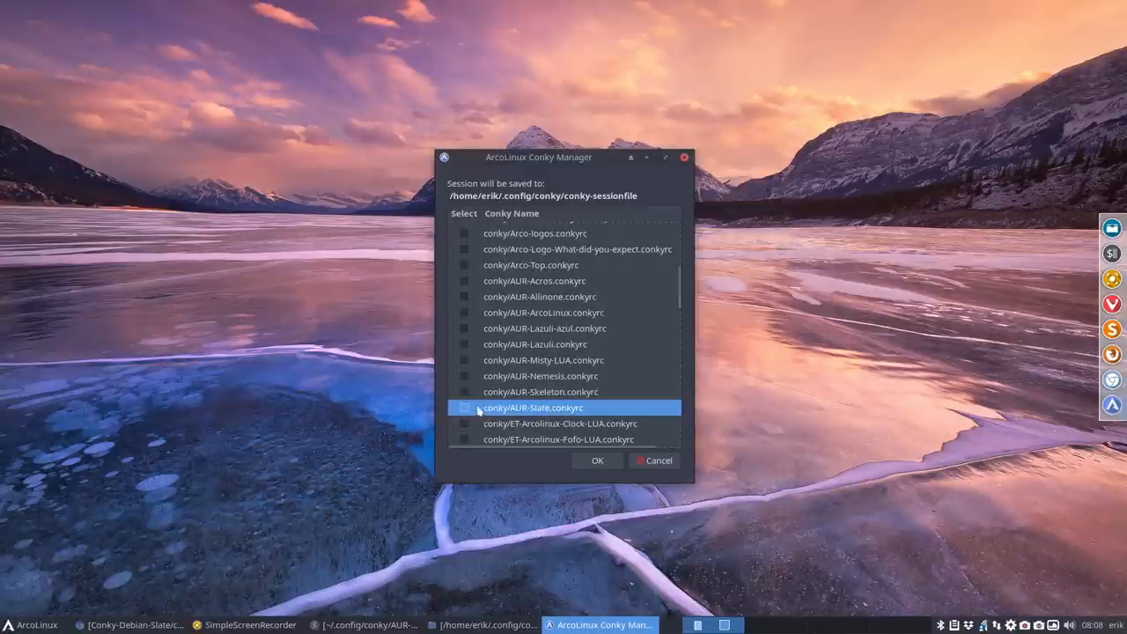
click(461, 407)
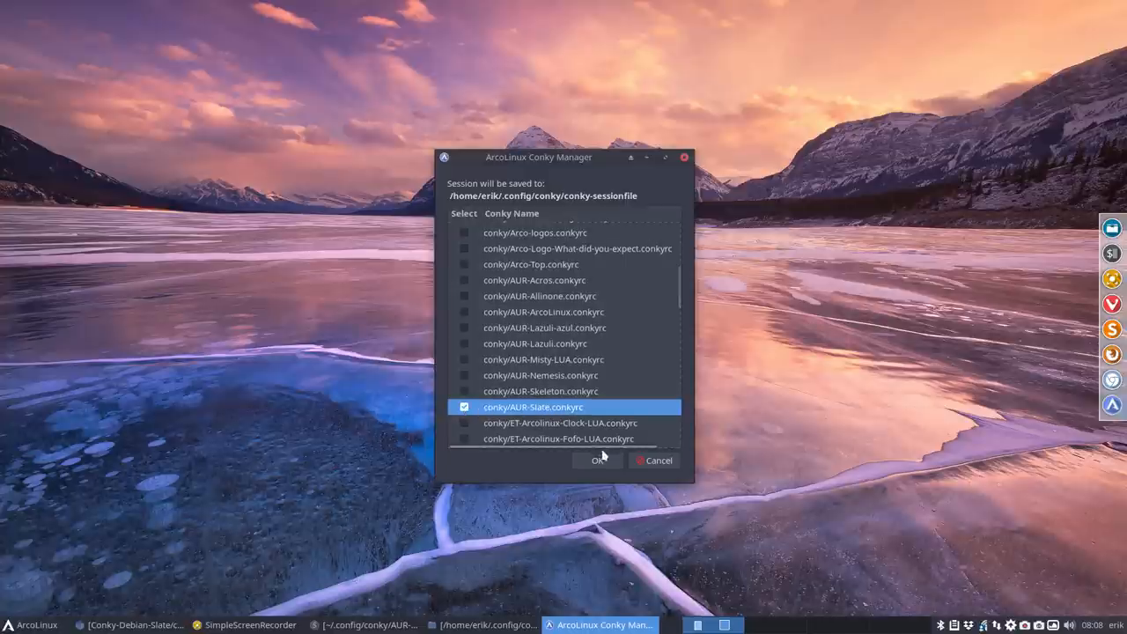
- Confirm the session to start the AUR-Slate conky, set the dock Position to Top, and return to Chromium
click(595, 460)
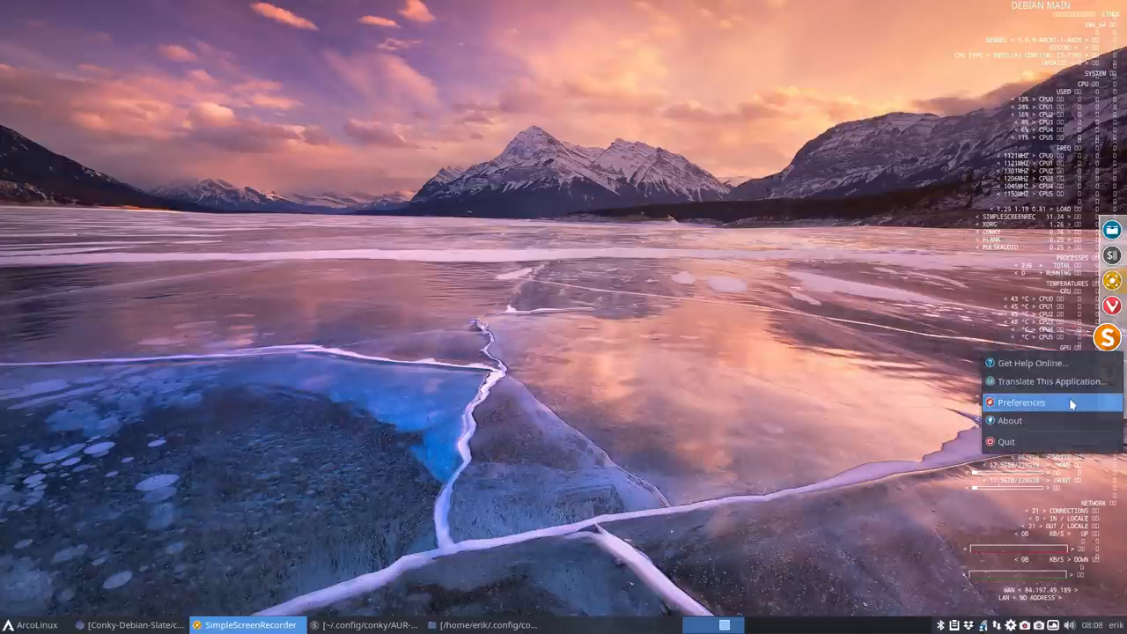
click(1021, 403)
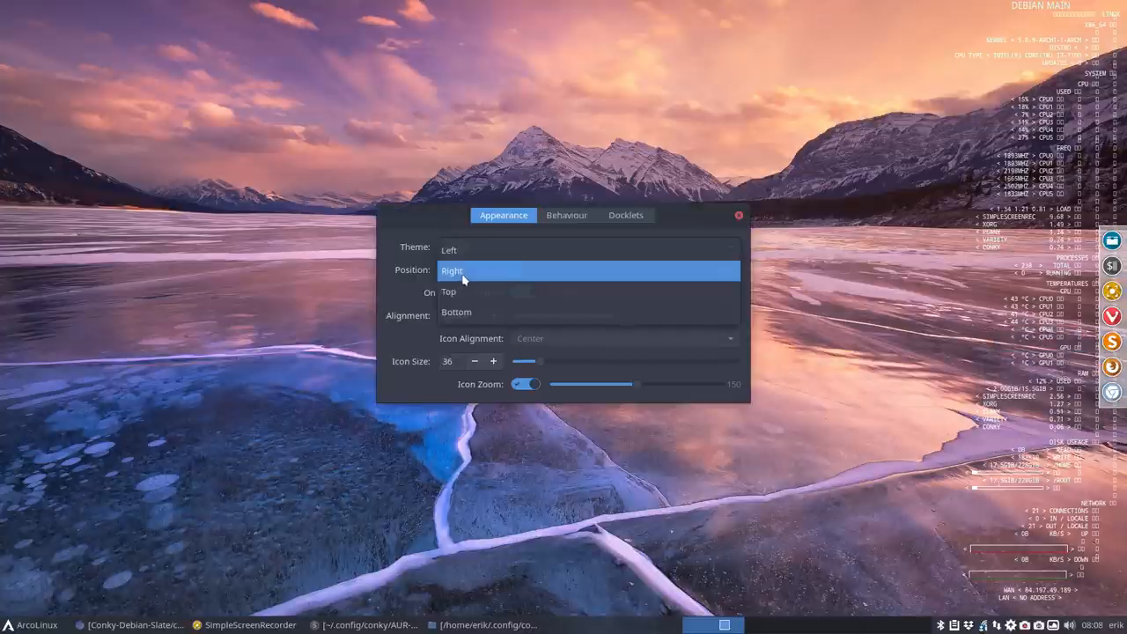
click(450, 291)
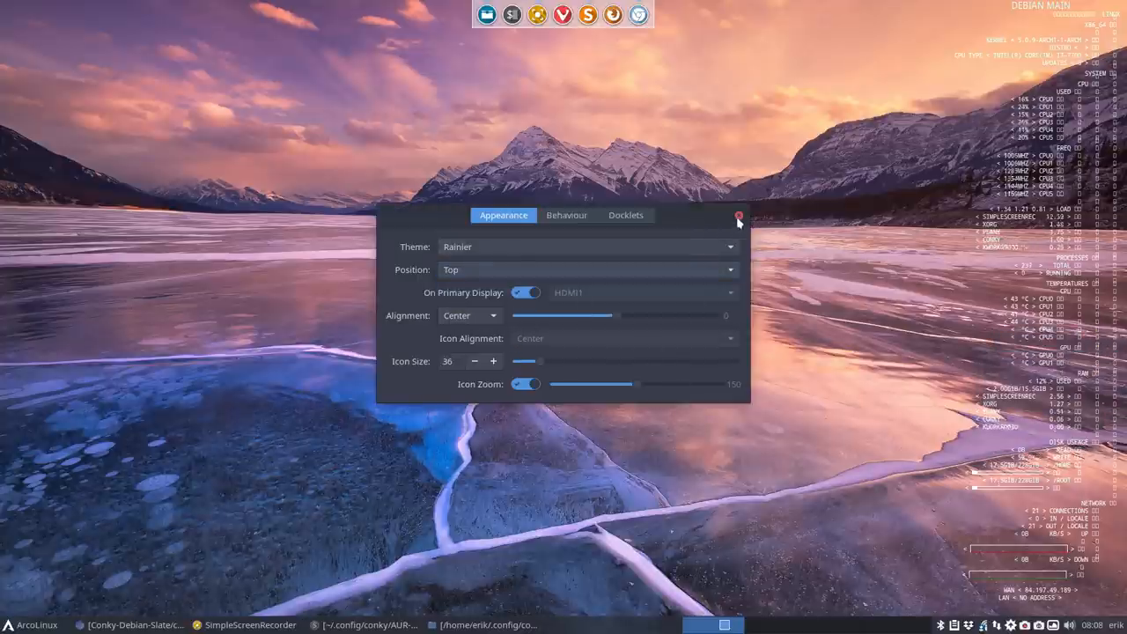
click(737, 215)
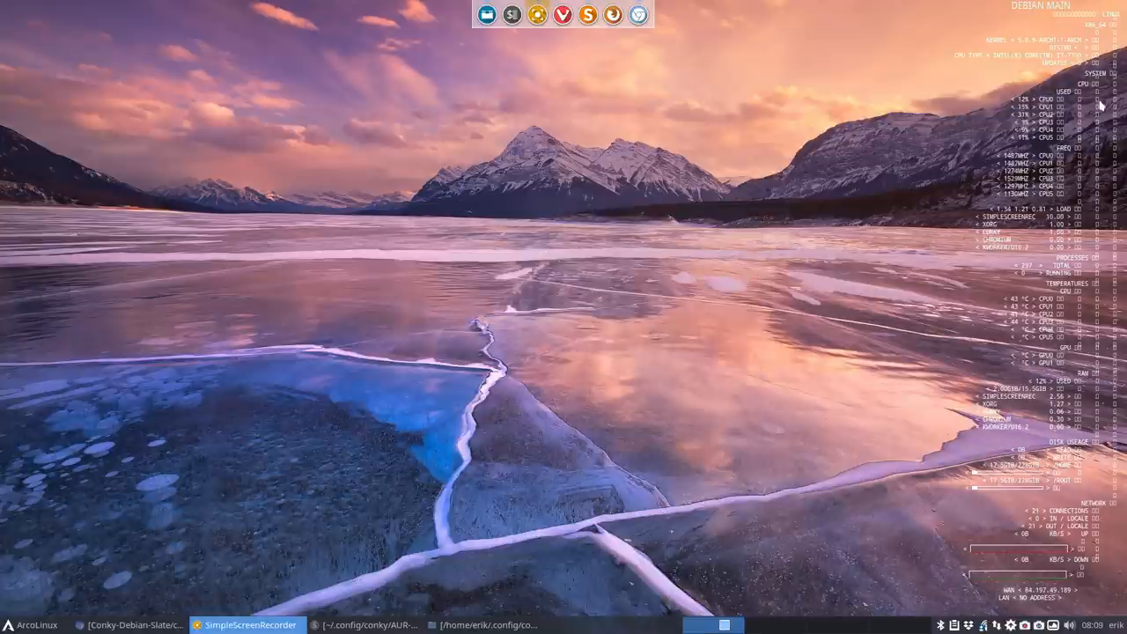
mouse_move(1081, 309)
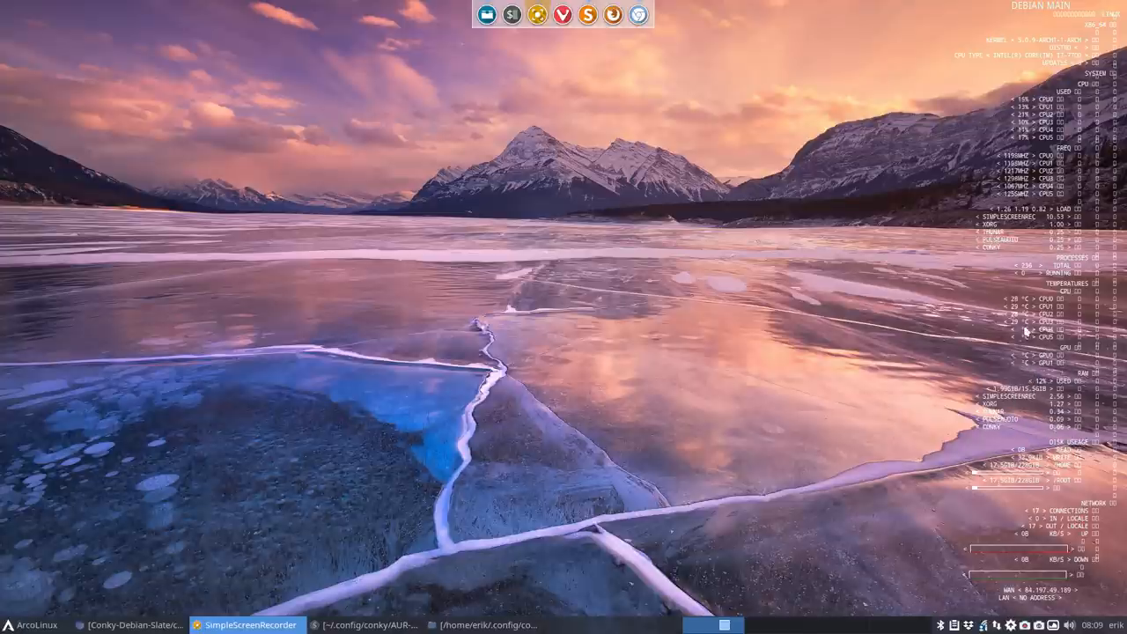
mouse_move(1028, 365)
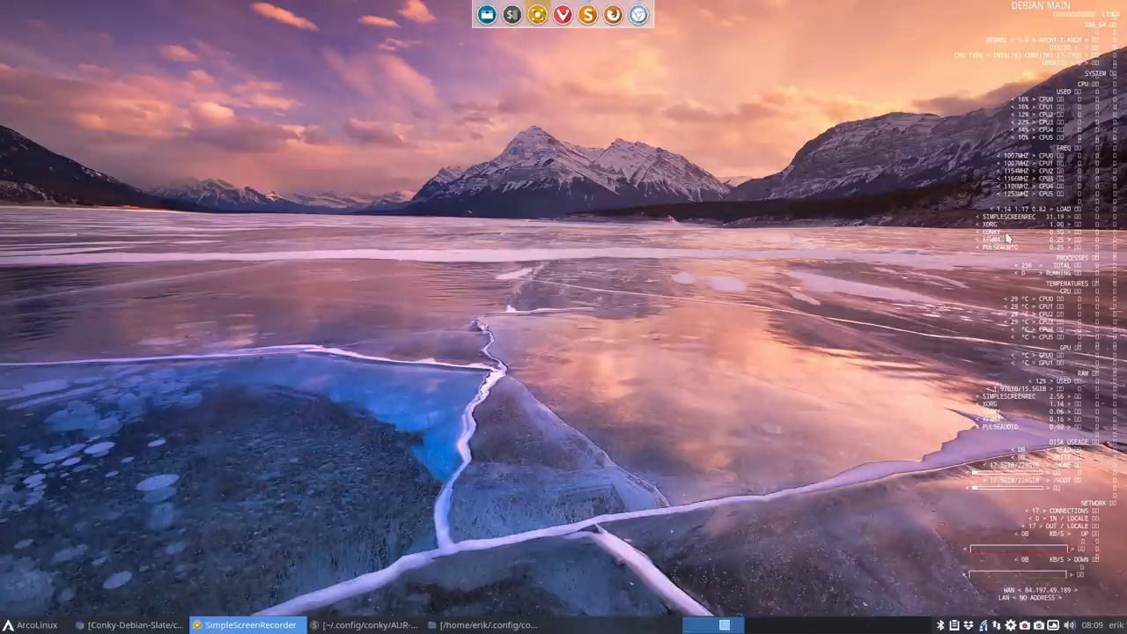
mouse_move(933, 207)
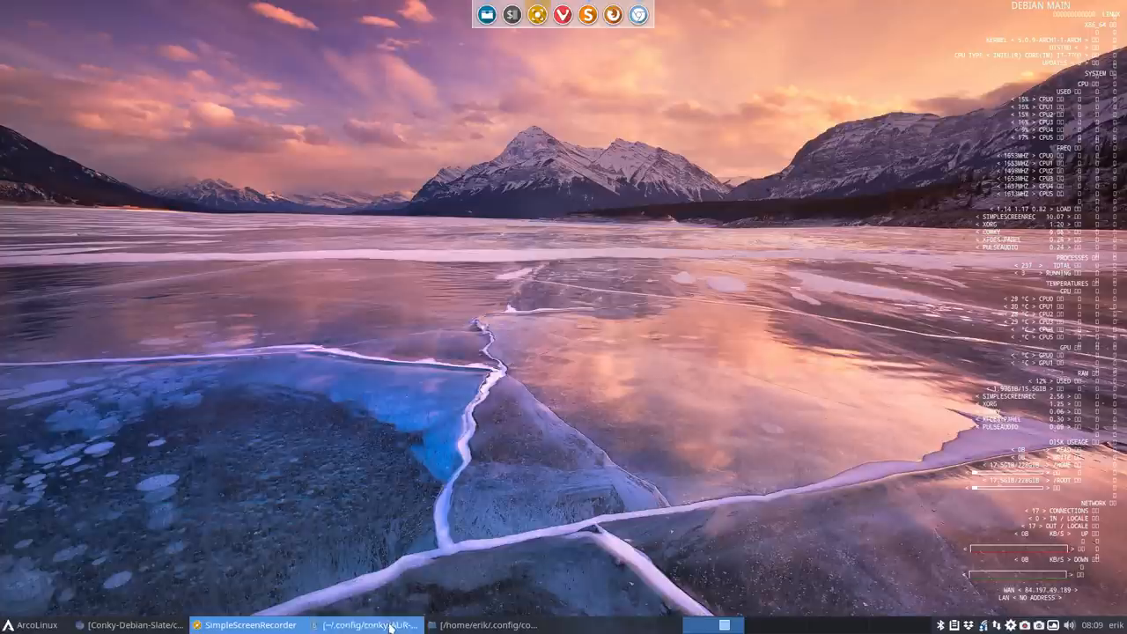
click(371, 622)
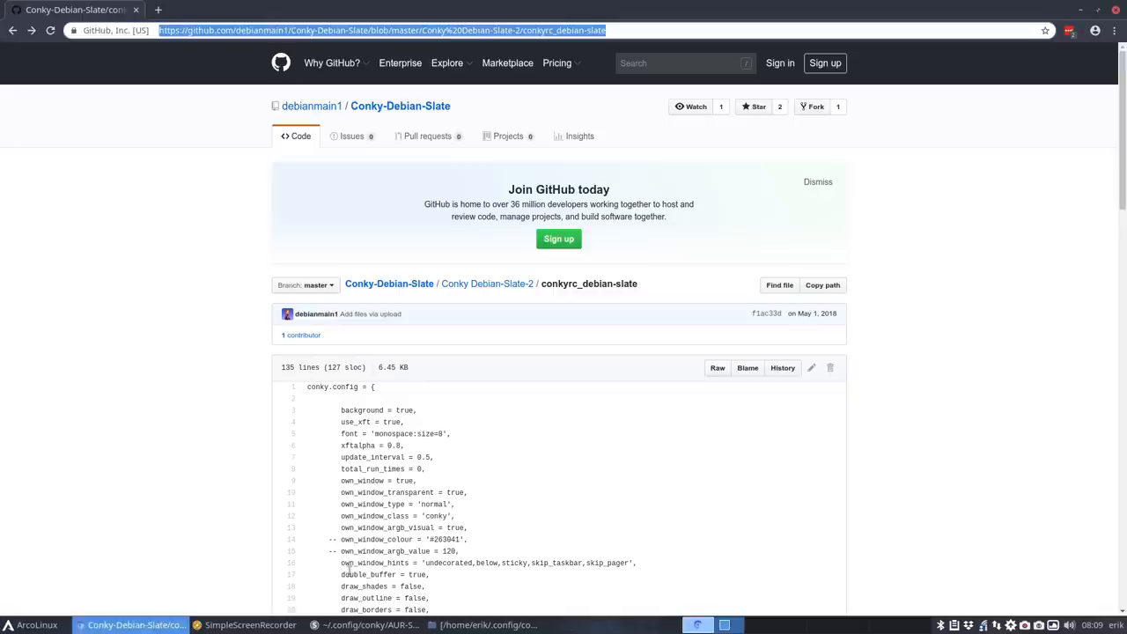
- Download Conky_Fedora_Tree.tar.gz from the Conky Fedora Tree openDesktop.org page
click(16, 39)
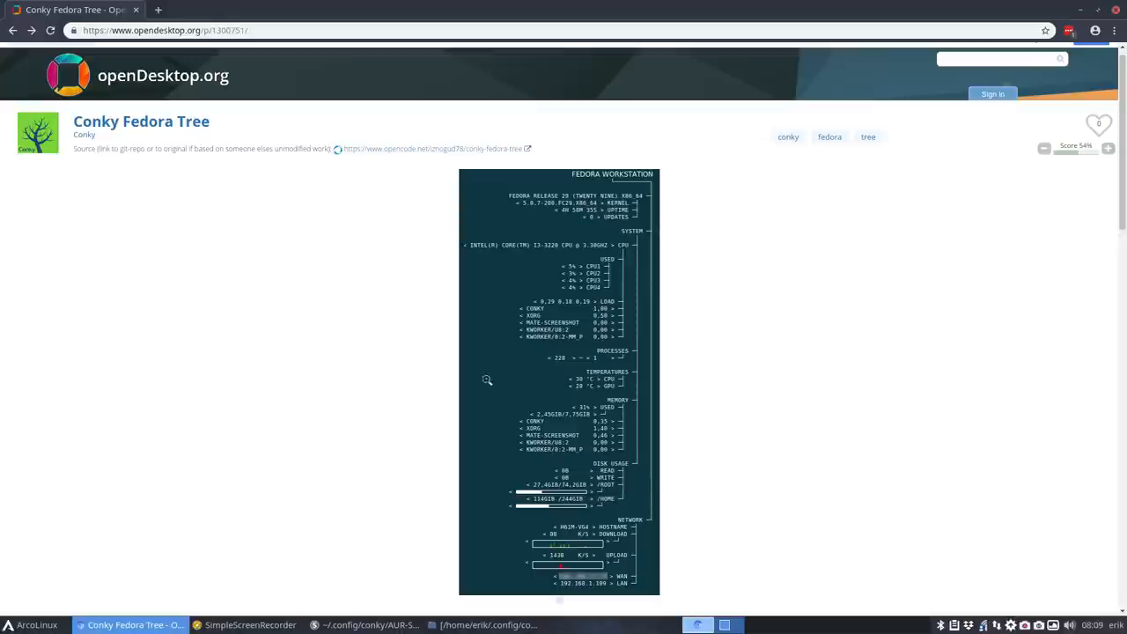
scroll(down, 3)
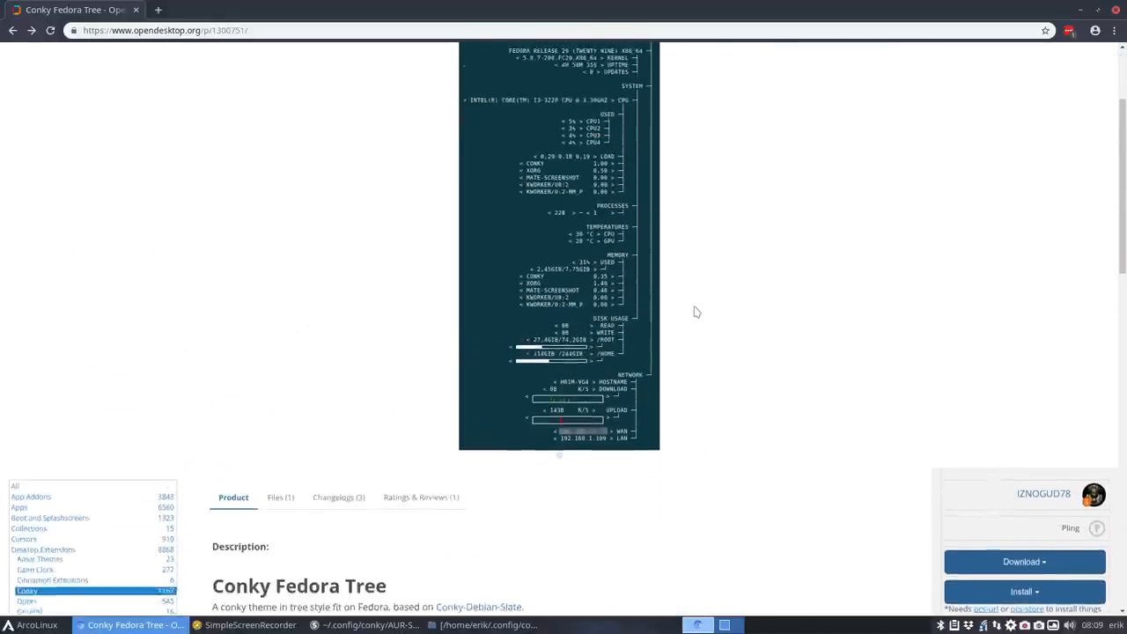
click(1024, 561)
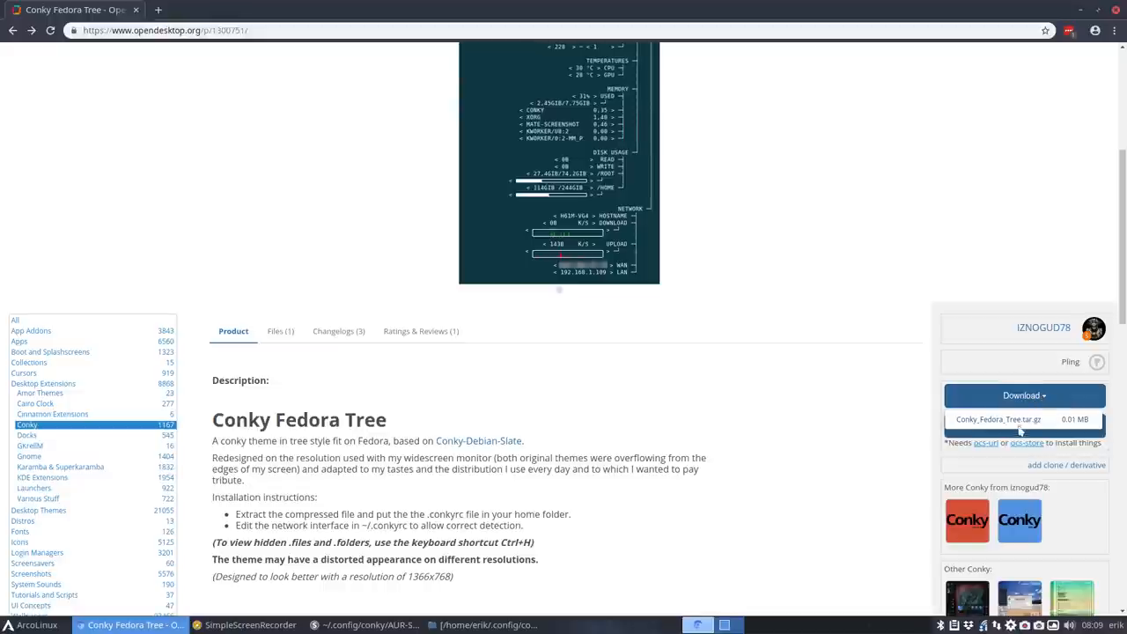
click(1018, 419)
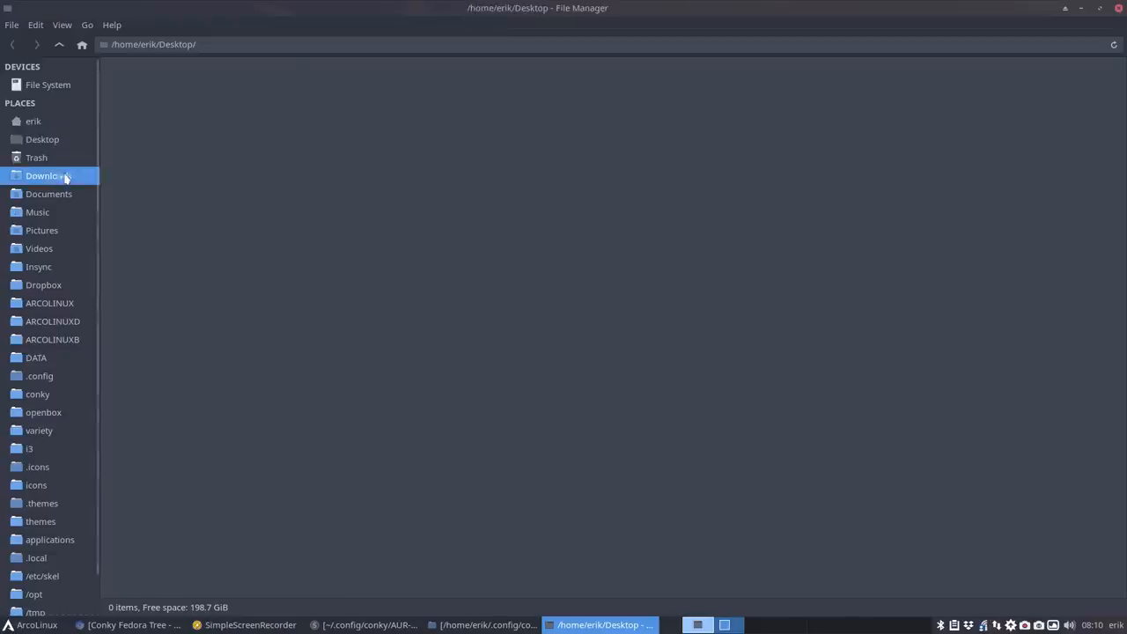
- Extract Conky_Fedora_Tree.tar.gz in Downloads, peek at its .conkyrc, close it, and pick AUR-Slate.conkyrc
click(48, 175)
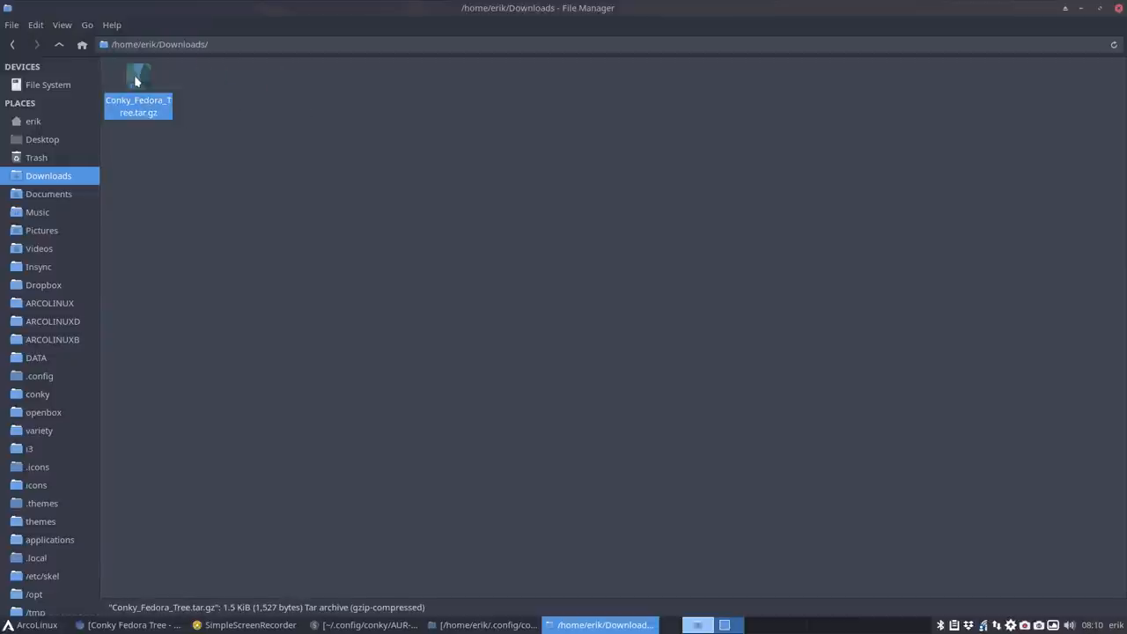
right_click(138, 79)
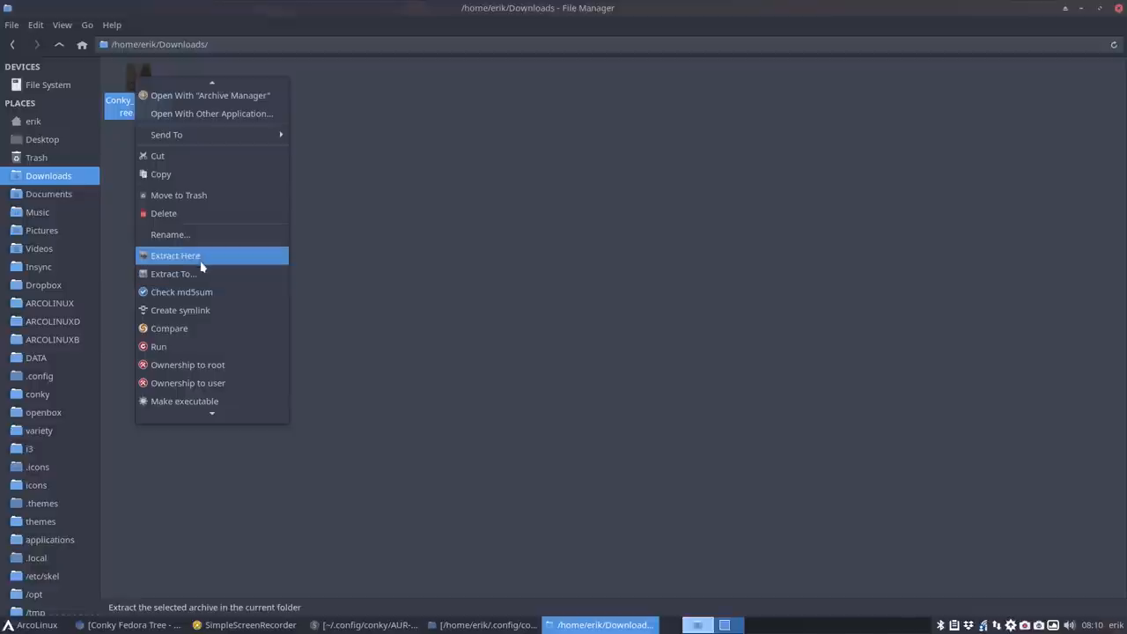
click(175, 254)
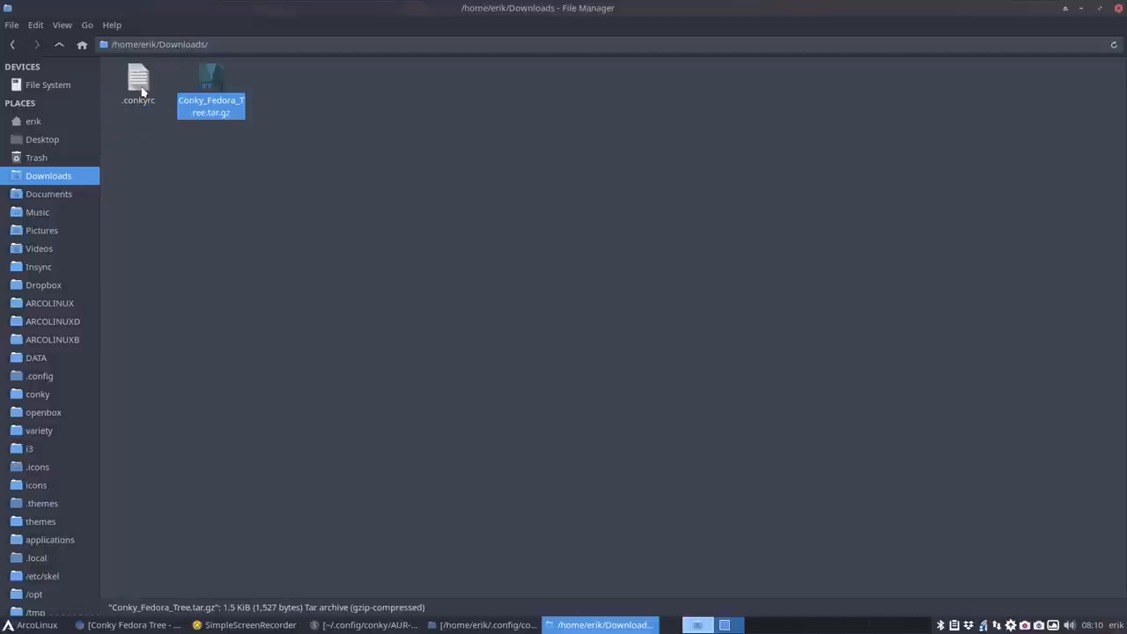
double_click(139, 78)
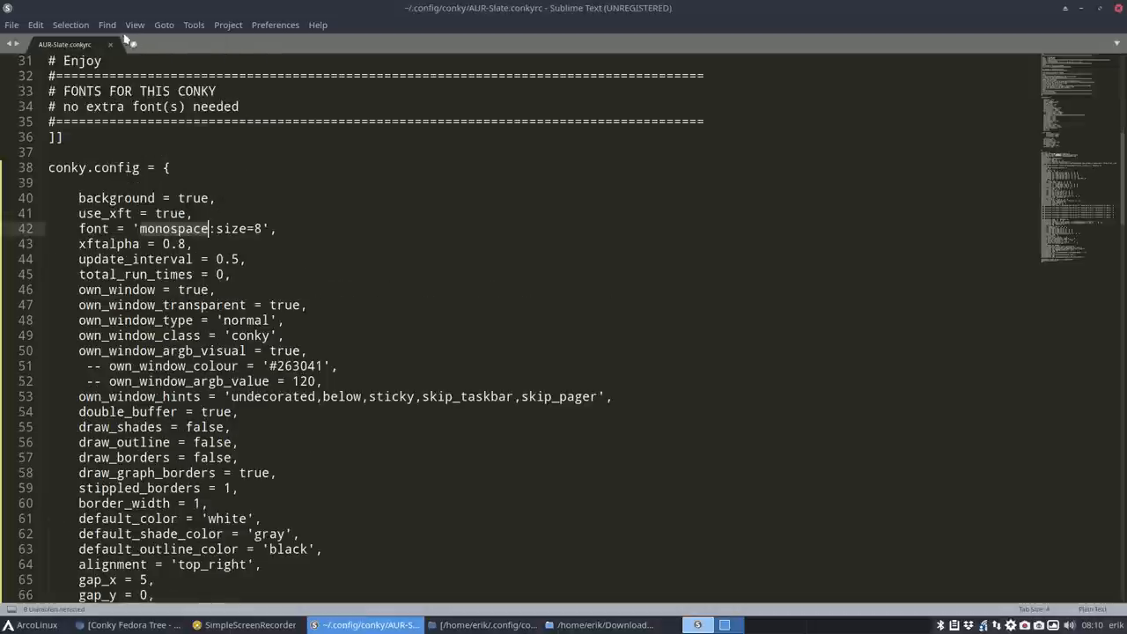
click(109, 44)
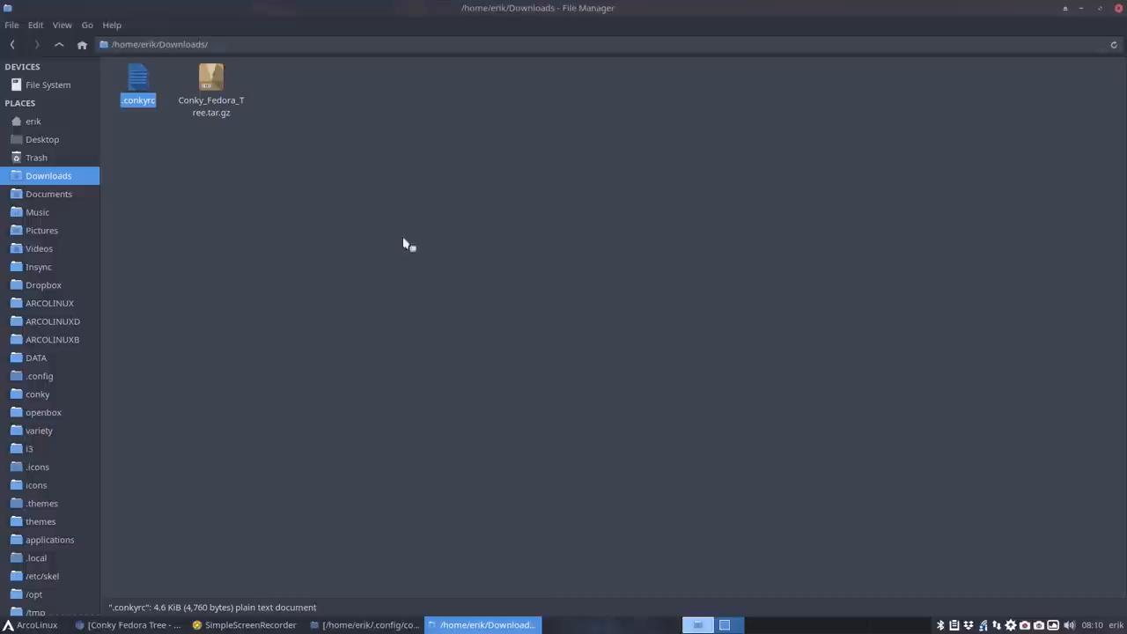
mouse_move(1121, 10)
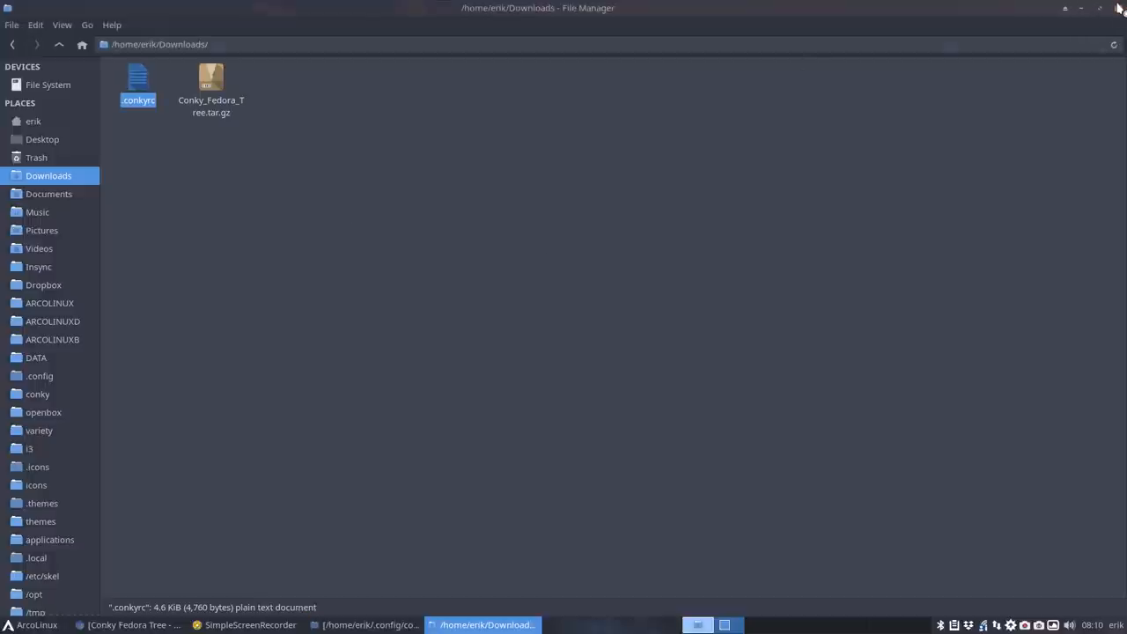
click(37, 393)
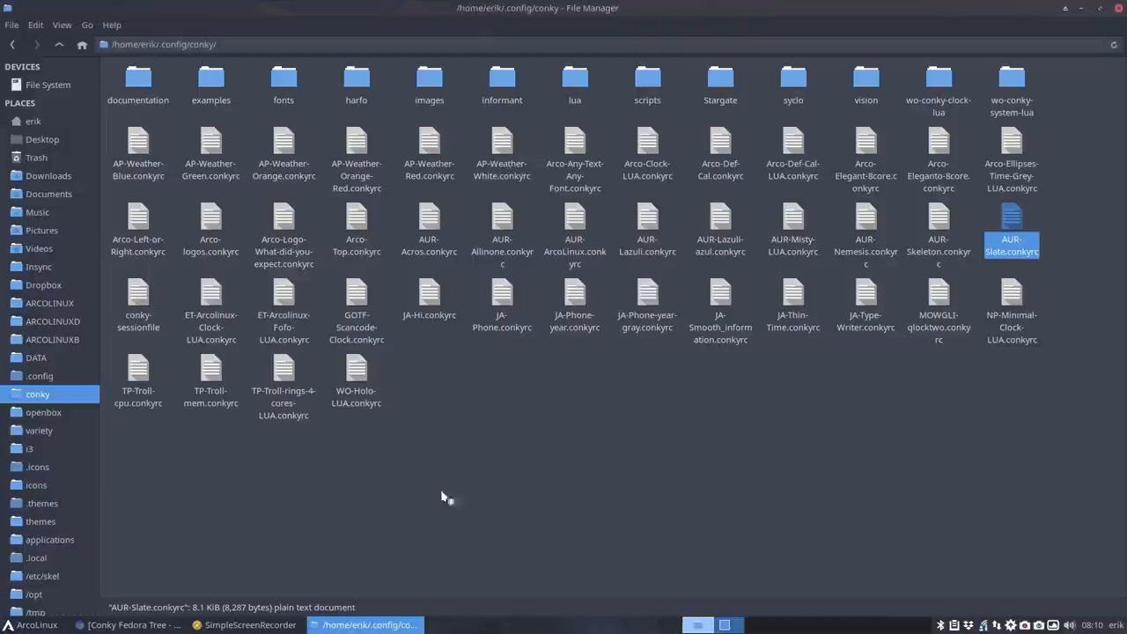
- Reopen AUR-Slate.conkyrc and remove the leading space before -- on the own_window_colour and argb_value lines
double_click(1013, 217)
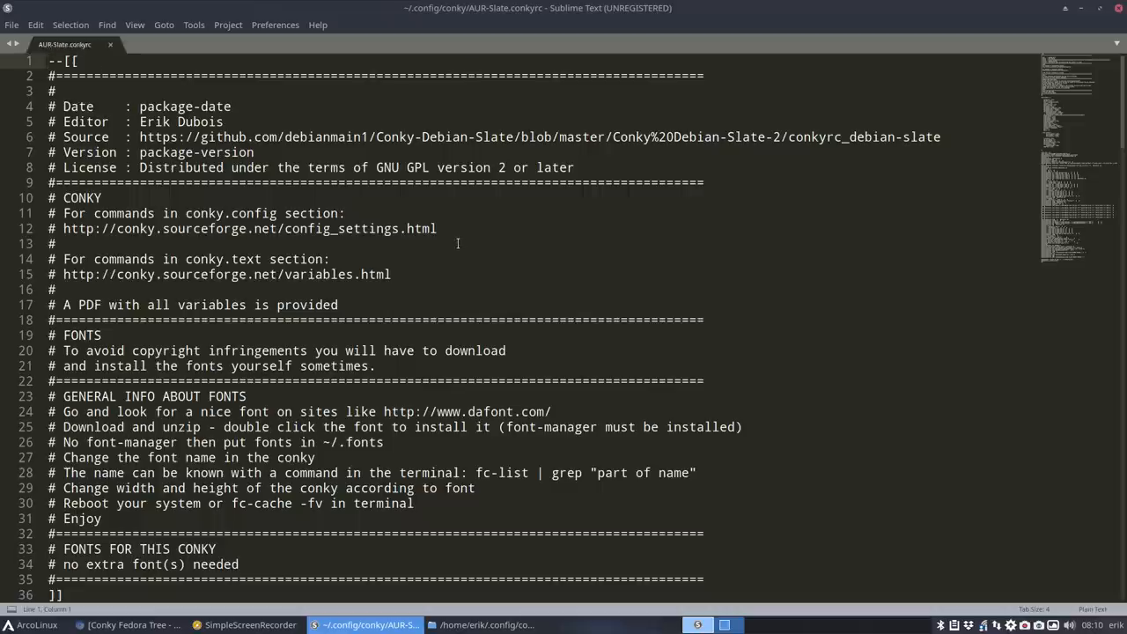
scroll(down, 3)
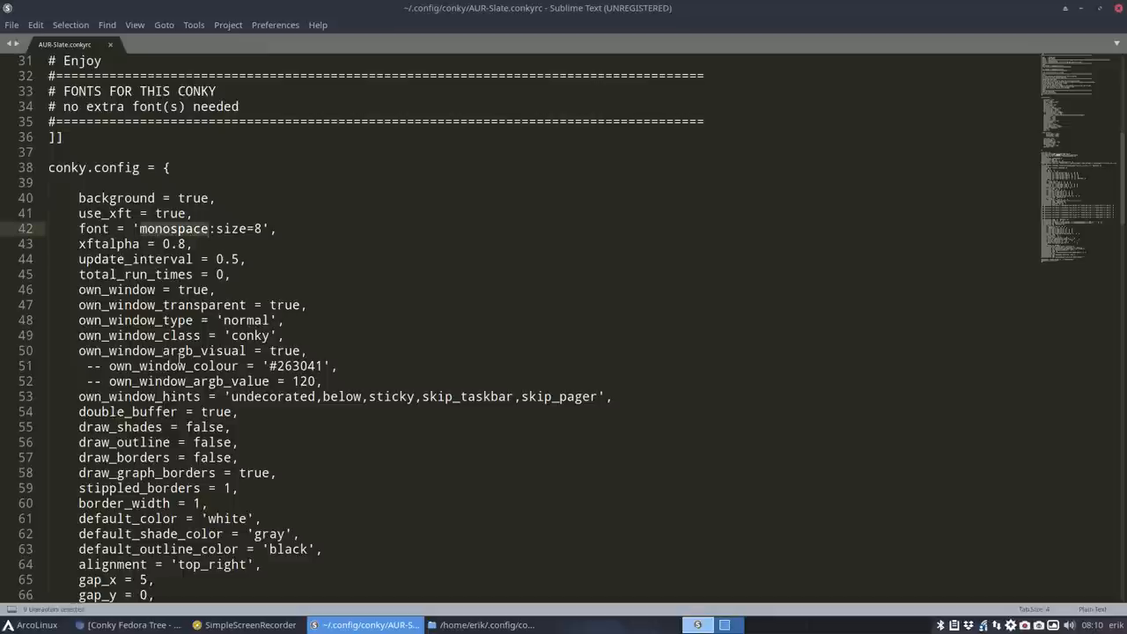
click(206, 228)
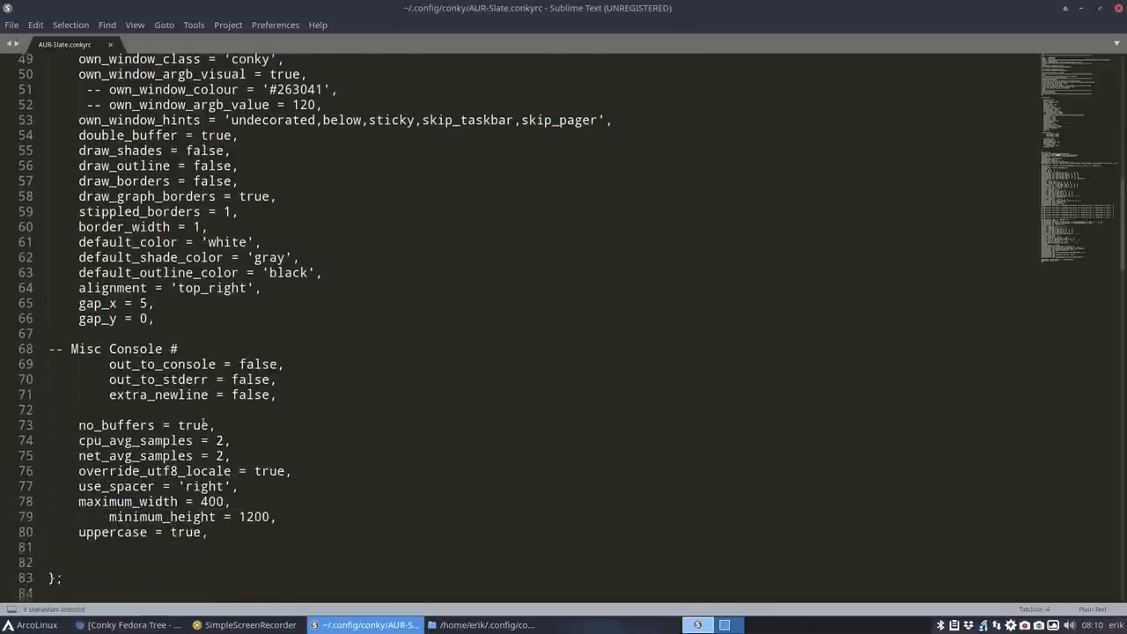
scroll(down, 3)
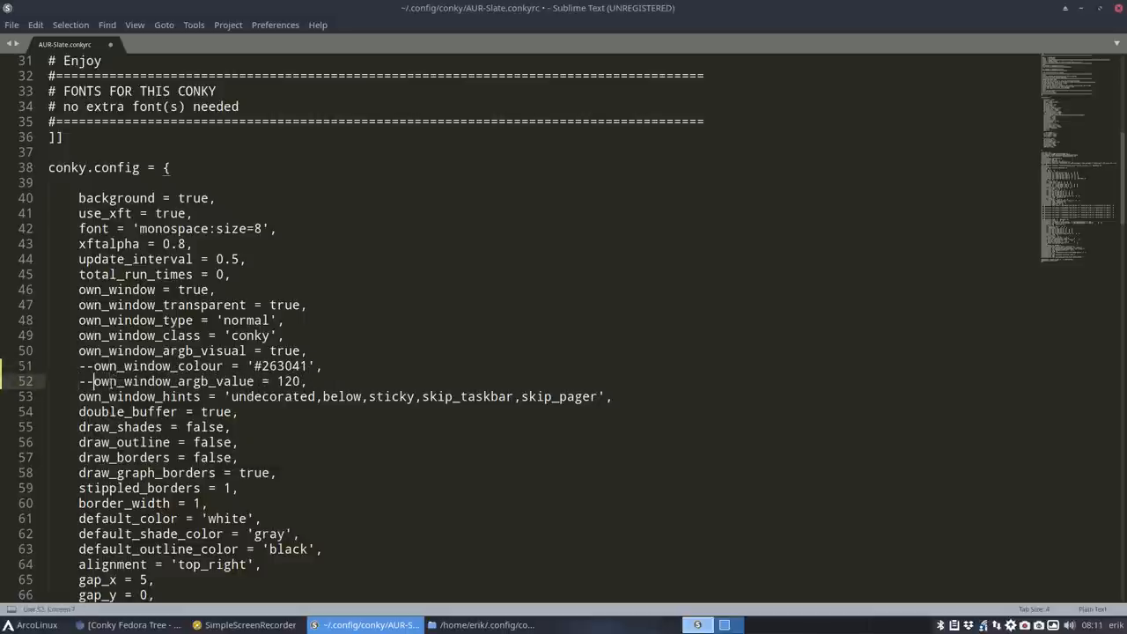
- Save AUR-Slate.conkyrc and move down to the conky.text 'debian main' title line to overwrite it
key(ctrl+s)
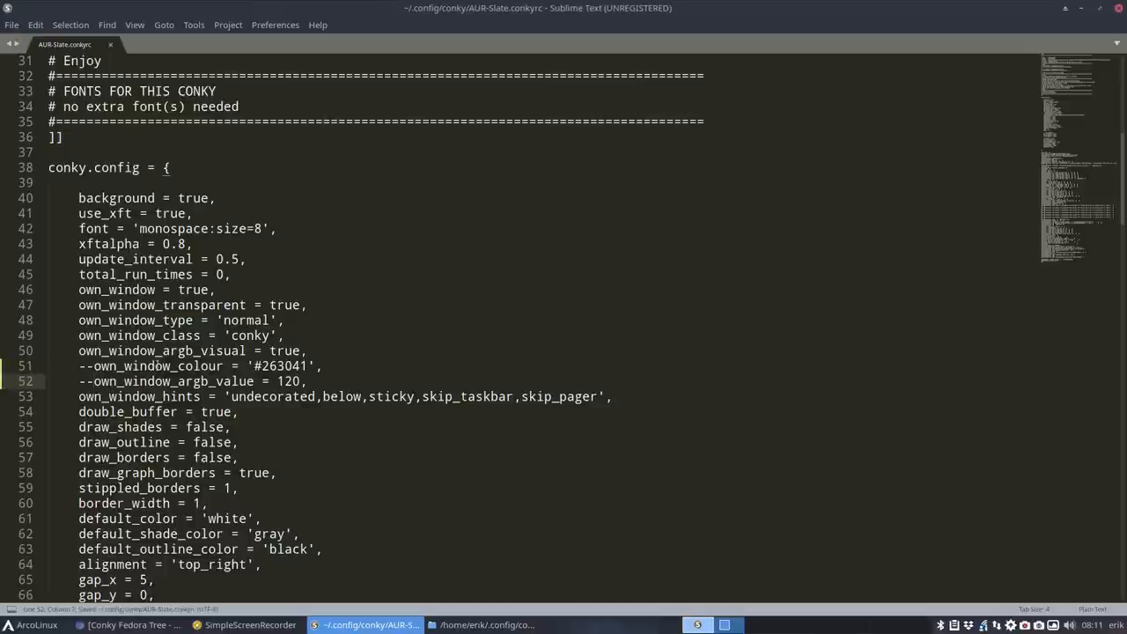
scroll(down, 3)
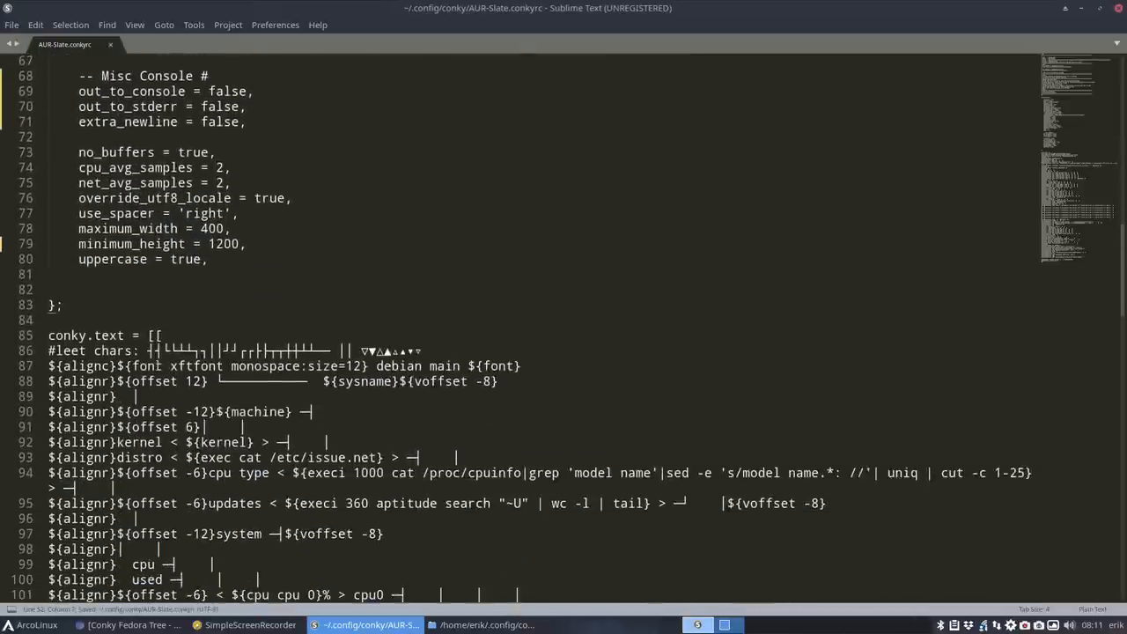
scroll(down, 3)
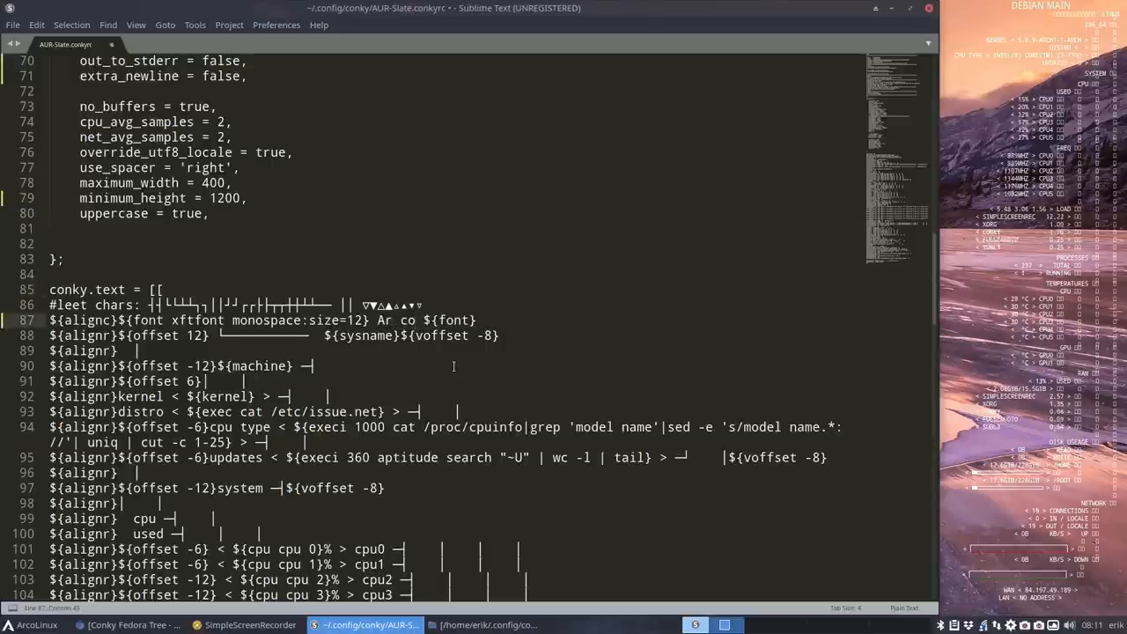
- Retitle the heading to ArcoLinux and remove the xftfont word from that line
text(ArcoLinux)
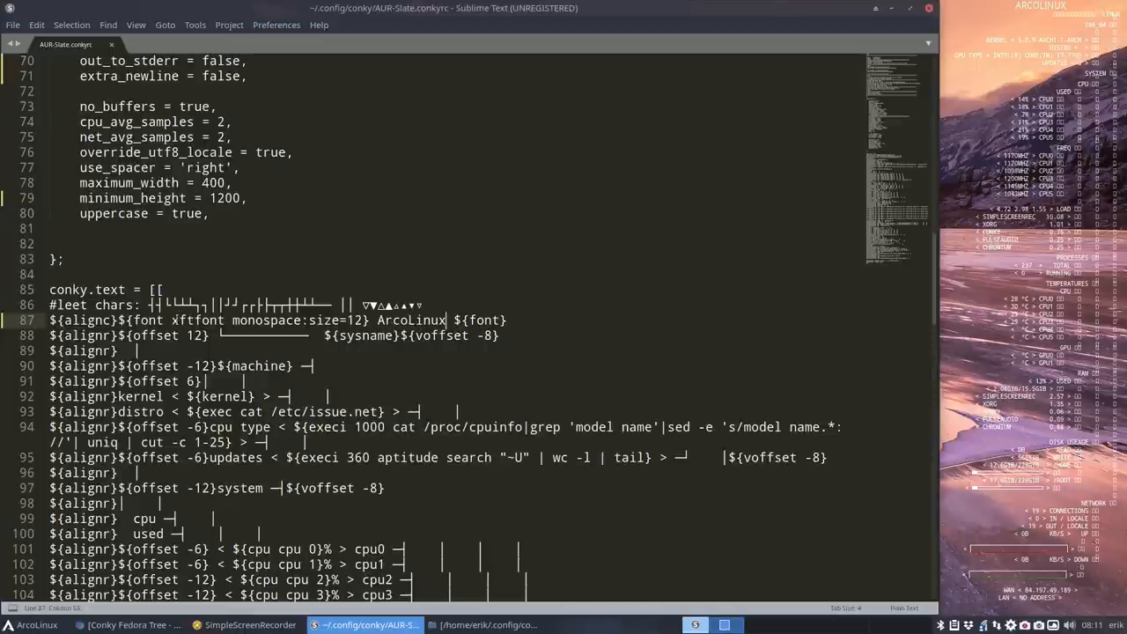
double_click(200, 320)
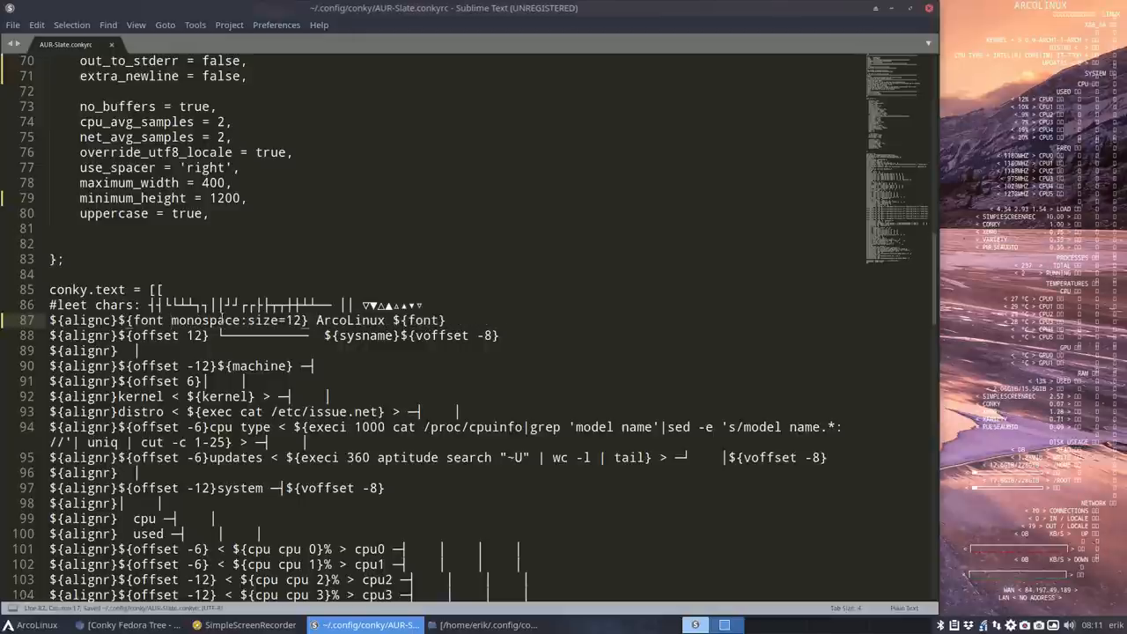
text(xftfont)
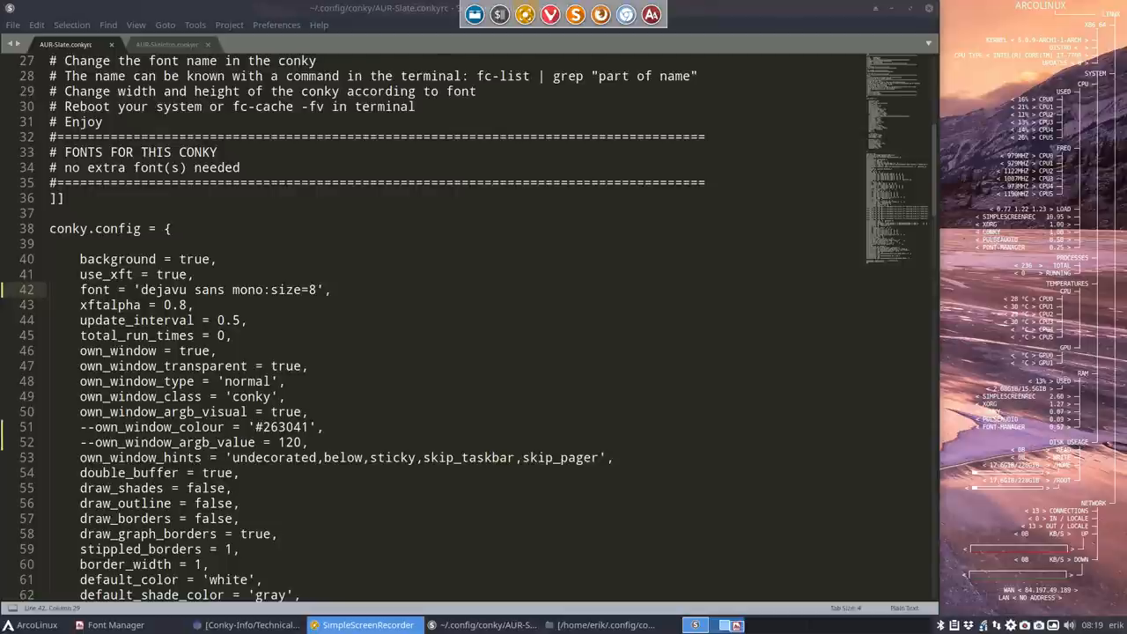
- Search Font Manager for mono fonts and preview DejaVu Sans Mono's Oblique and Bold variants
click(103, 624)
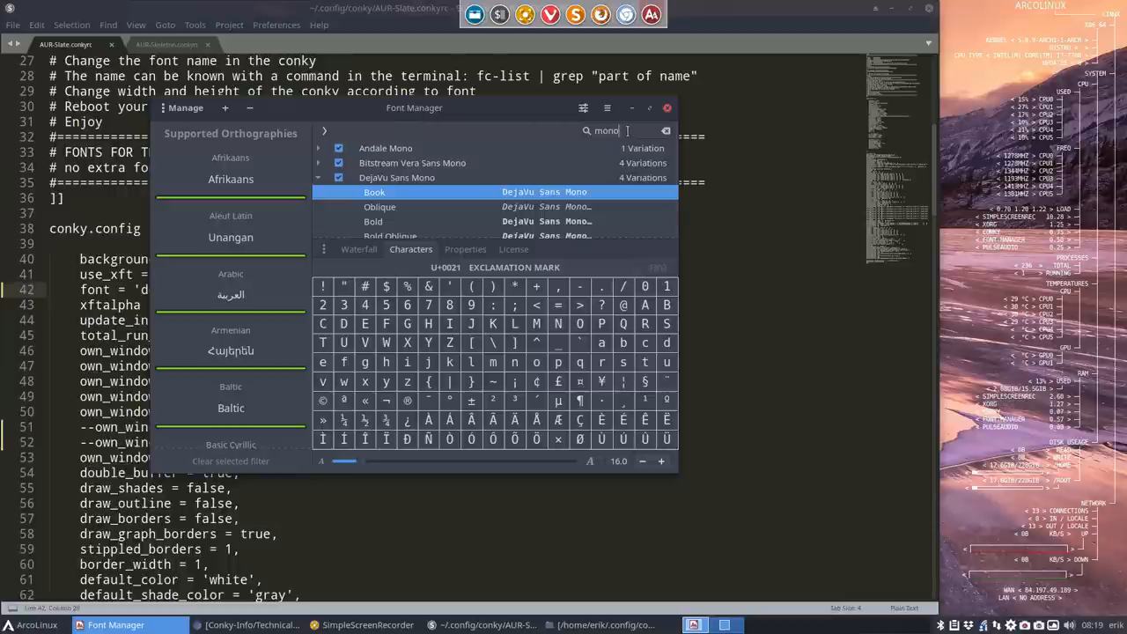
mouse_move(401, 187)
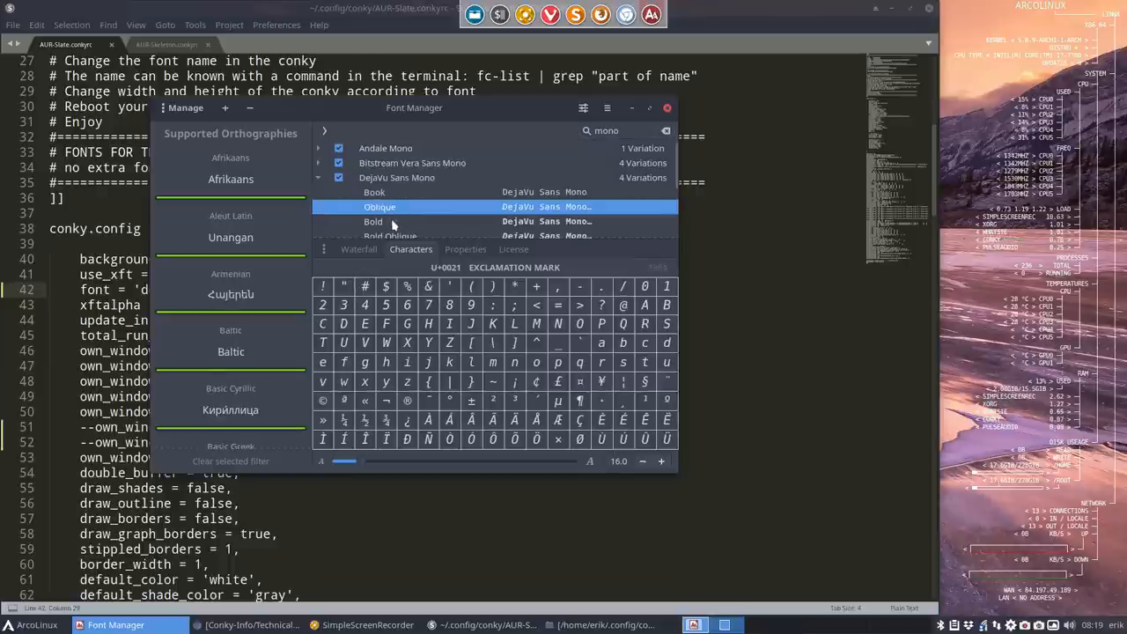
click(371, 221)
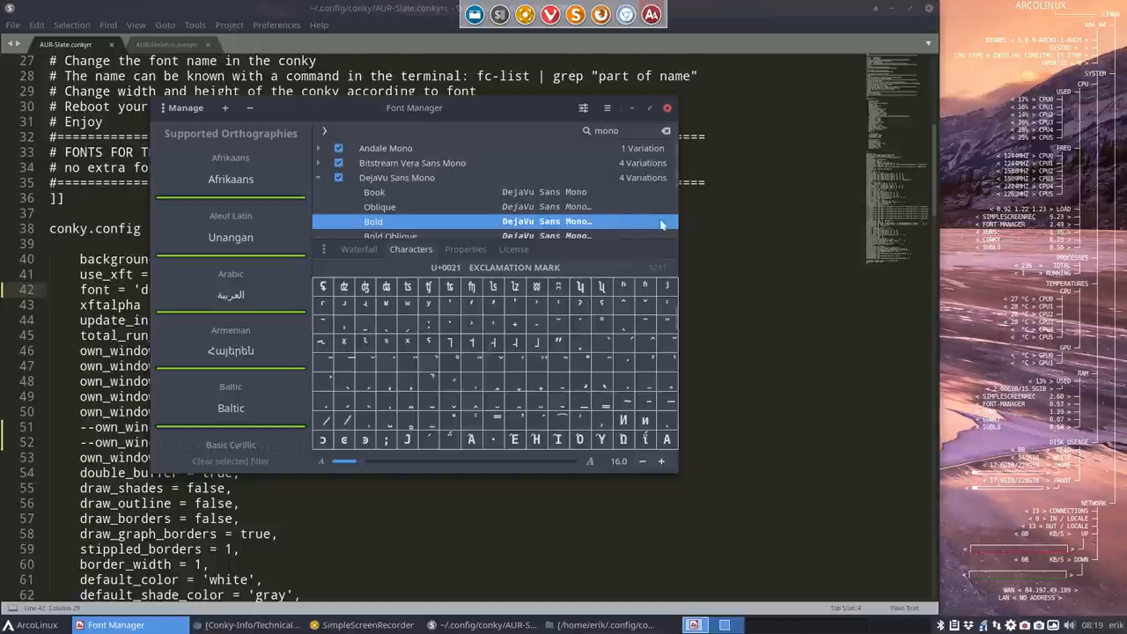
click(663, 107)
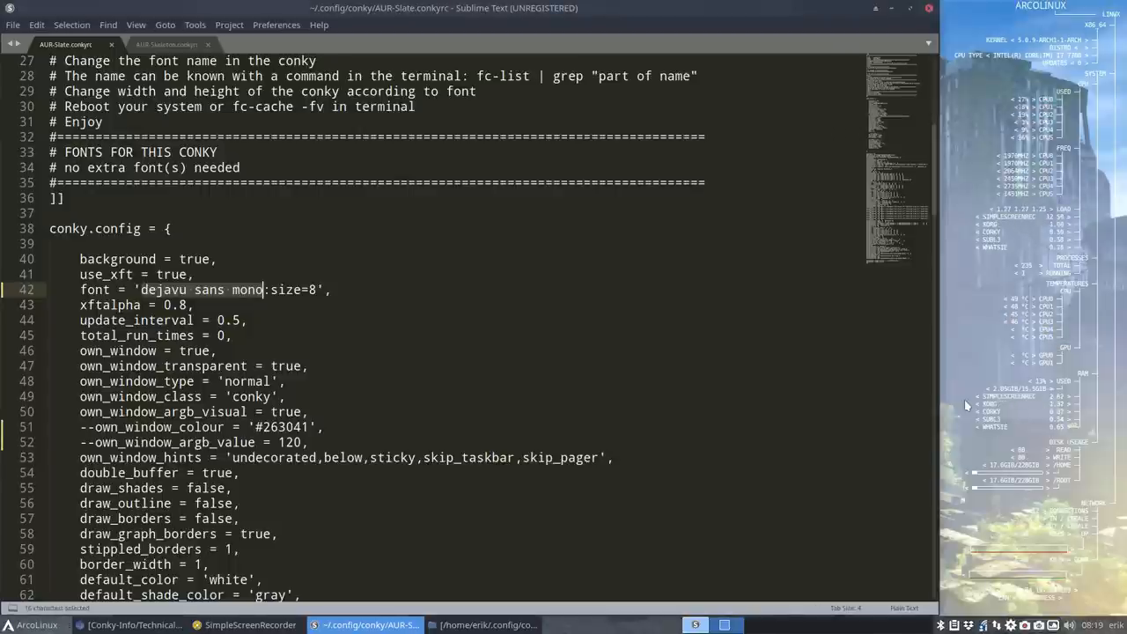
mouse_move(950, 406)
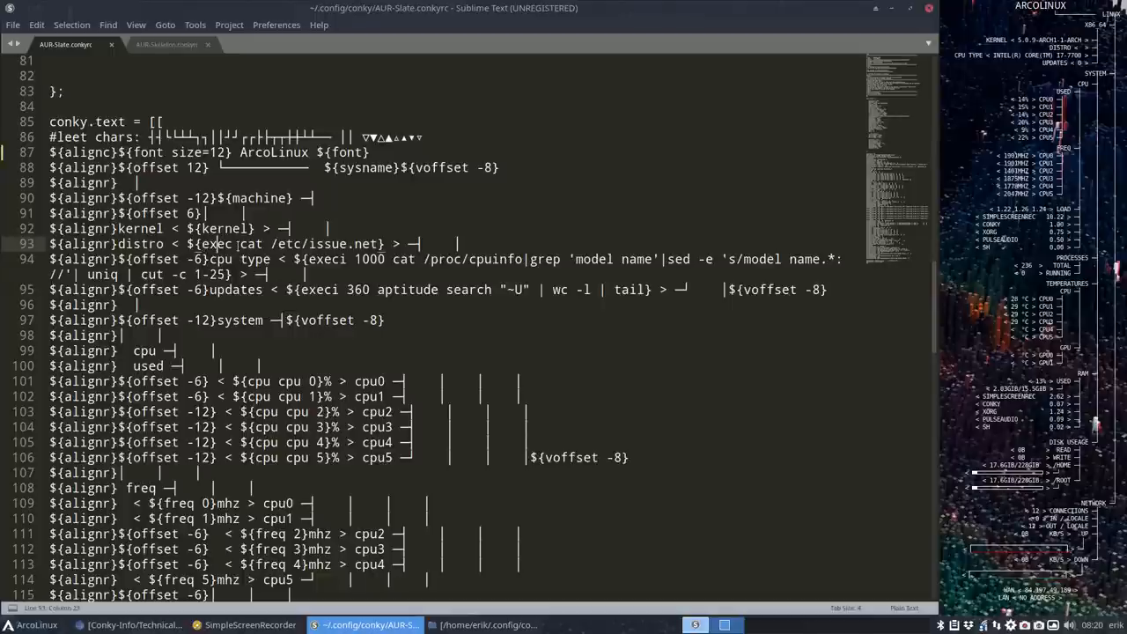
- Select the cat /etc/issue.net distro command on line 93 for replacement
drag(198, 244, 380, 244)
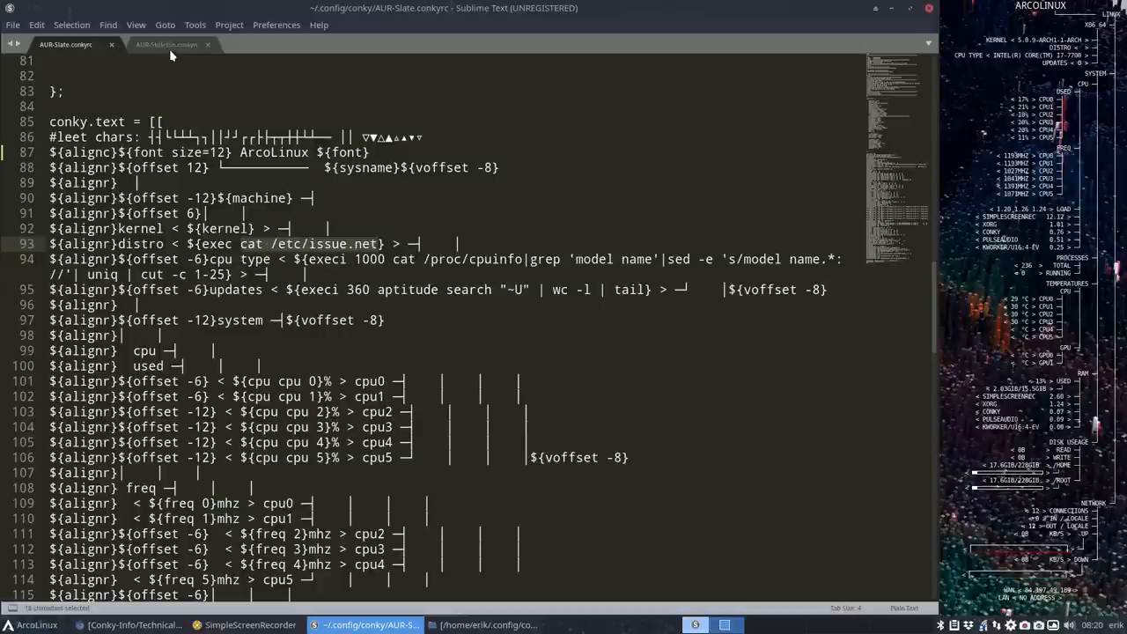
- Copy the lsb_release -d execi command from AUR-Skeleton over the distro line, then select aptitude in the updates line
click(167, 44)
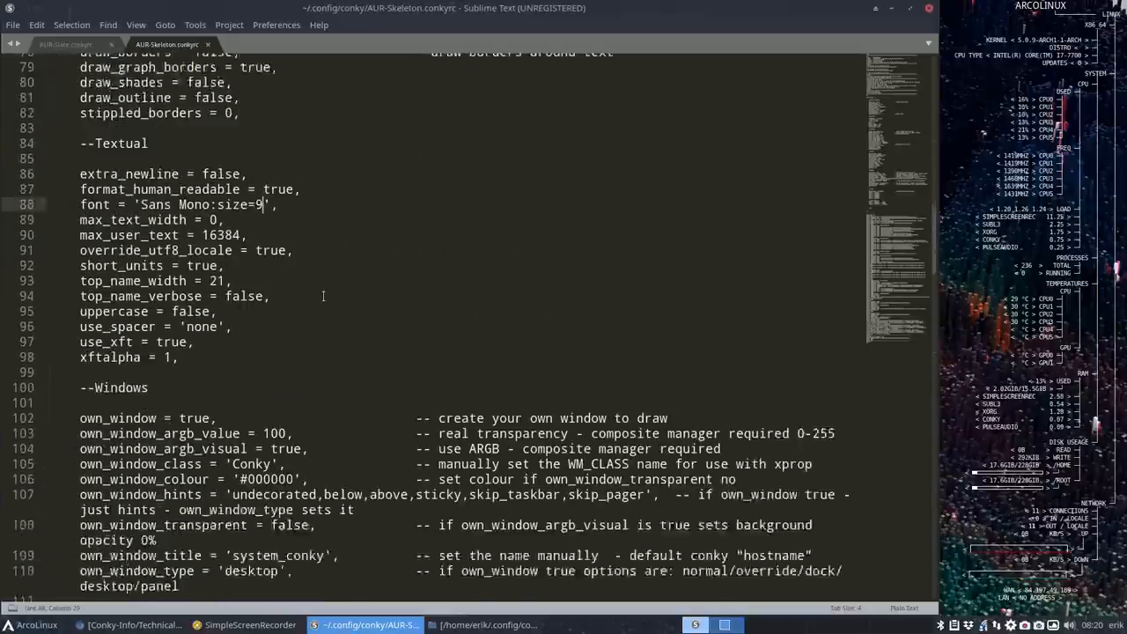
scroll(down, 3)
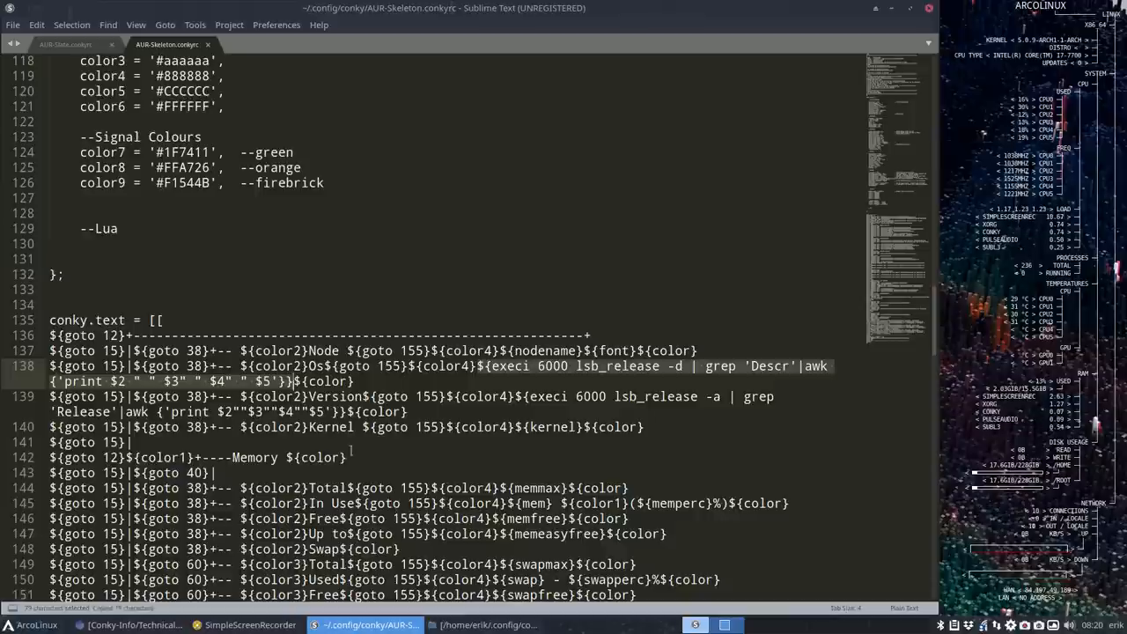
click(75, 44)
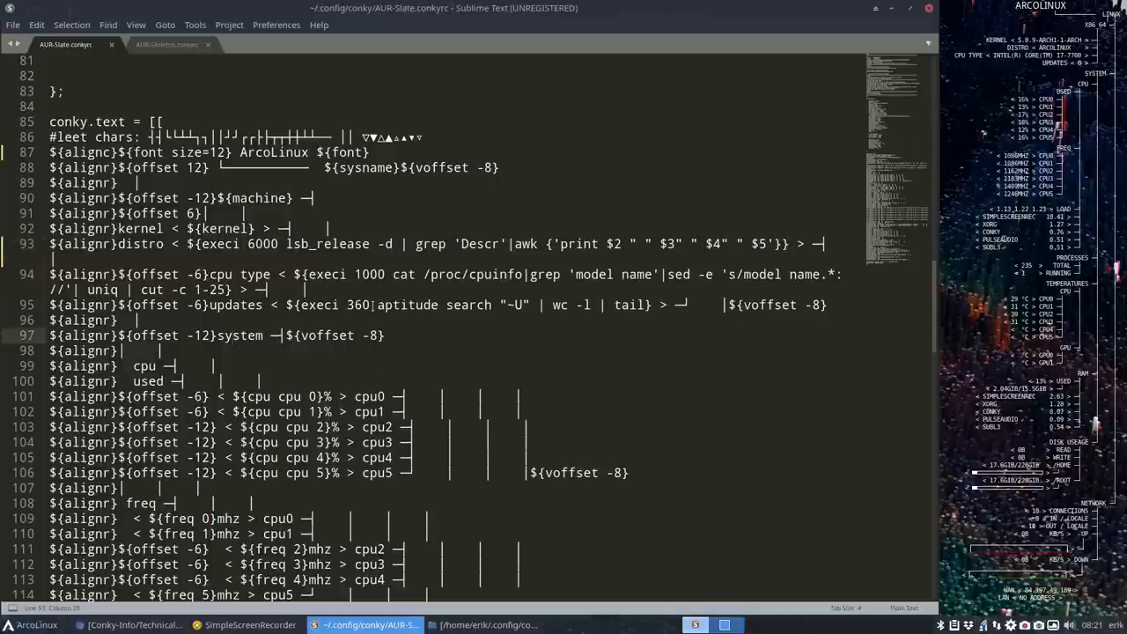
double_click(407, 304)
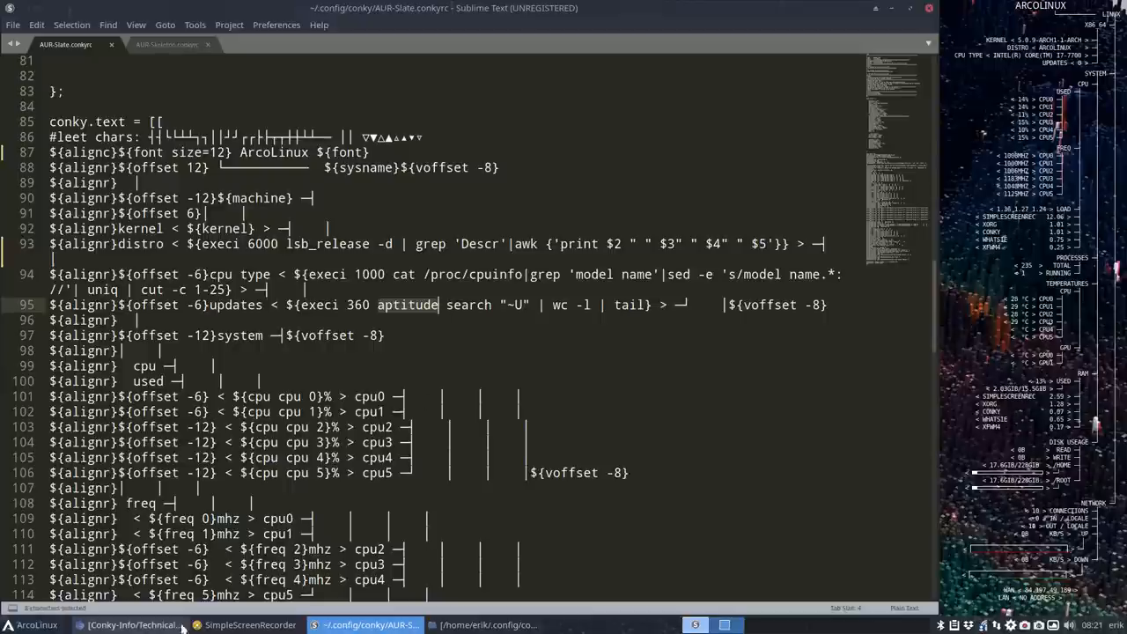
- Search the AUR-Skeleton config for 'update' to find its update settings
click(163, 44)
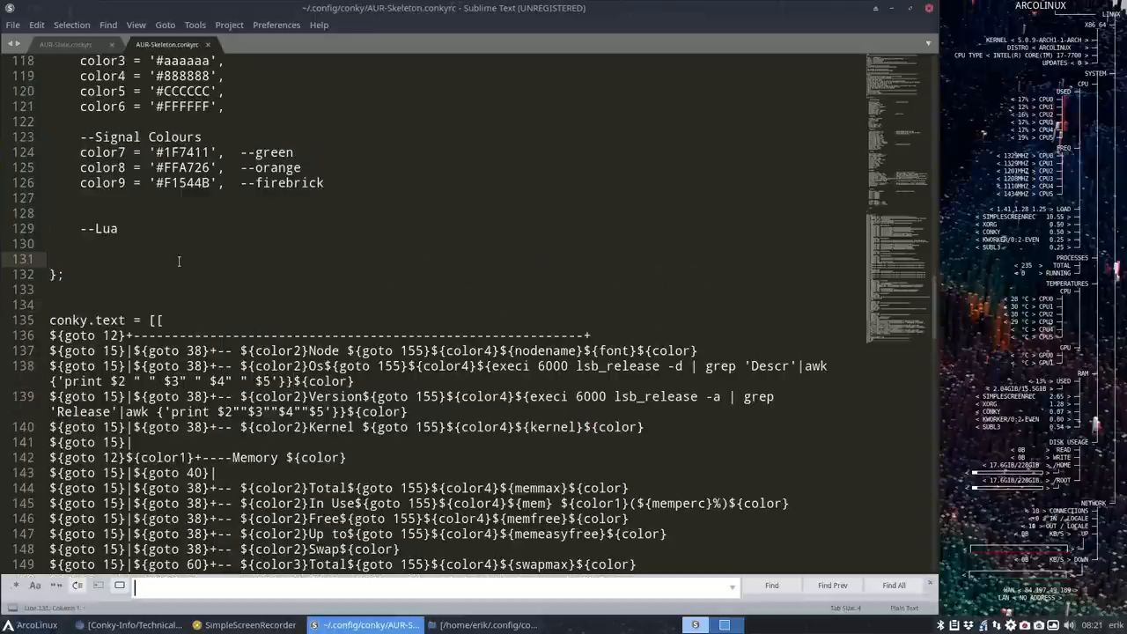
text(update)
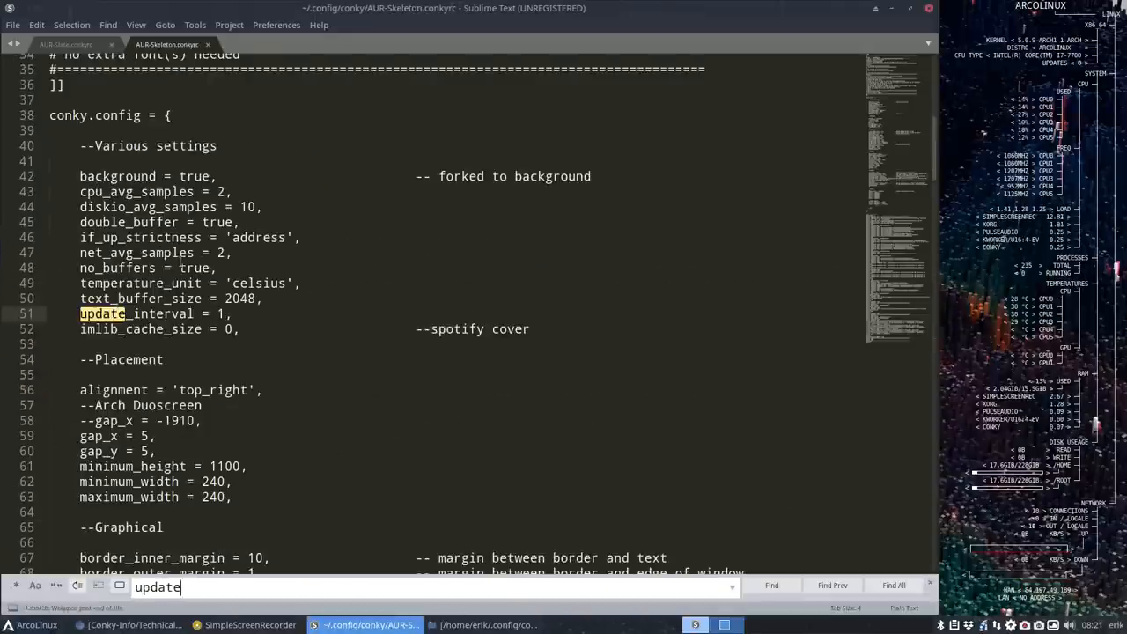
click(771, 584)
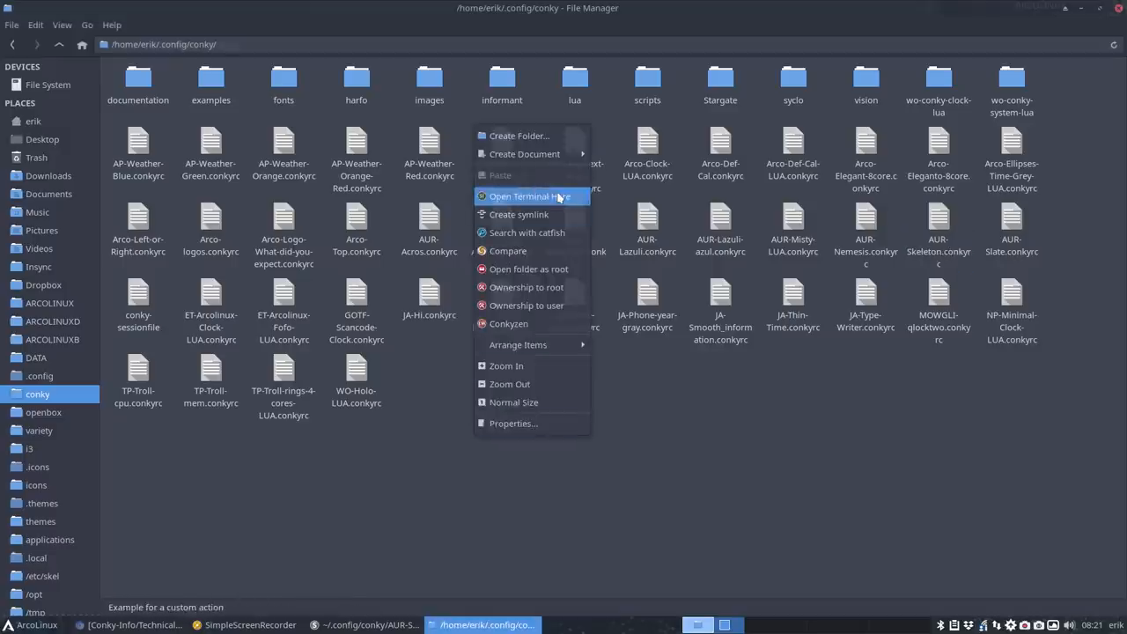
- Open a terminal in the ~/.config/conky folder, cancelling the action prompt
click(529, 195)
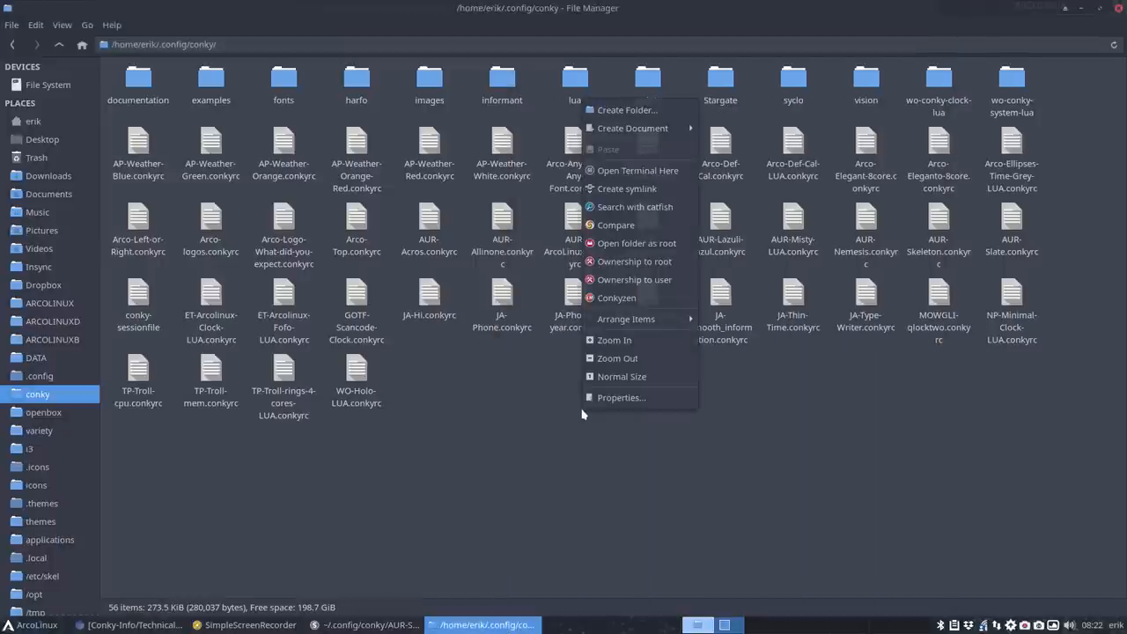
click(635, 170)
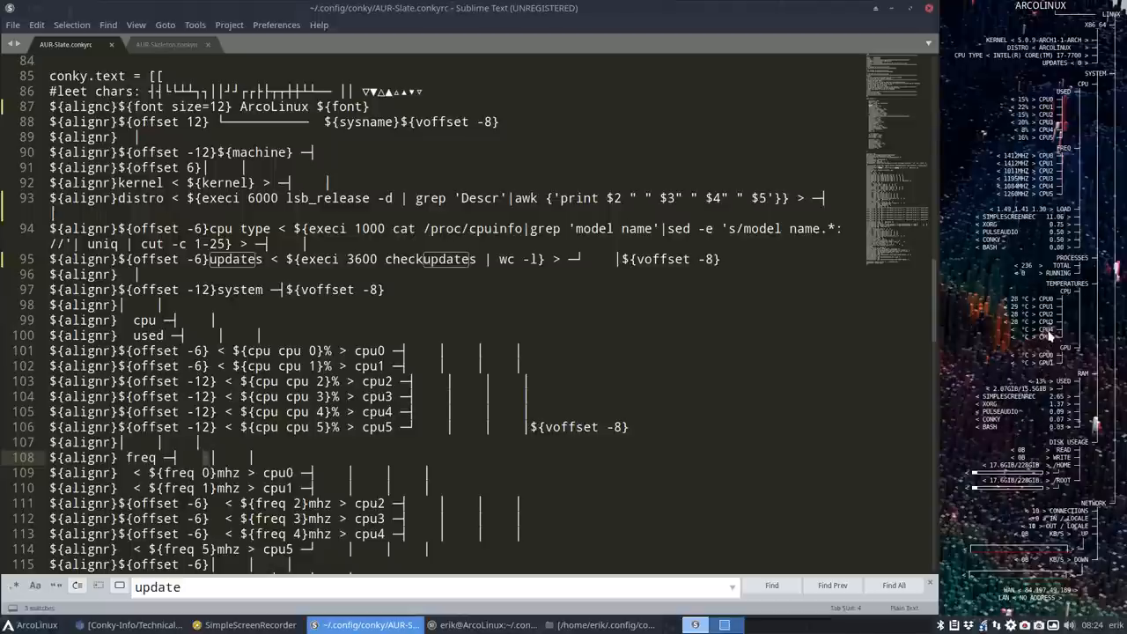
- Scroll to the temperatures section and remove the CPU4 and CPU5 core temperature lines
scroll(down, 3)
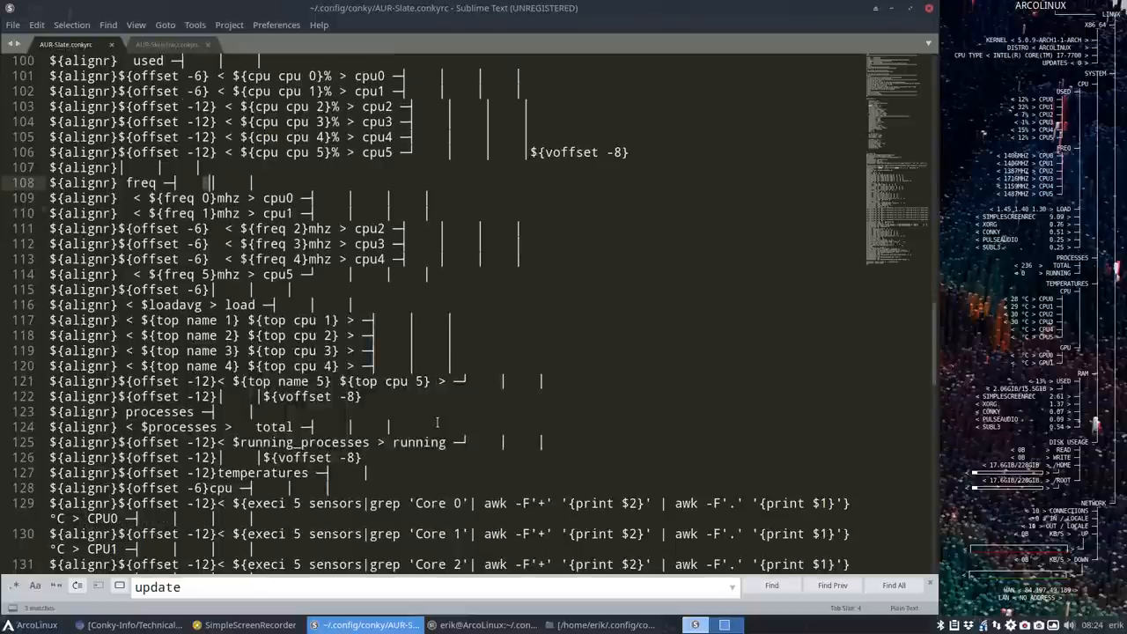
scroll(down, 3)
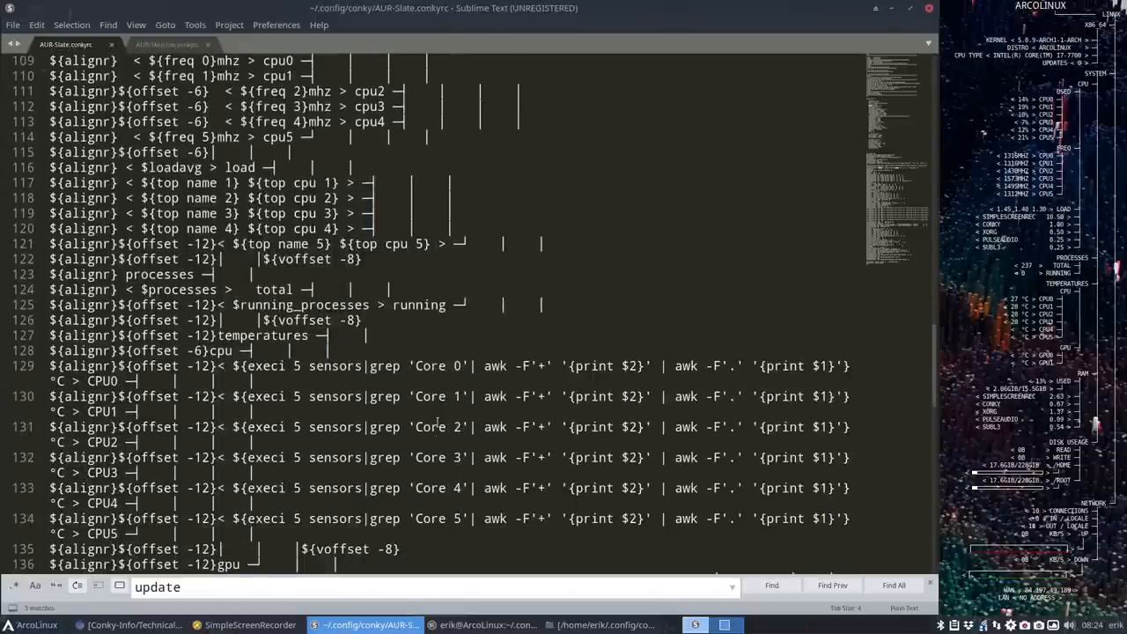
scroll(down, 3)
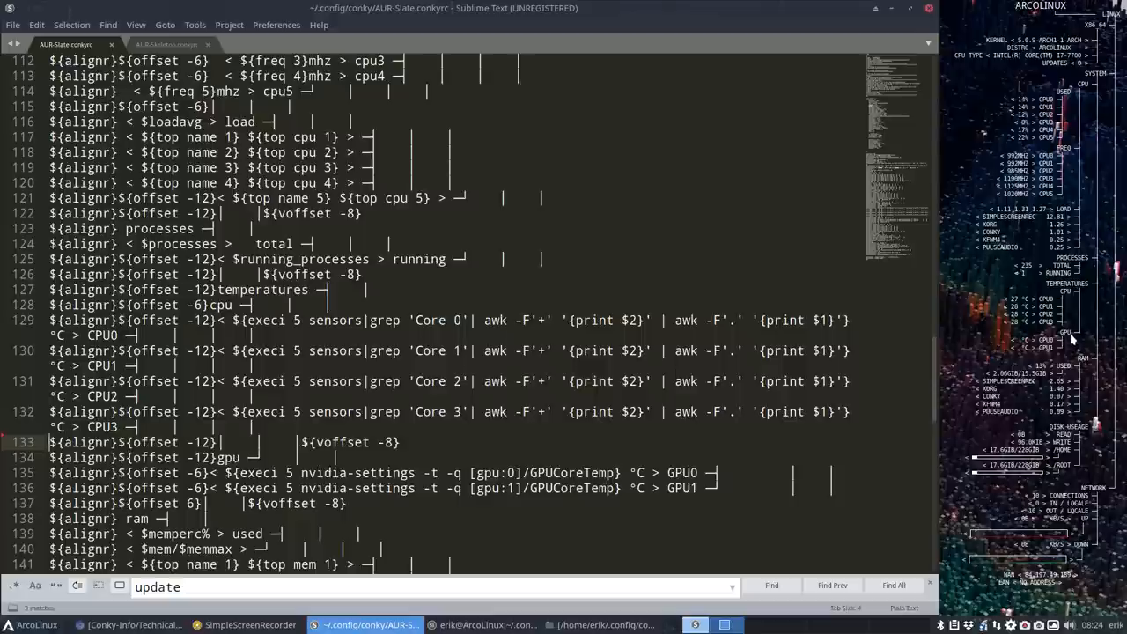
scroll(down, 3)
text(#)
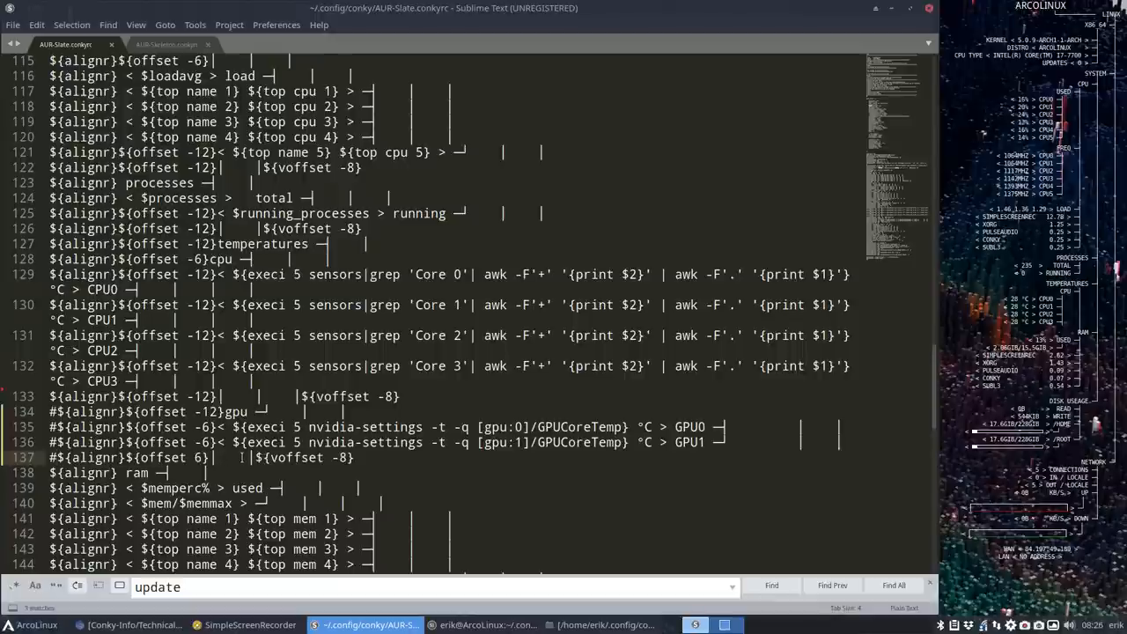
- Scroll to the gpu section and comment out its nvidia-settings temperature lines with #
scroll(down, 3)
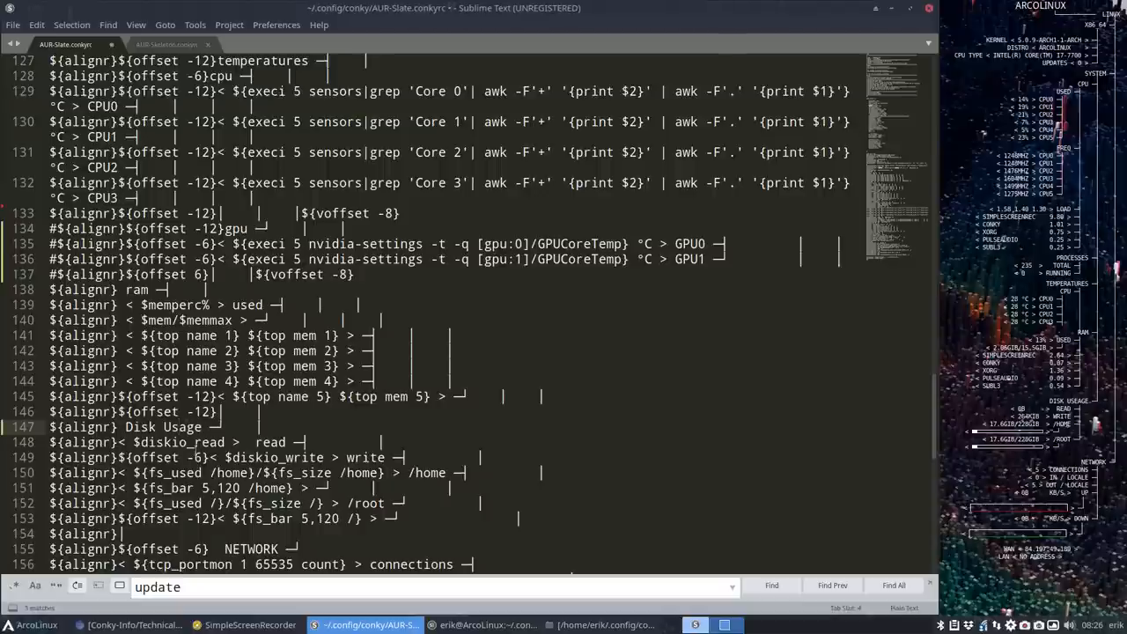
scroll(down, 3)
text(#)
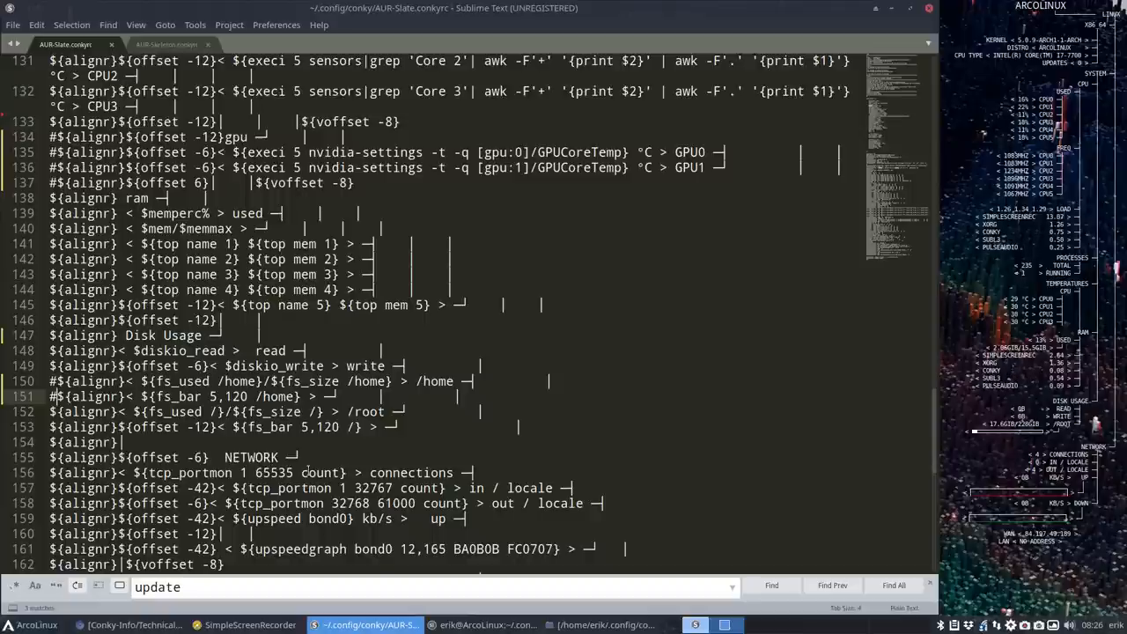
- Scroll to the storage section and comment out the fs_used and fs_bar /home lines
scroll(down, 3)
text(if)
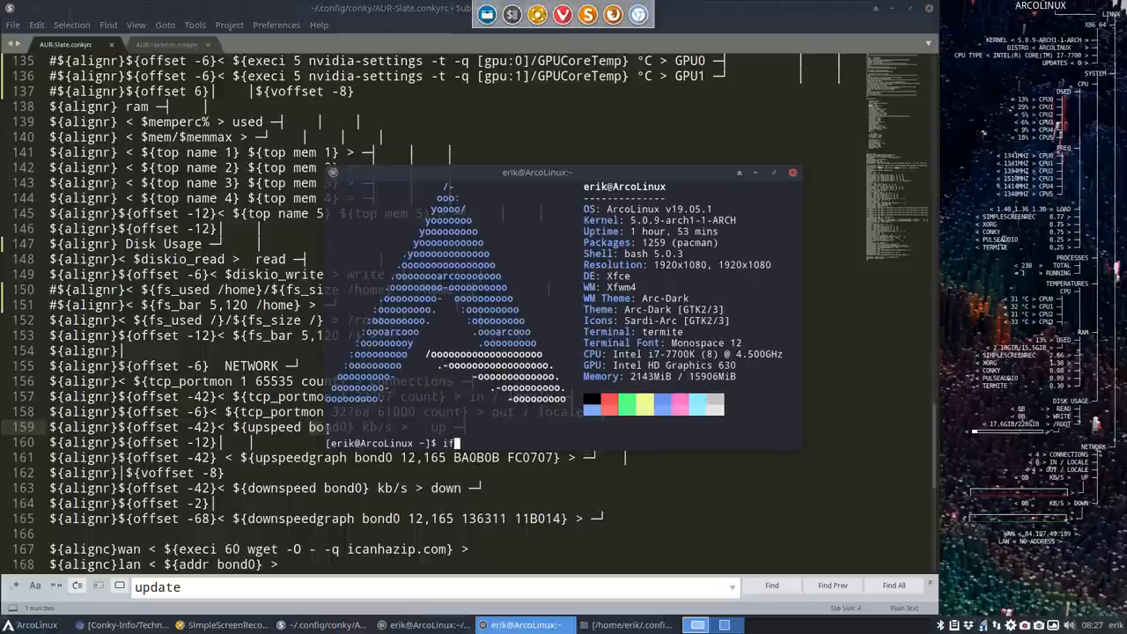
- Run ifconfig in termite to find the network interface name replacing bond0
key(Return)
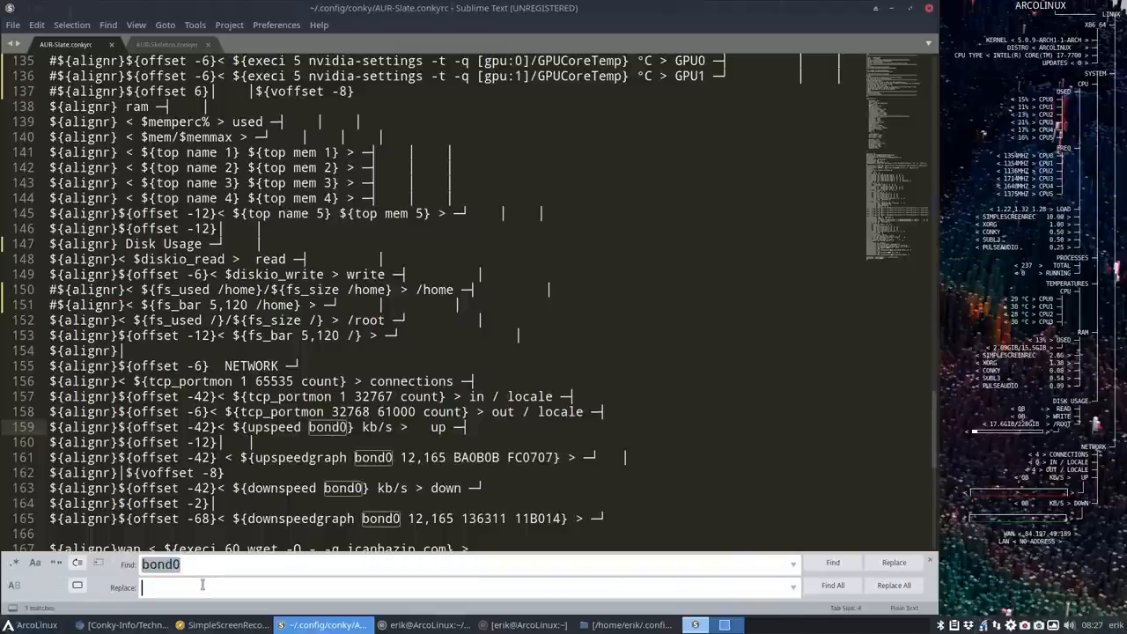
- Replace bond0 with enp0s31f6 as the network interface name
text(enp0s31f6)
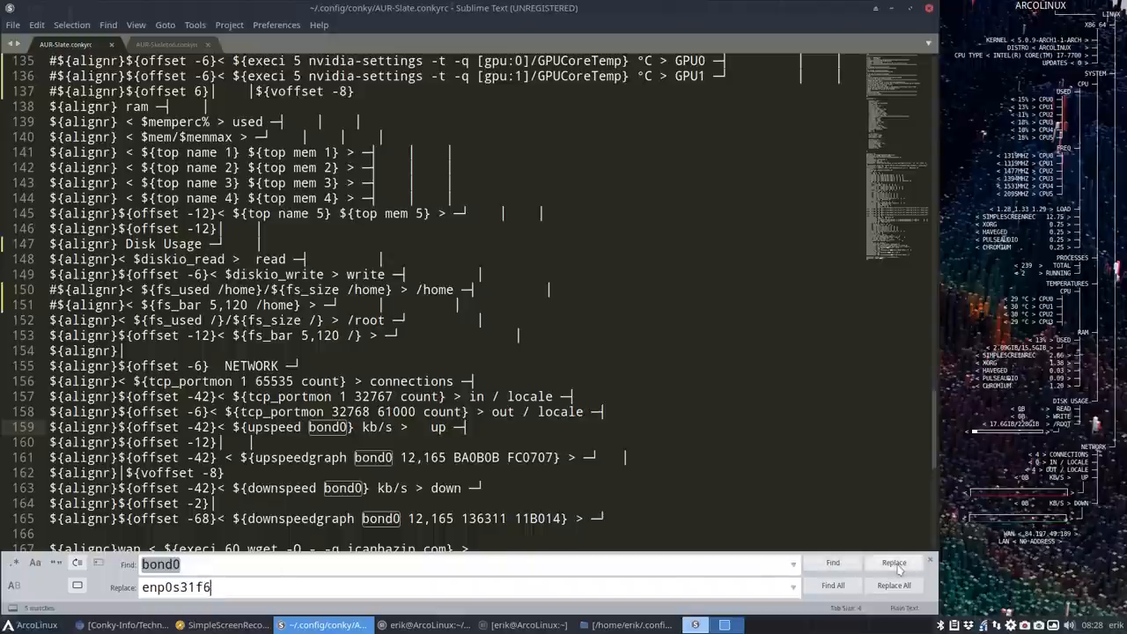
click(893, 584)
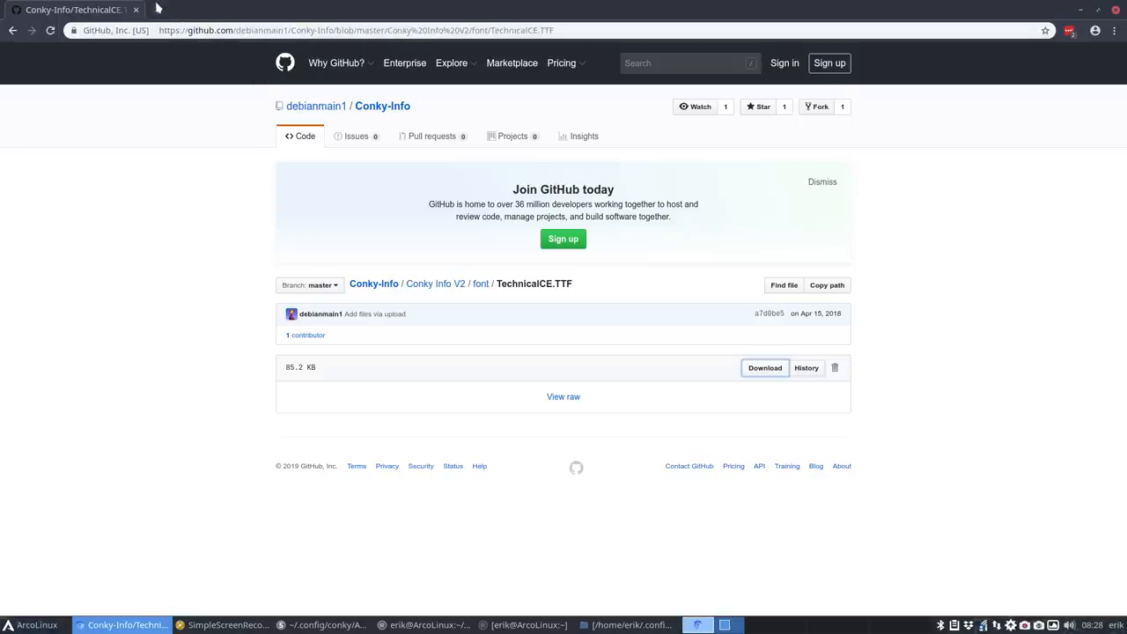
text(icanhazip.com)
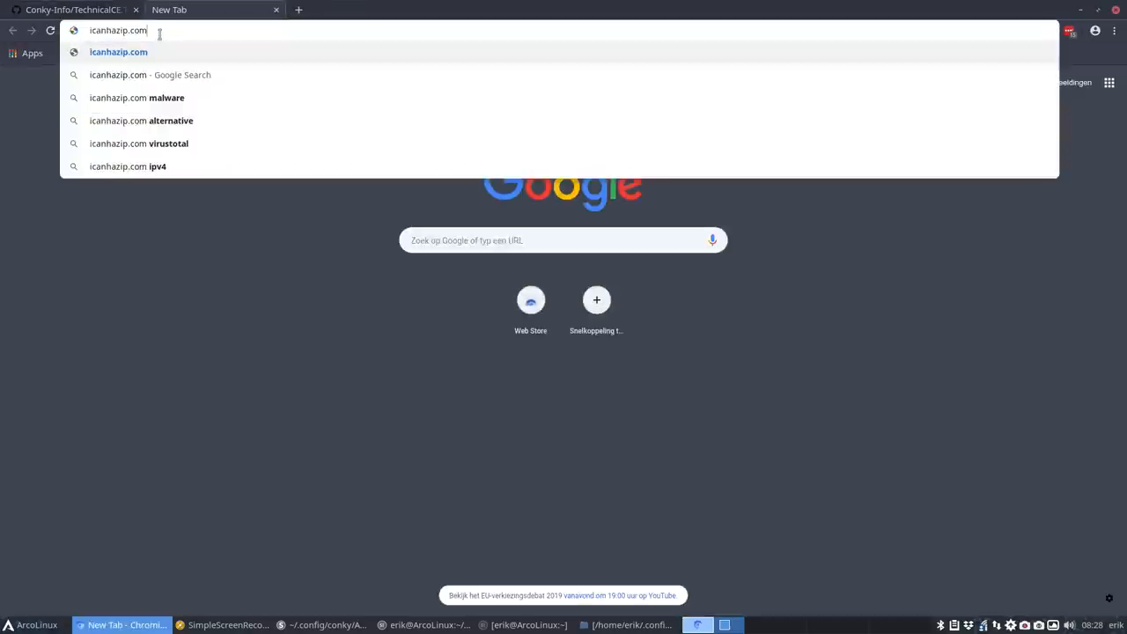
click(75, 10)
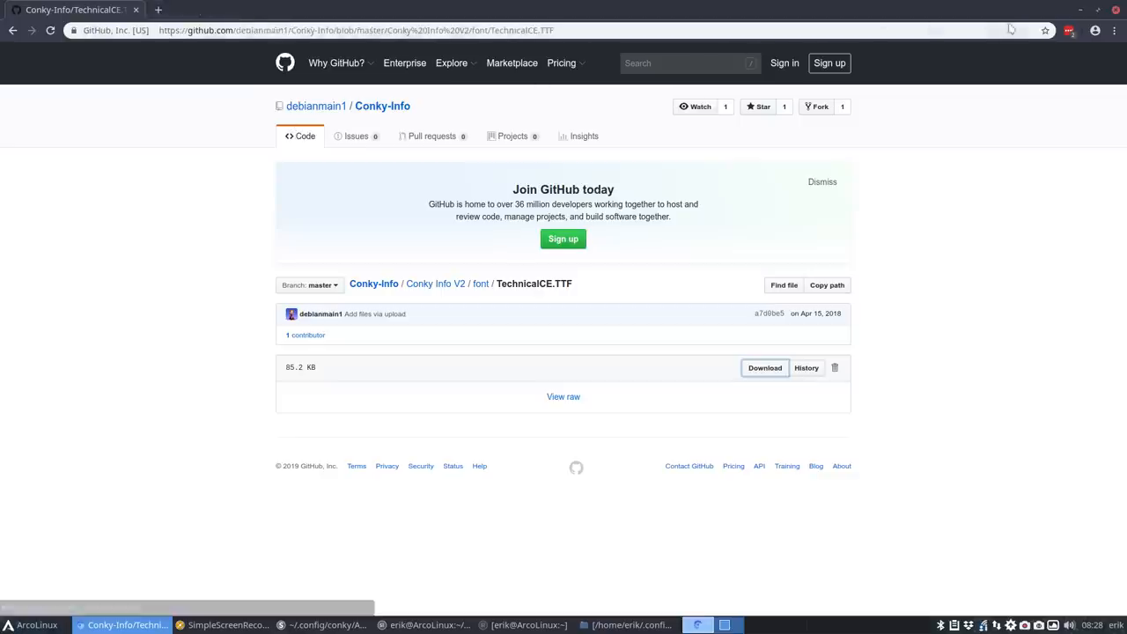
click(313, 625)
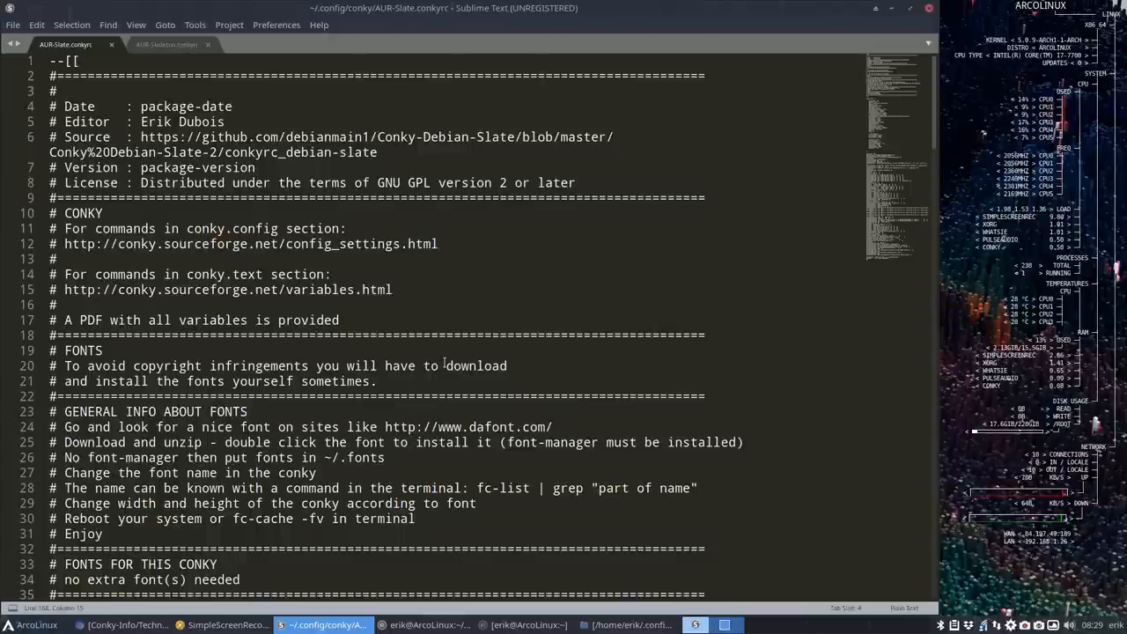
mouse_move(924, 24)
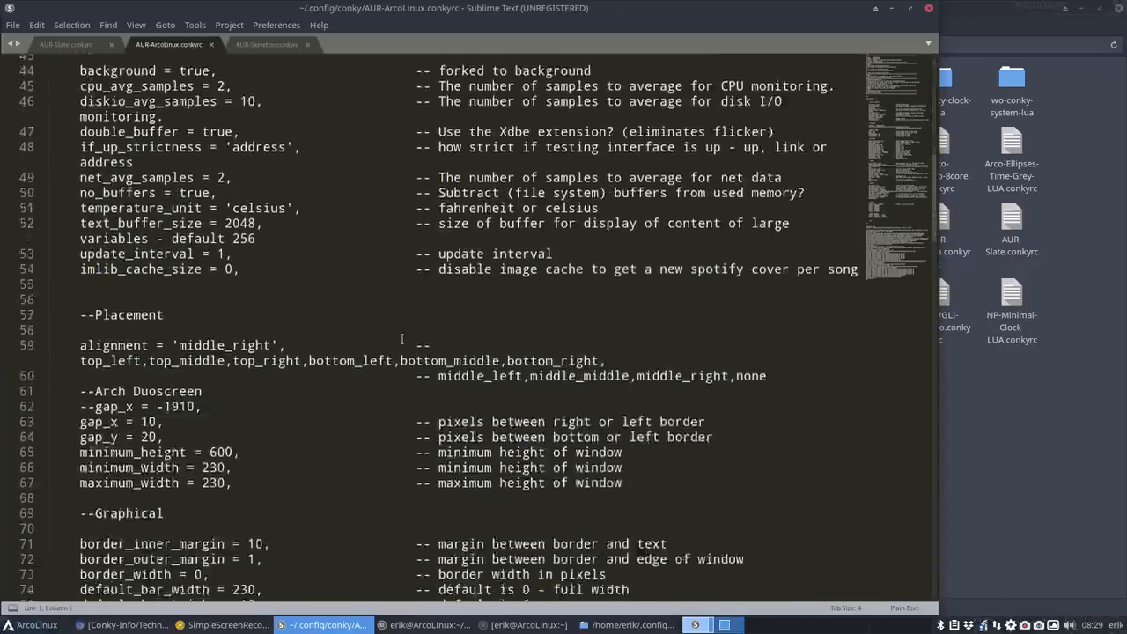
- Return to AUR-Slate.conkyrc with the copied lsb_release command and scroll to the heading lines
scroll(down, 3)
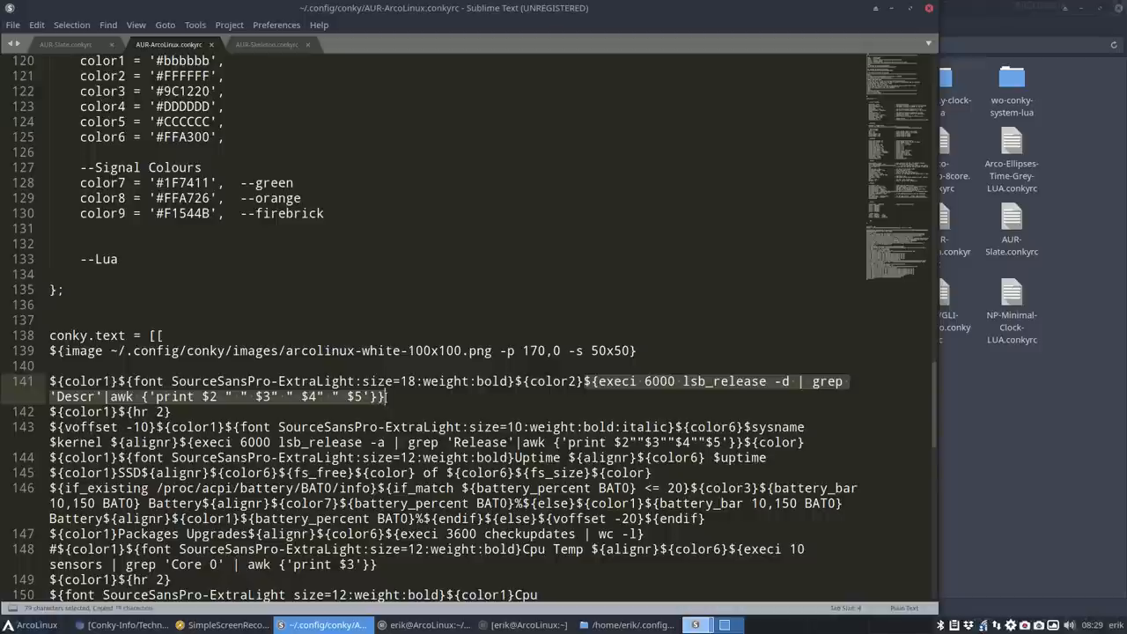
click(75, 44)
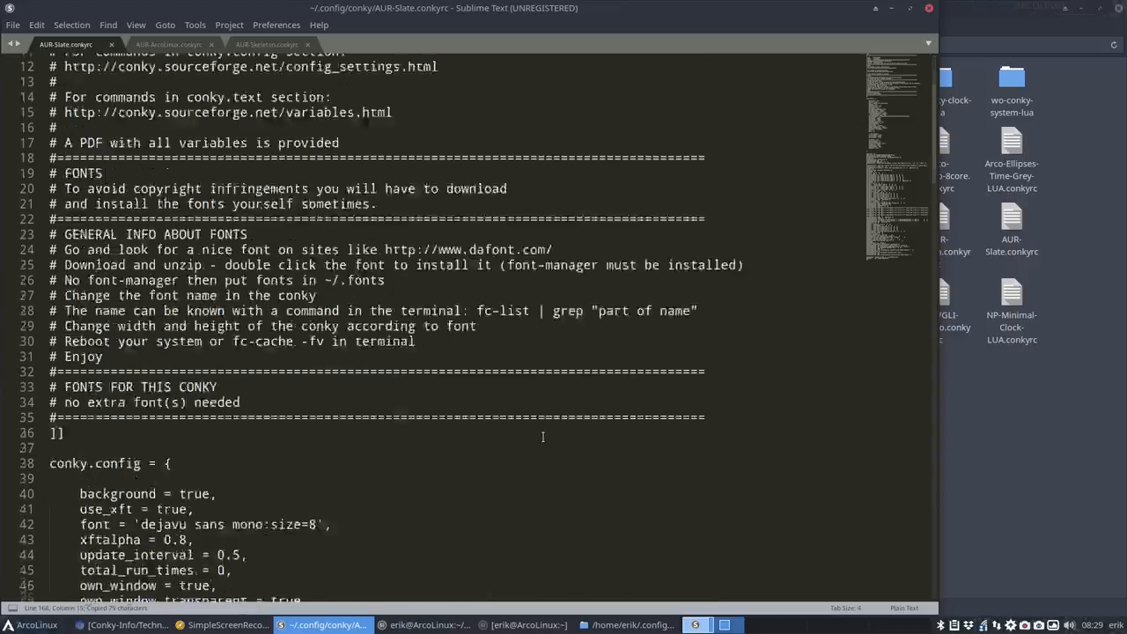
scroll(down, 3)
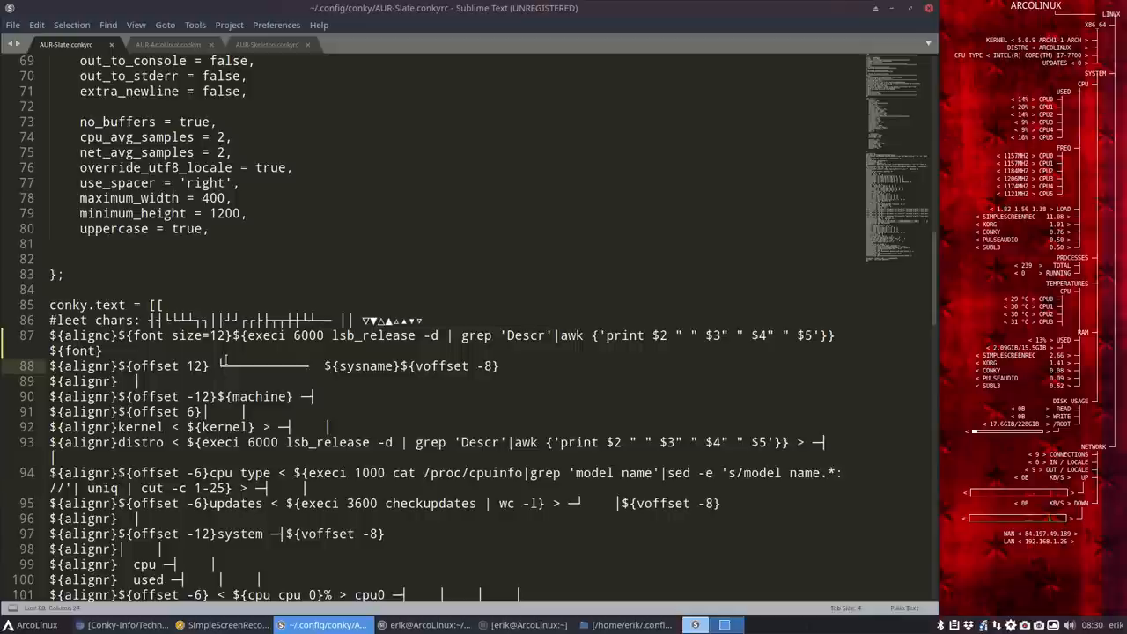
- Search the Slate config for 'linux' to find remaining hard-coded distro names
text(linux)
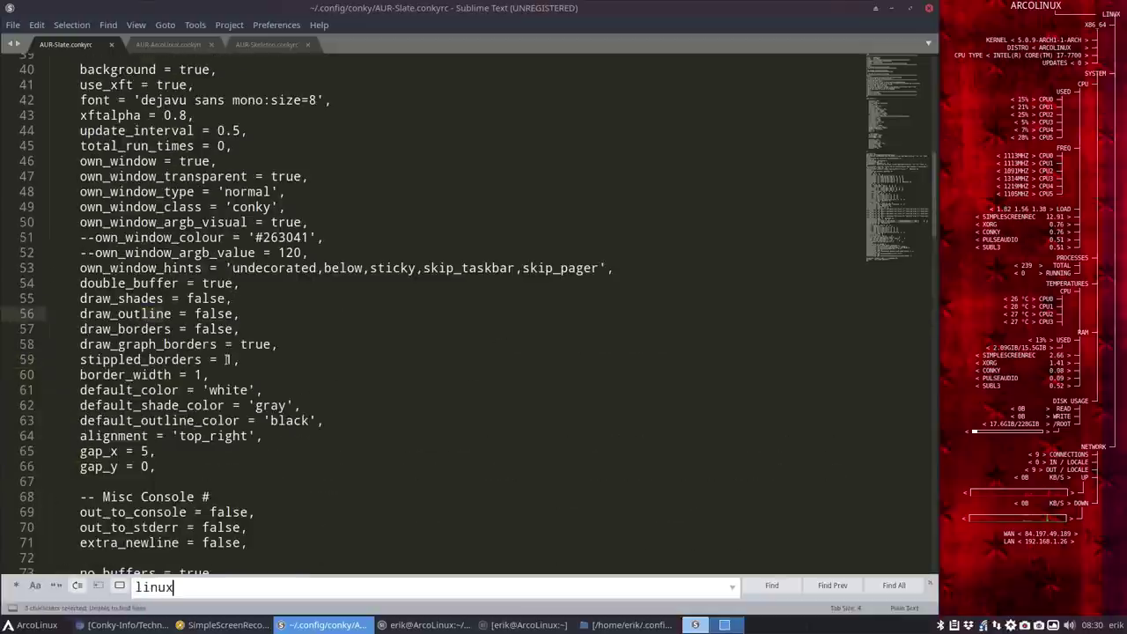